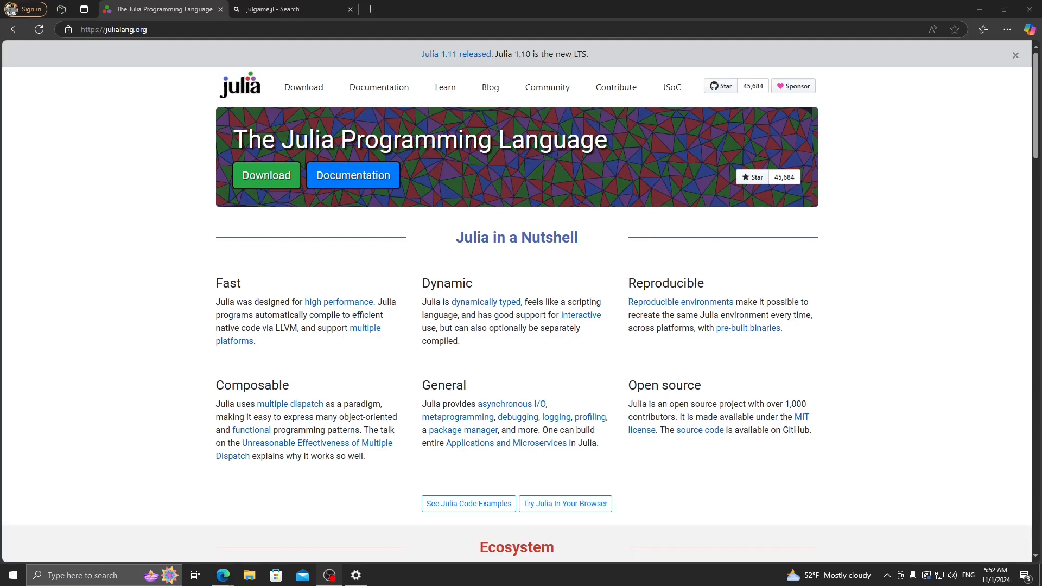
{"action": "mouse_move", "coordinate": [221, 247]}
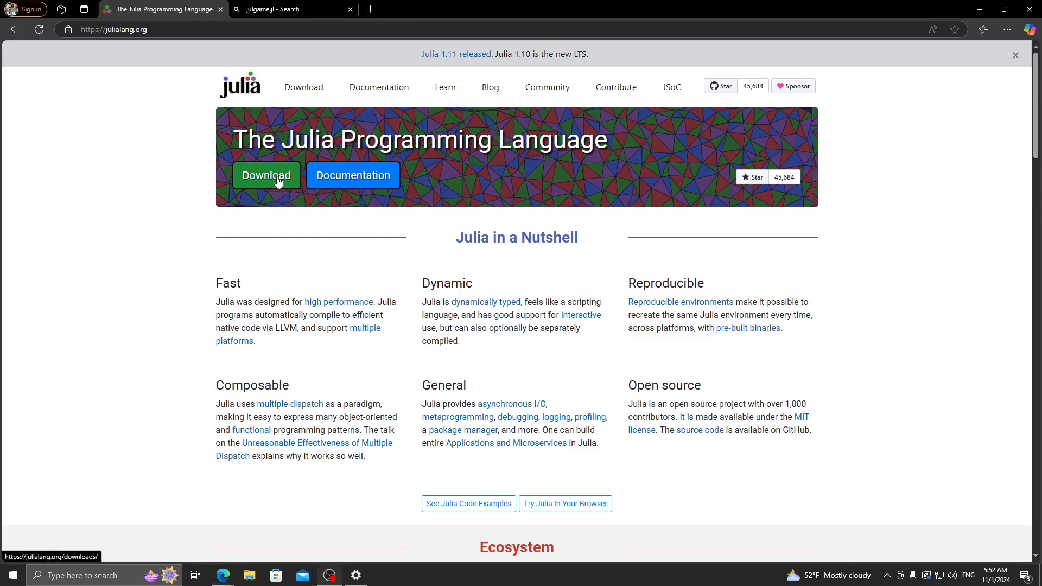
- Open Julia's download page and copy the winget install command for Windows
{"action": "left_click", "coordinate": [266, 175]}
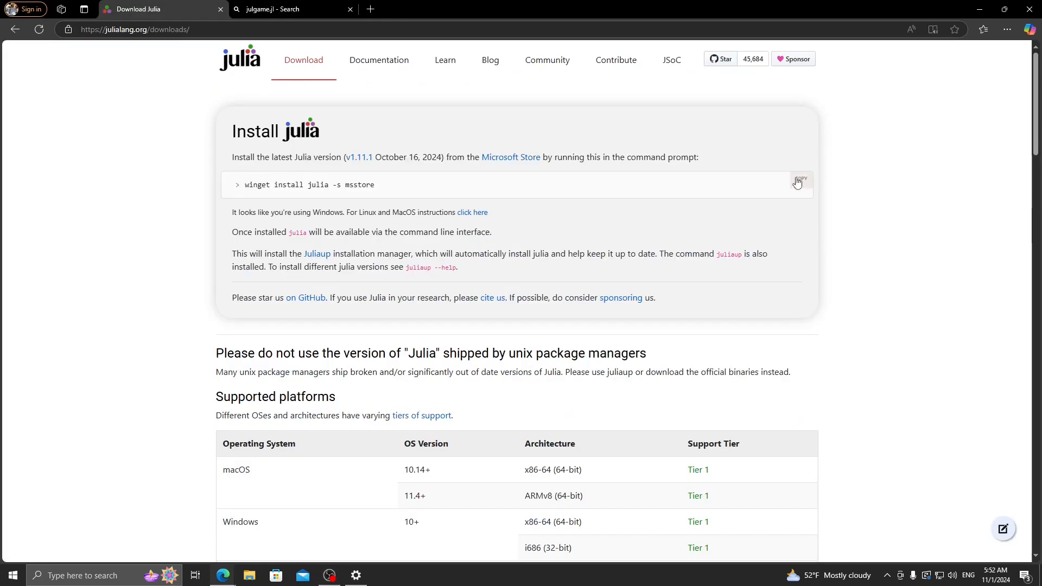
{"action": "left_click", "coordinate": [799, 181]}
{"action": "type", "text": "c"}
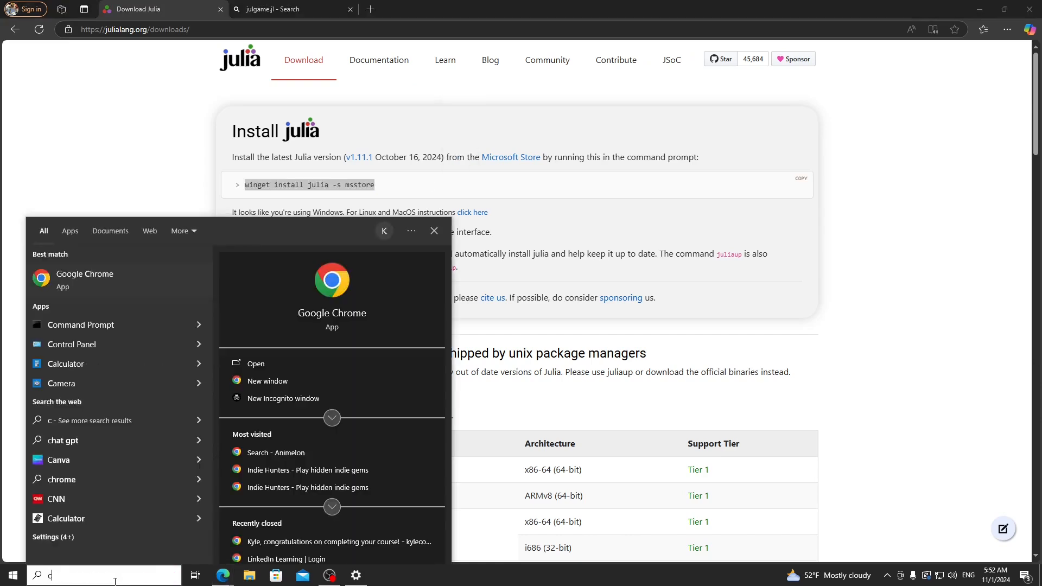
- Run 'winget install julia -s msstore' in Command Prompt and accept the agreements with Y
{"action": "left_click", "coordinate": [80, 325]}
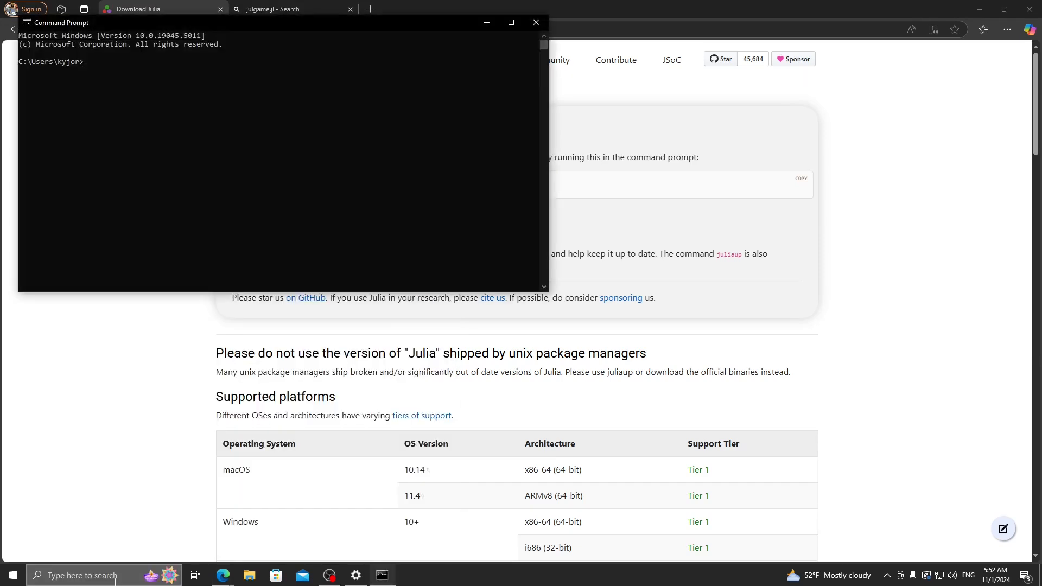
{"action": "type", "text": "winget install julia -s msstore"}
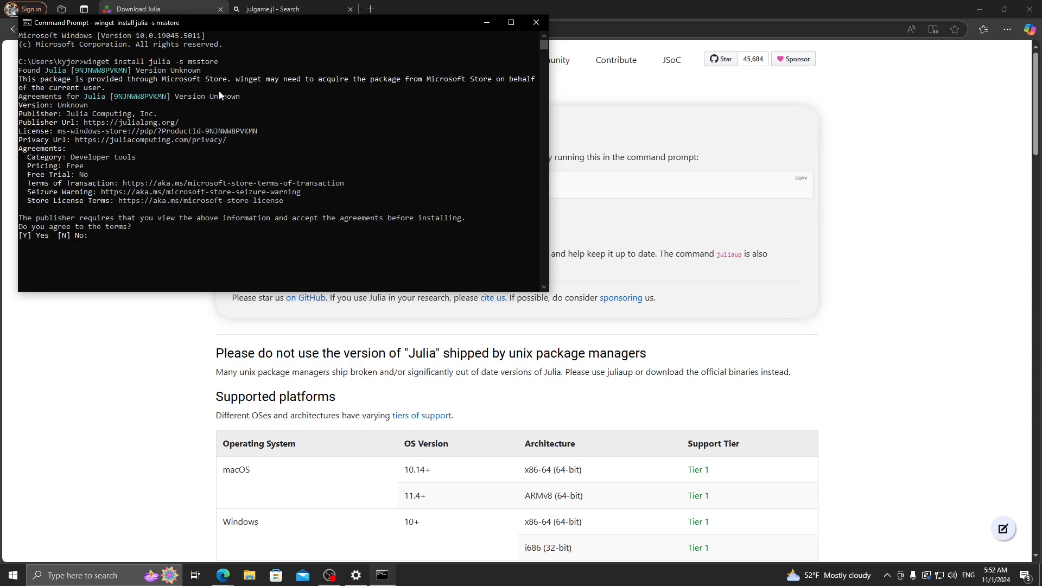
{"action": "type", "text": "Y"}
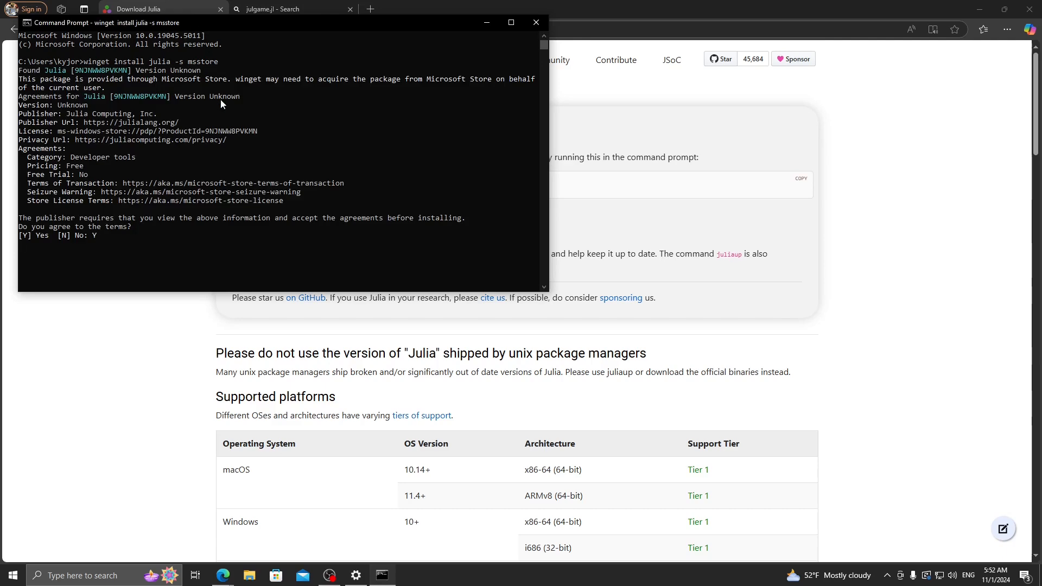
{"action": "left_click", "coordinate": [292, 8]}
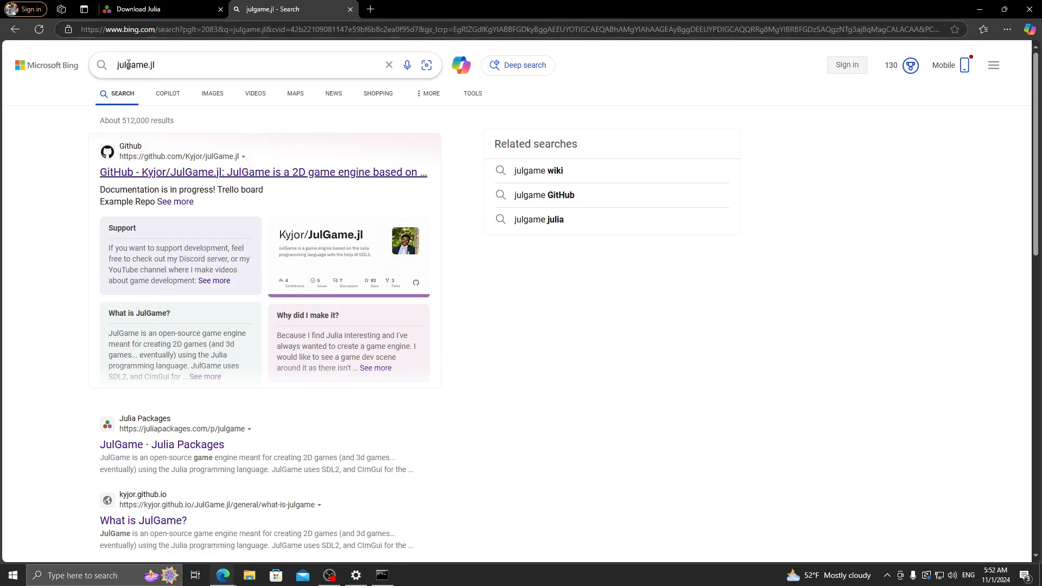
- Download JulGameEditor-010-Windows.zip from the JulGame.jl repository's v0.1.0 release assets
{"action": "left_click", "coordinate": [262, 172]}
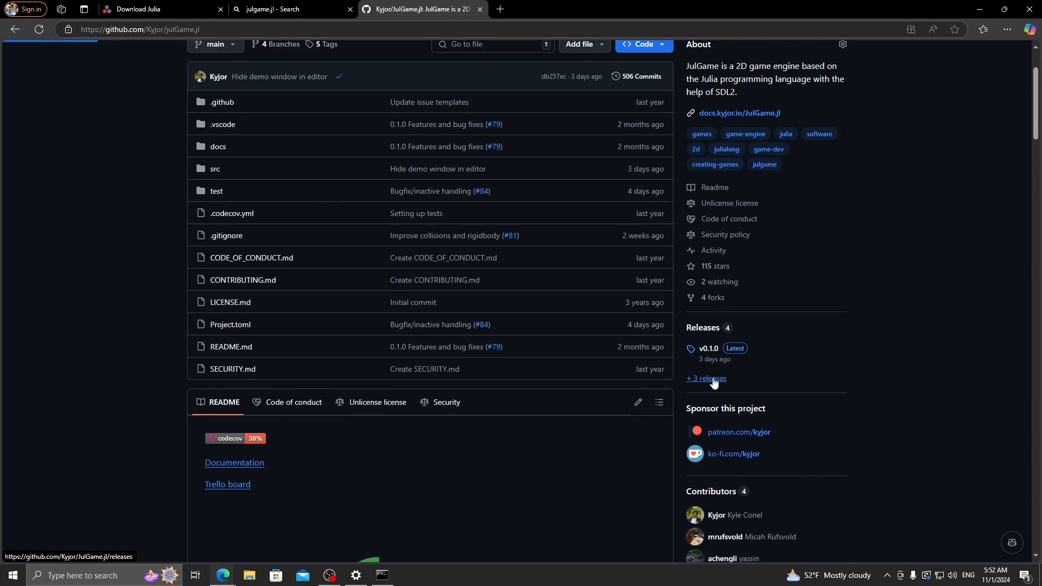
{"action": "left_click", "coordinate": [706, 380]}
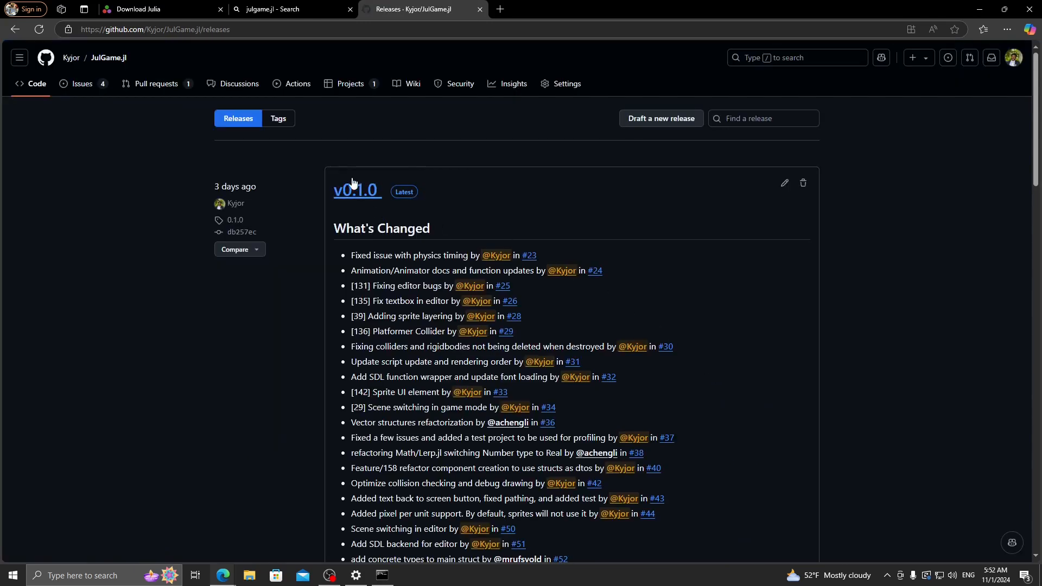
{"action": "mouse_move", "coordinate": [391, 201]}
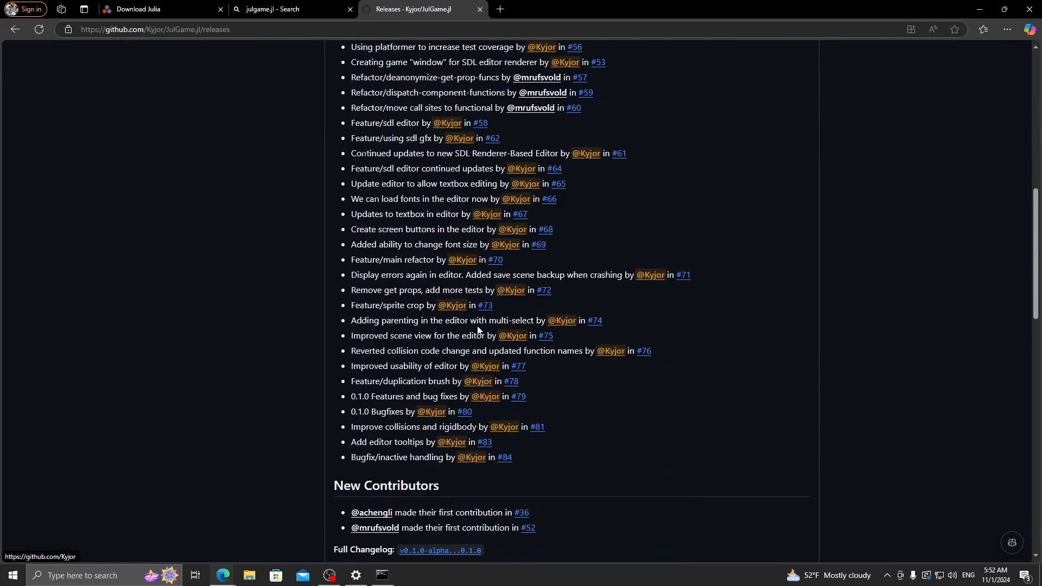
{"action": "scroll", "scroll_direction": "down", "scroll_amount": 3}
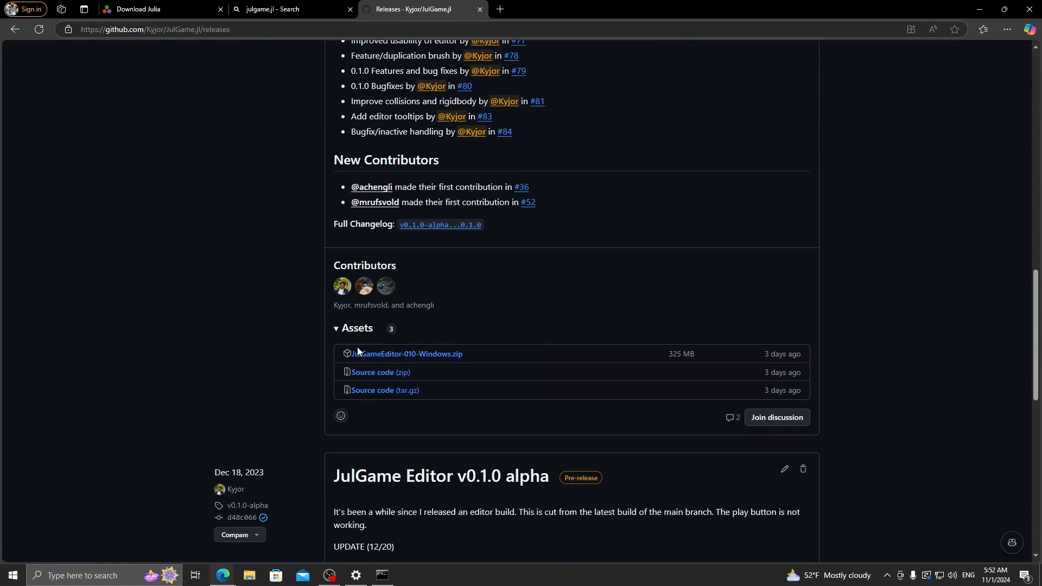
{"action": "left_click", "coordinate": [406, 355]}
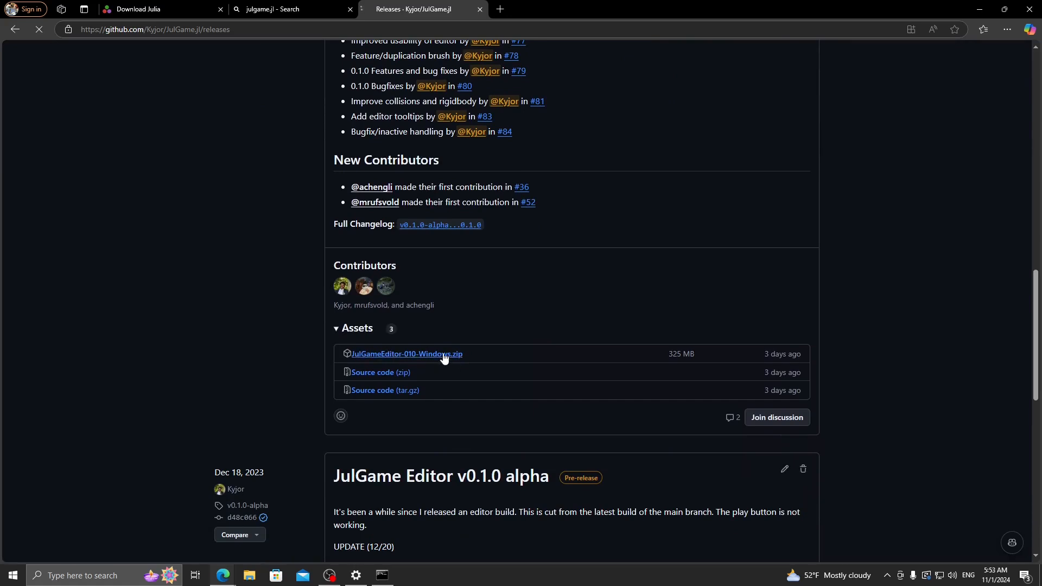
{"action": "left_click", "coordinate": [405, 353]}
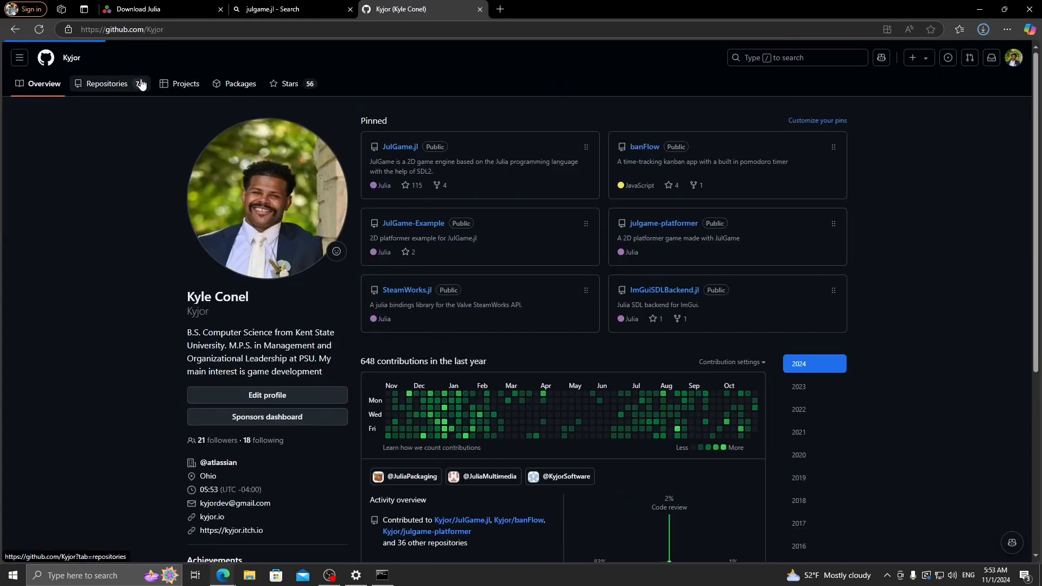
- From the owner's repositories, open JulGame-Tutorial and choose Download ZIP under Code
{"action": "left_click", "coordinate": [106, 83]}
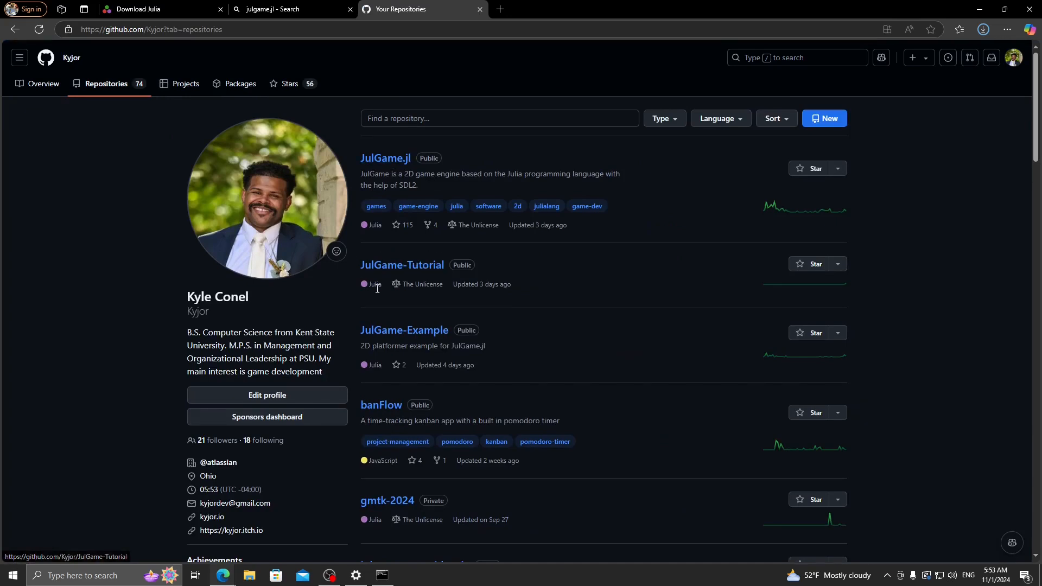
{"action": "left_click", "coordinate": [402, 264]}
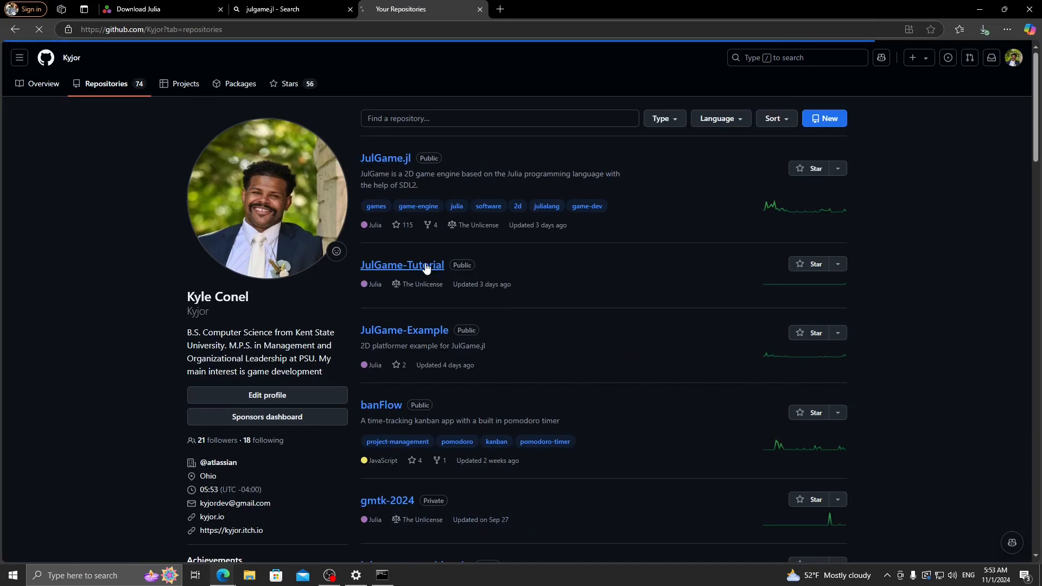
{"action": "left_click", "coordinate": [402, 264]}
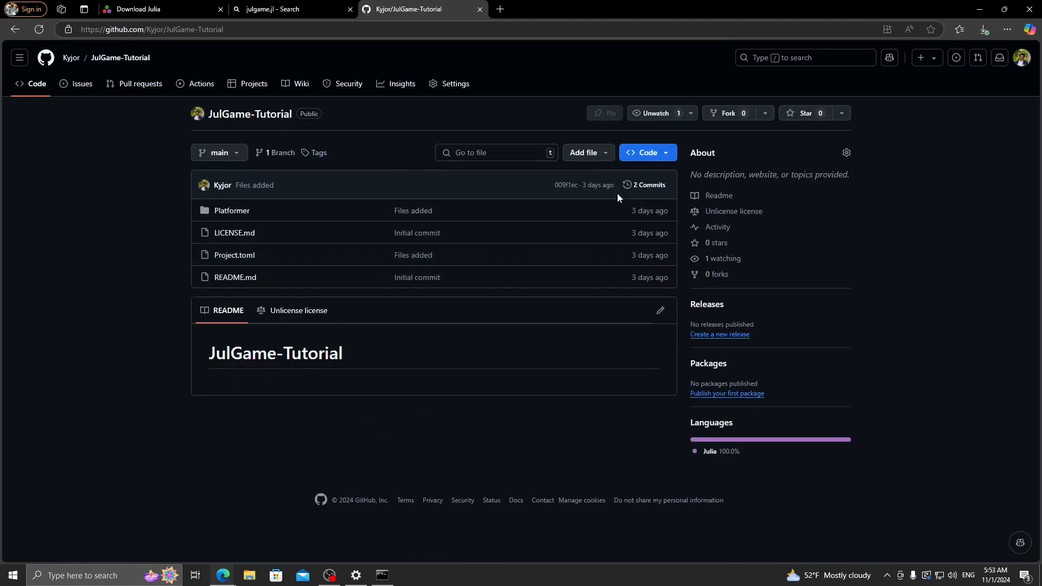
{"action": "left_click", "coordinate": [644, 152]}
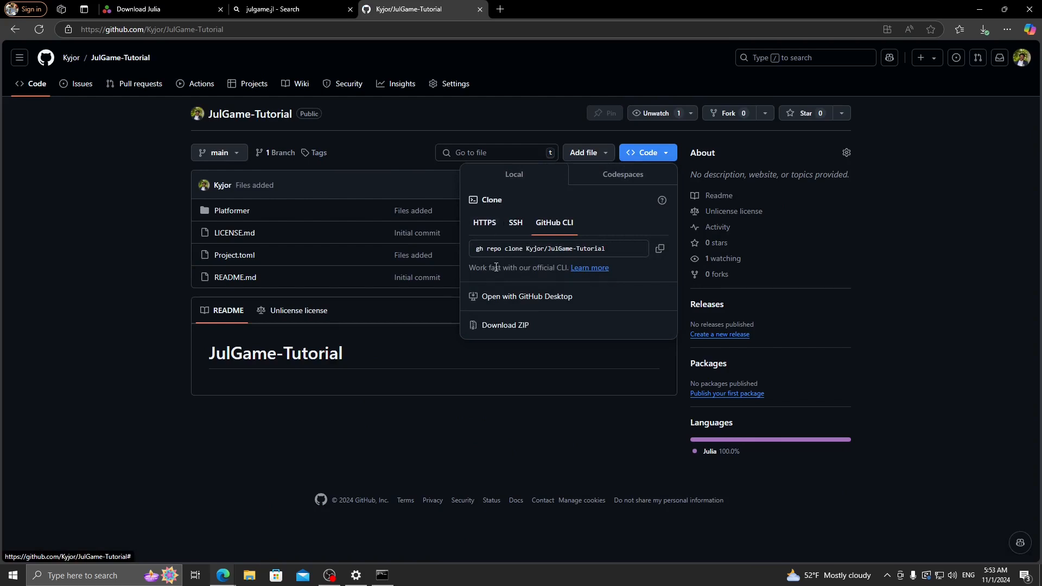
{"action": "left_click", "coordinate": [504, 325]}
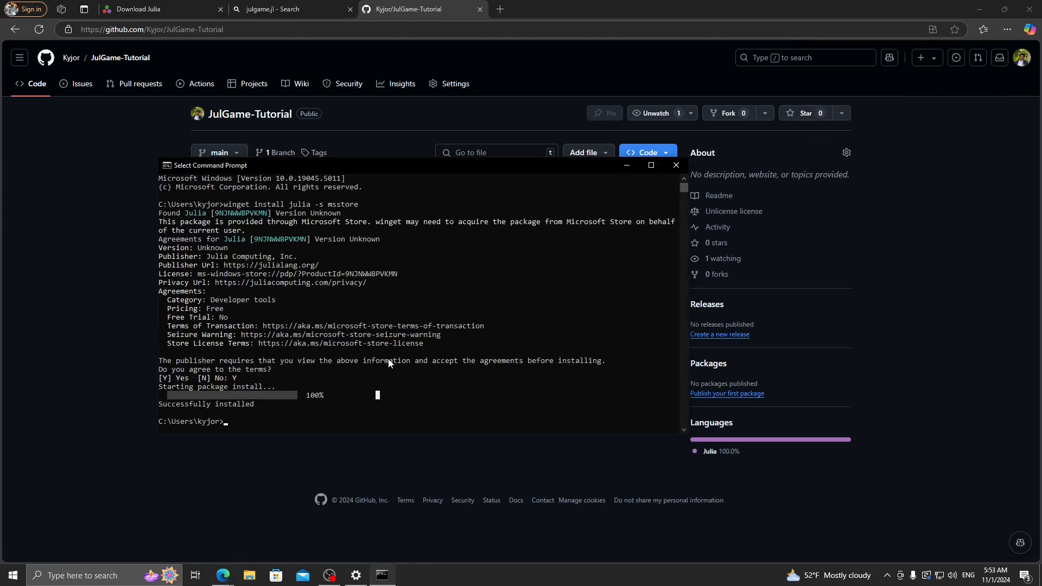
- Launch Julia by entering 'julia' in Command Prompt
{"action": "type", "text": "julia"}
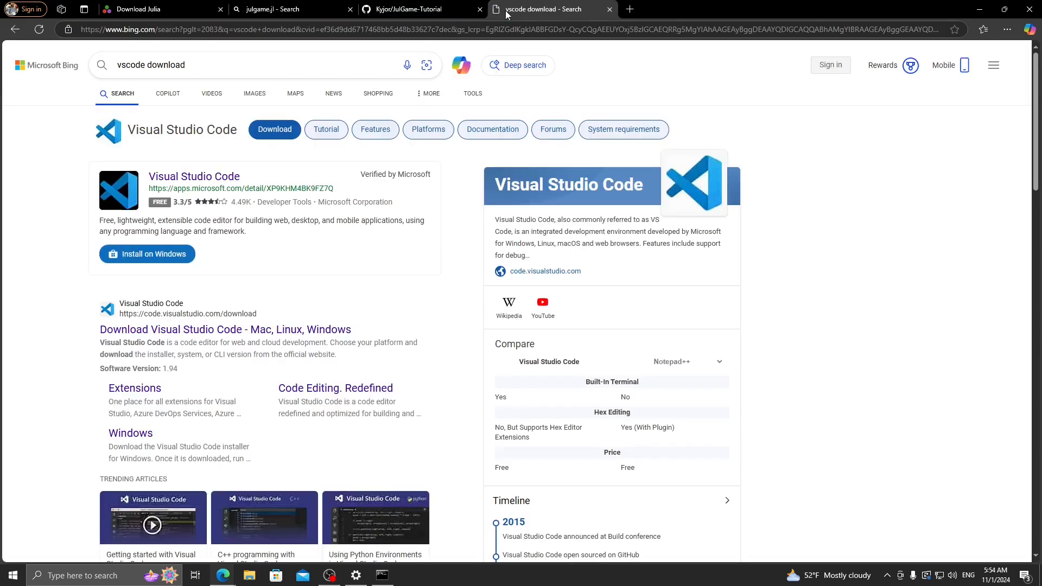
- Download the Windows Visual Studio Code installer from code.visualstudio.com and dismiss the popup
{"action": "left_click", "coordinate": [225, 330]}
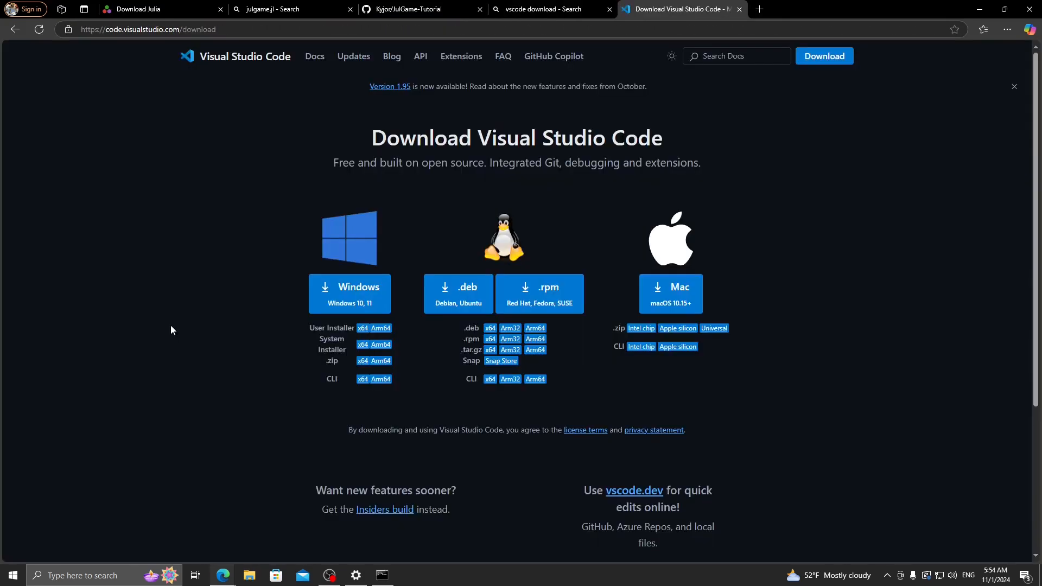
{"action": "left_click", "coordinate": [349, 293]}
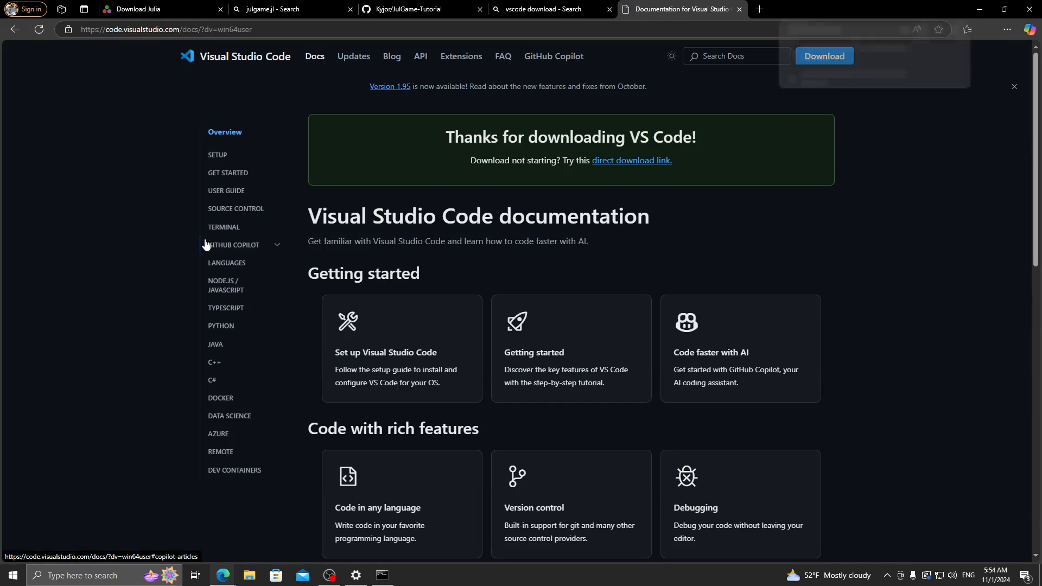
{"action": "left_click", "coordinate": [831, 75]}
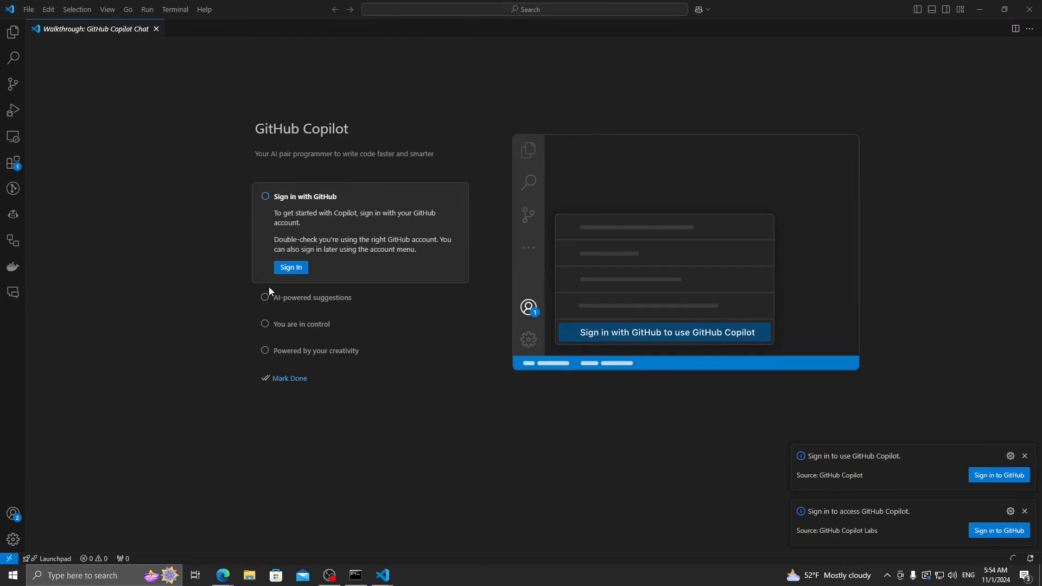
{"action": "mouse_move", "coordinate": [194, 122]}
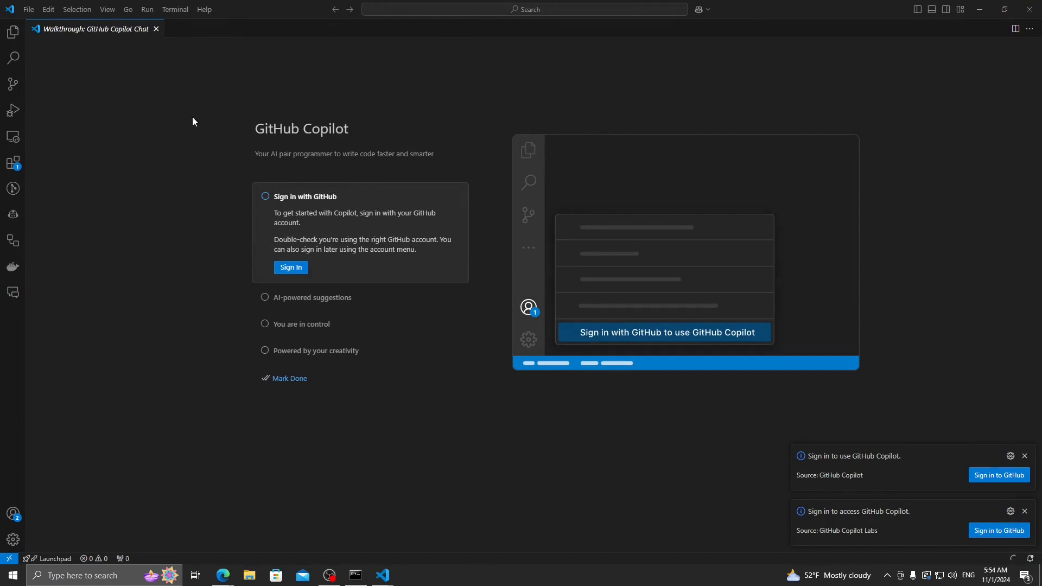
{"action": "mouse_move", "coordinate": [13, 162]}
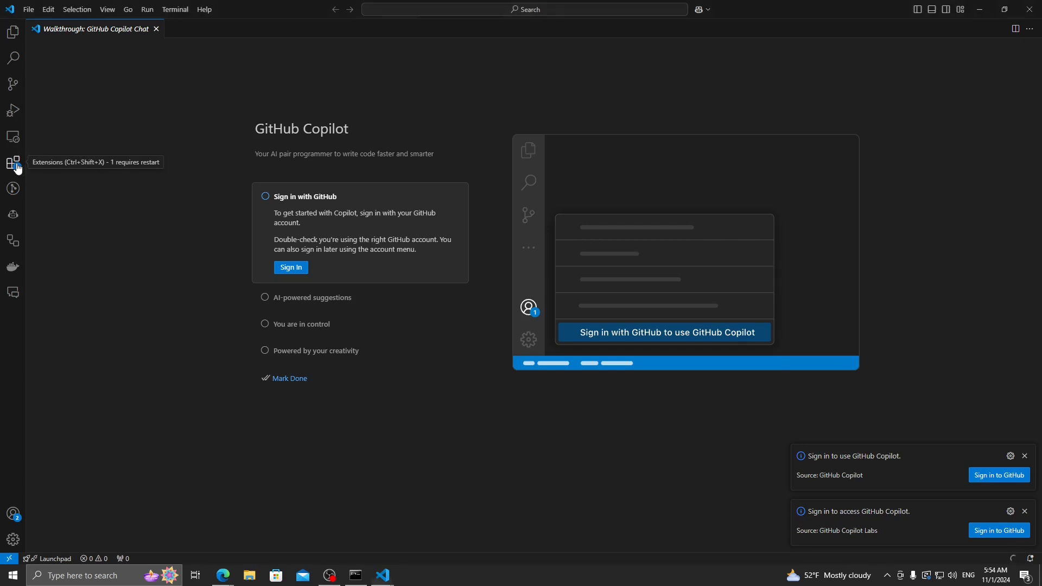
- Open the julialang Julia extension from the VS Code Extensions marketplace
{"action": "left_click", "coordinate": [13, 160]}
{"action": "type", "text": "julia"}
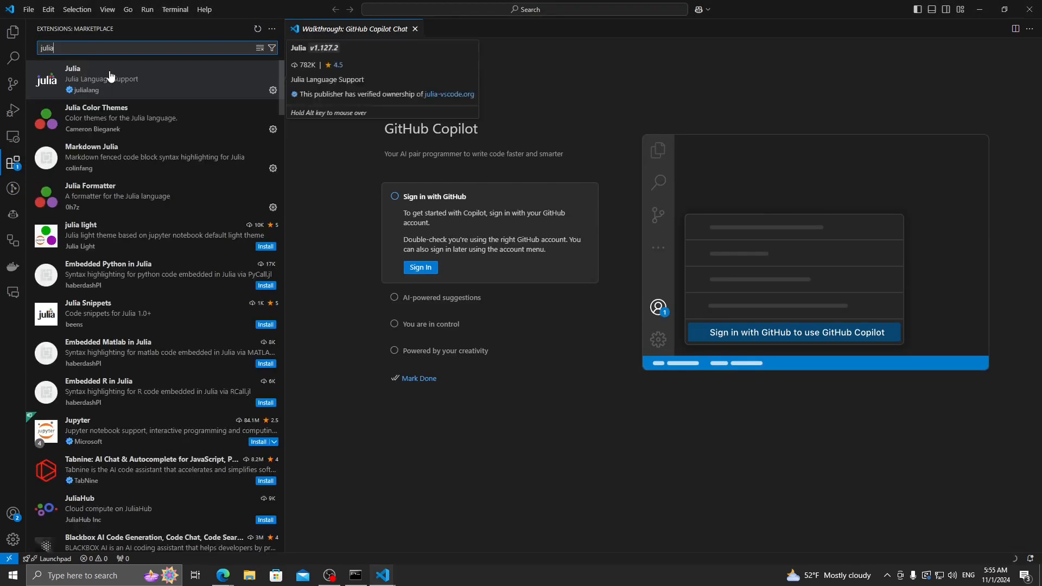
{"action": "left_click", "coordinate": [100, 78]}
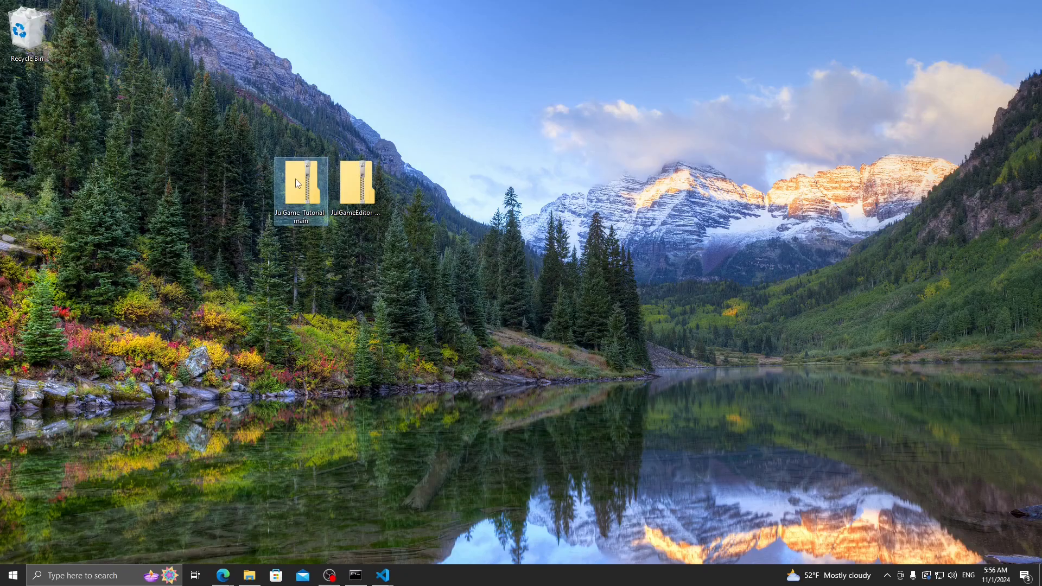
{"action": "mouse_move", "coordinate": [298, 183]}
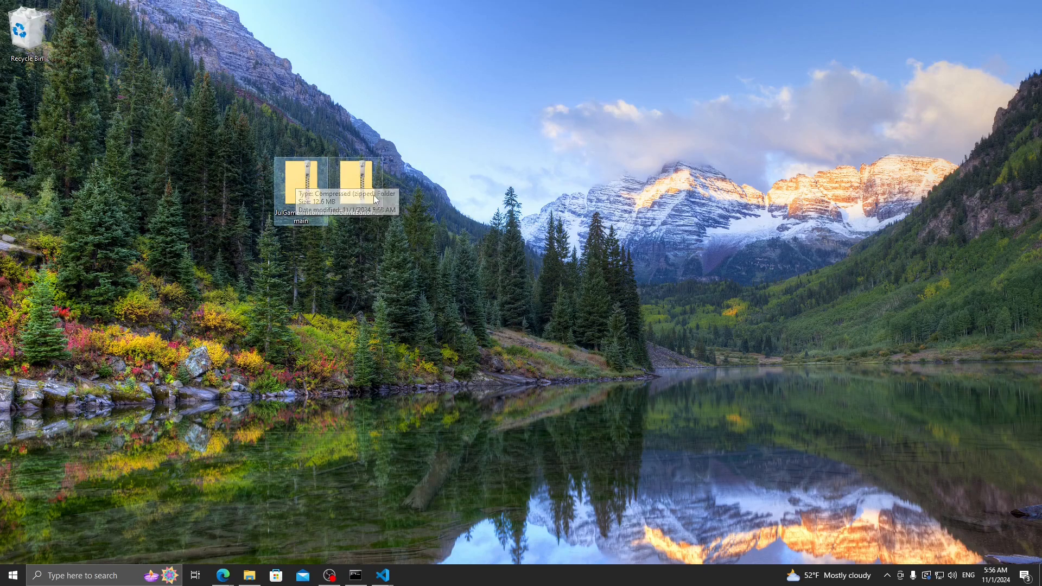
{"action": "mouse_move", "coordinate": [252, 264]}
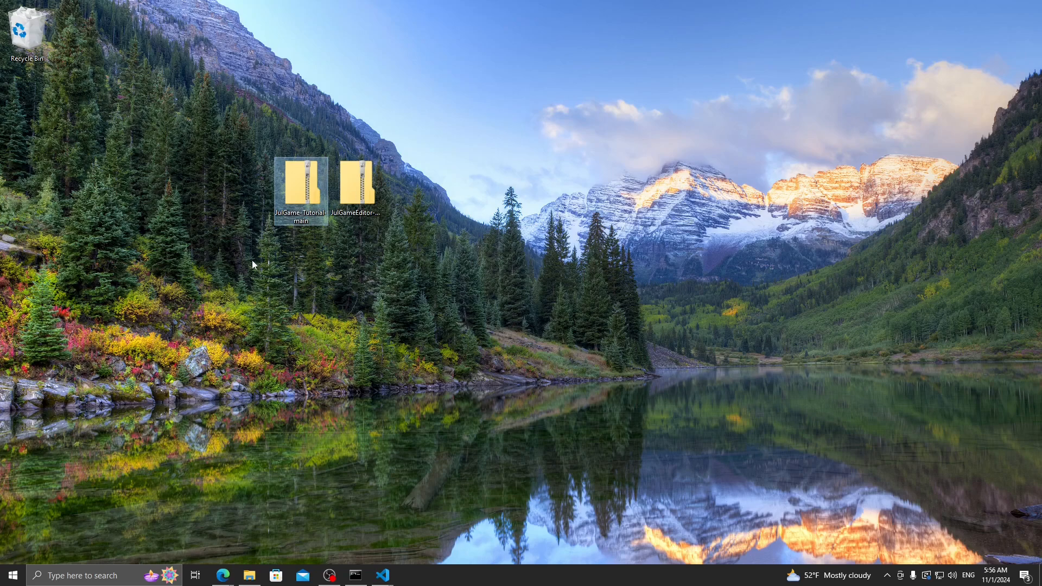
- Open the Desktop's JulGameEditor-010-Windows folder to view bin, lib, libexec and share
{"action": "double_click", "coordinate": [299, 180]}
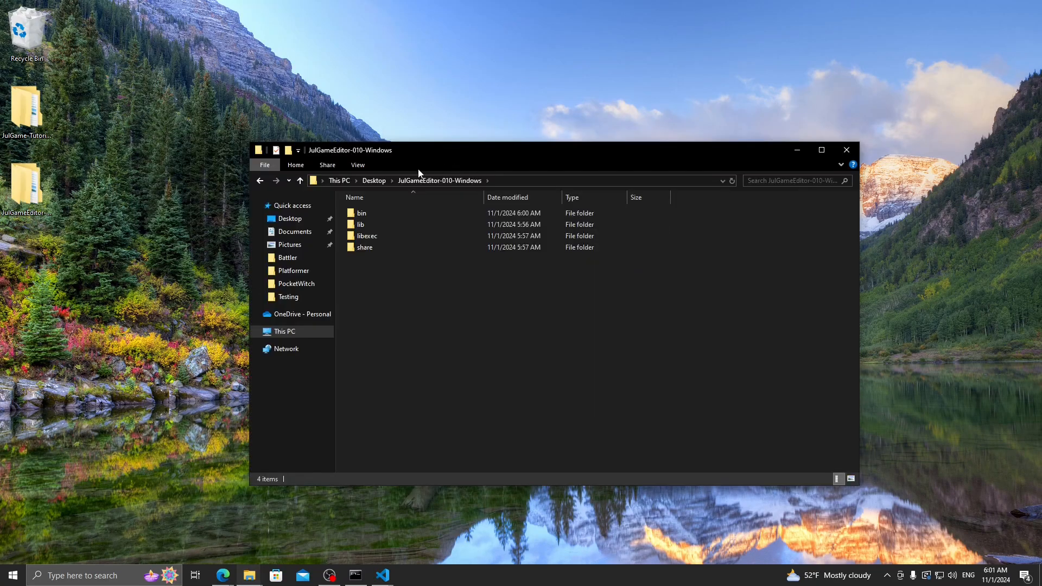
{"action": "mouse_move", "coordinate": [388, 465]}
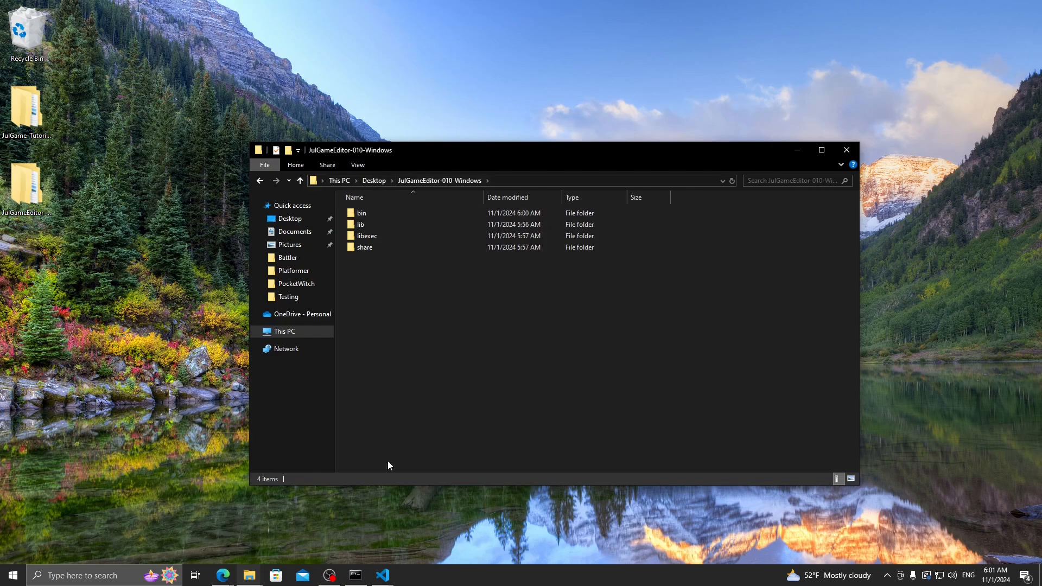
{"action": "mouse_move", "coordinate": [381, 575]}
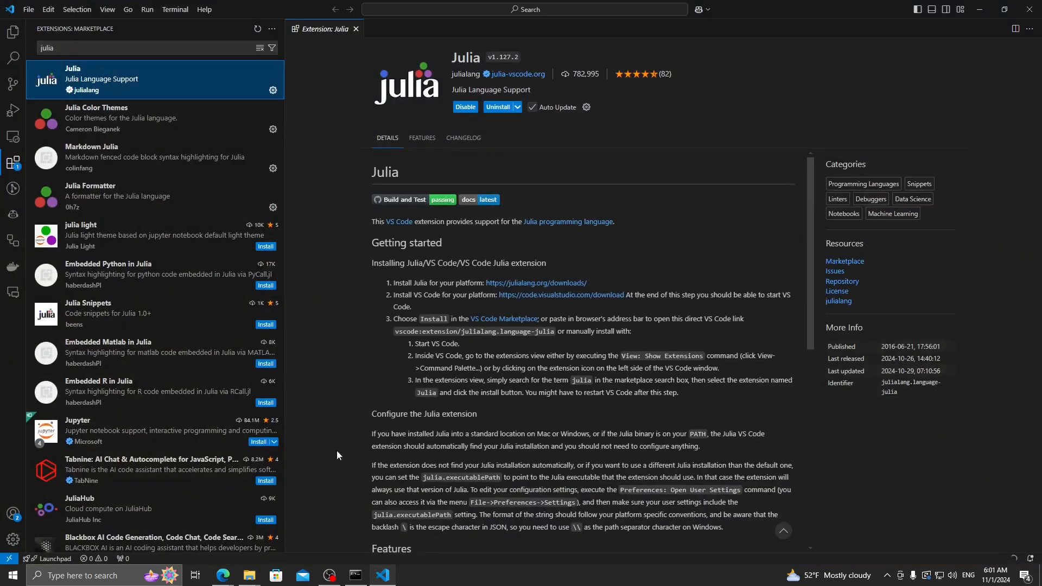
- Open Desktop > JulGame-Tutorial-main > Platformer as the workspace and trust its authors
{"action": "left_click", "coordinate": [28, 8]}
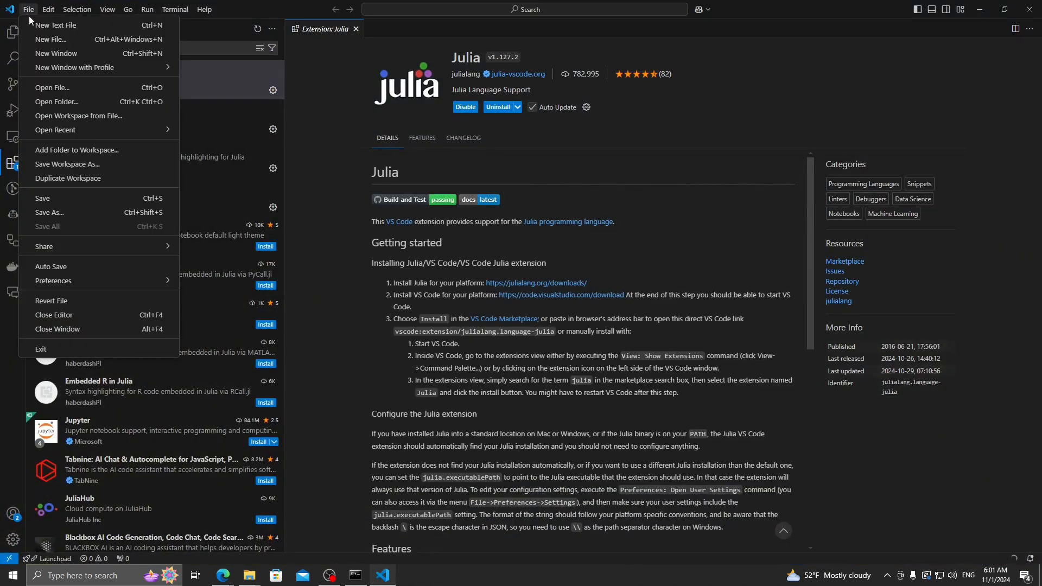
{"action": "mouse_move", "coordinate": [76, 101]}
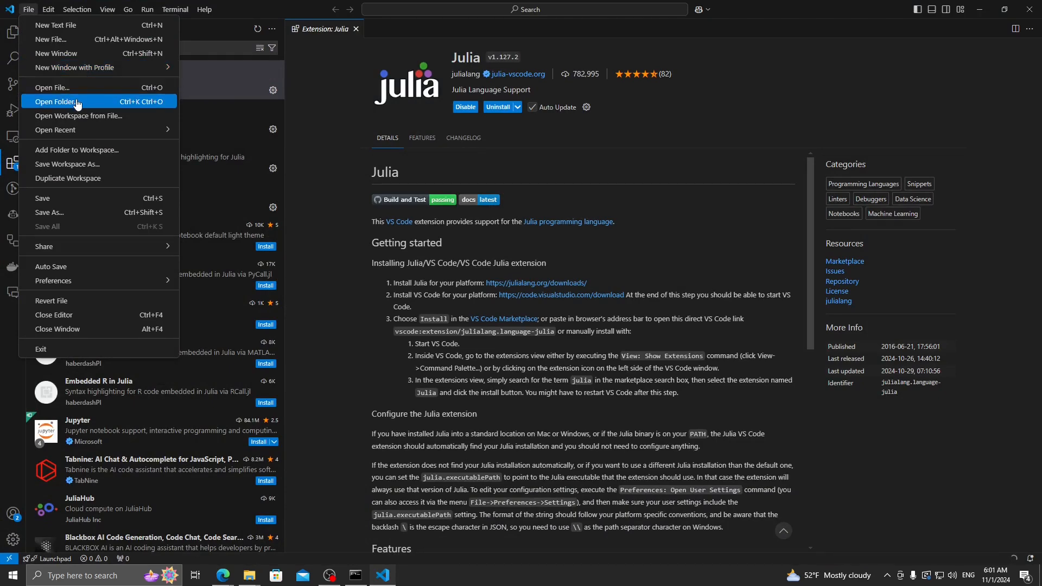
{"action": "left_click", "coordinate": [60, 101]}
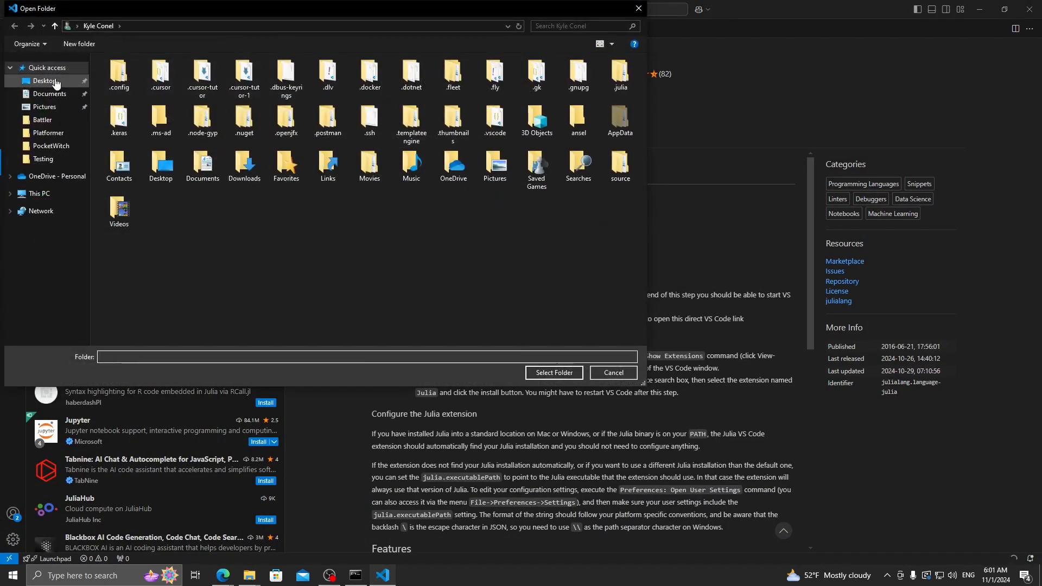
{"action": "left_click", "coordinate": [44, 81]}
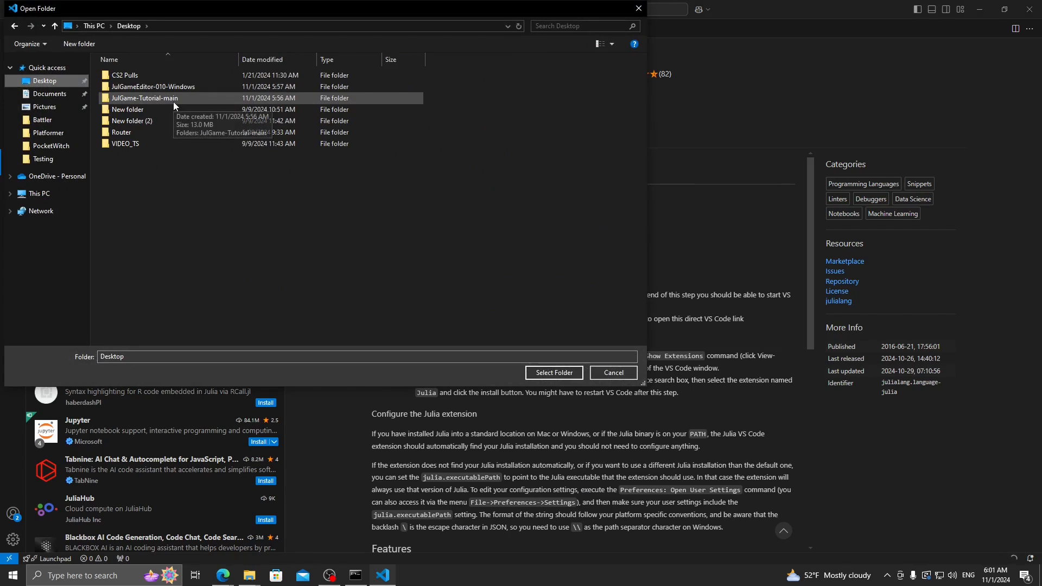
{"action": "left_click", "coordinate": [146, 98]}
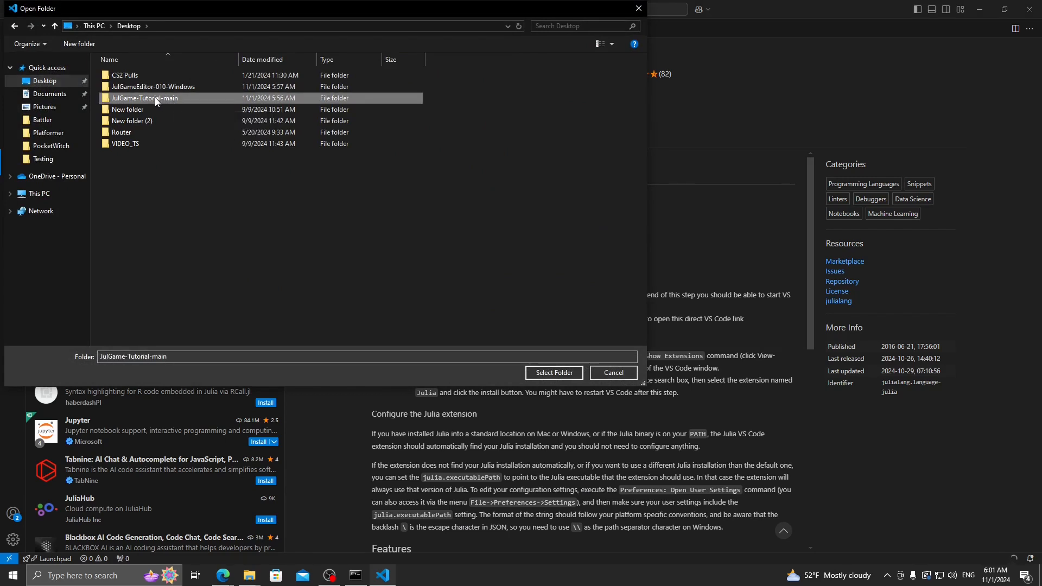
{"action": "double_click", "coordinate": [145, 98]}
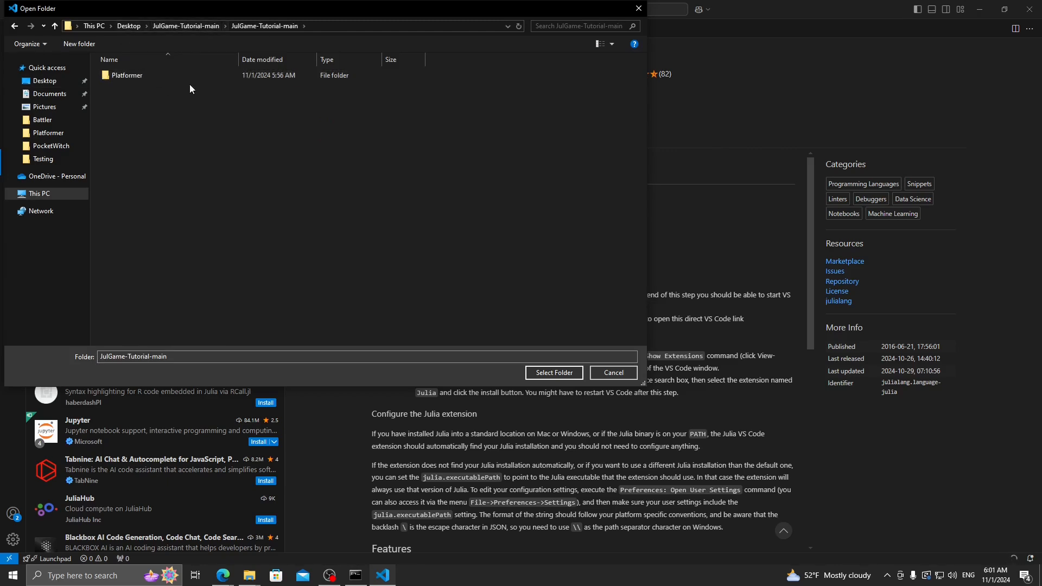
{"action": "mouse_move", "coordinate": [111, 71]}
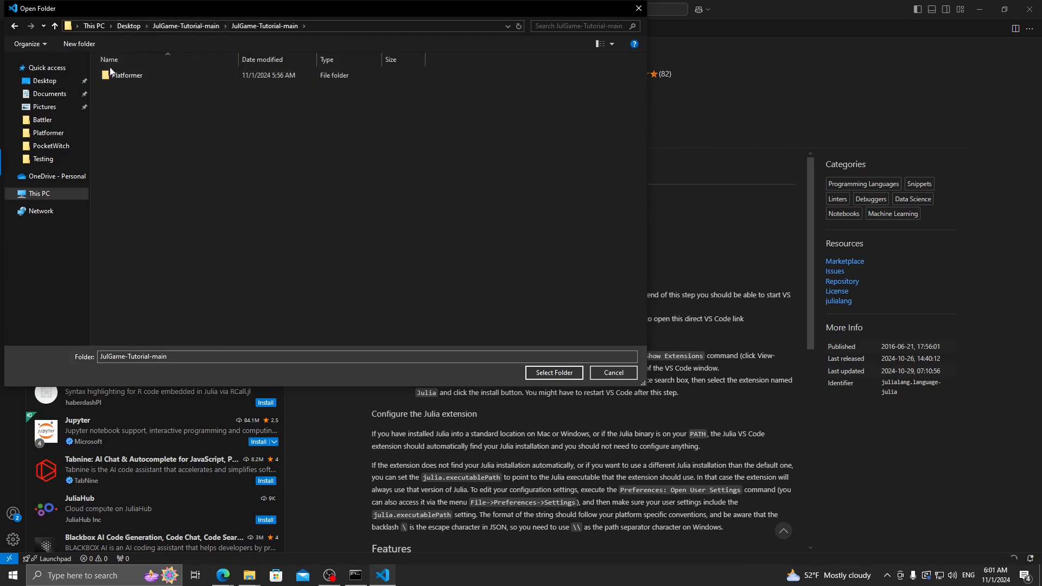
{"action": "double_click", "coordinate": [127, 74]}
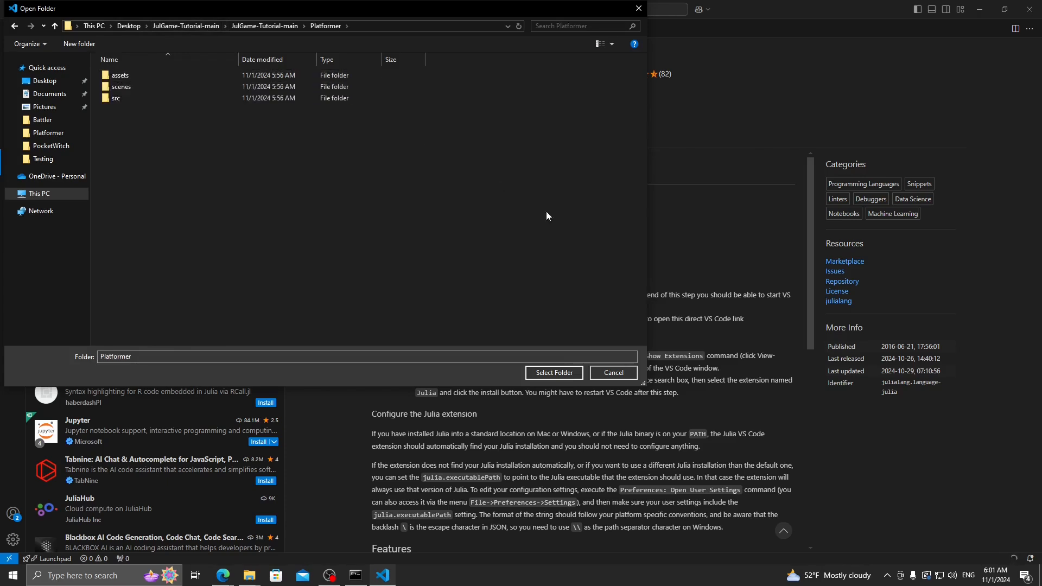
{"action": "left_click", "coordinate": [553, 373]}
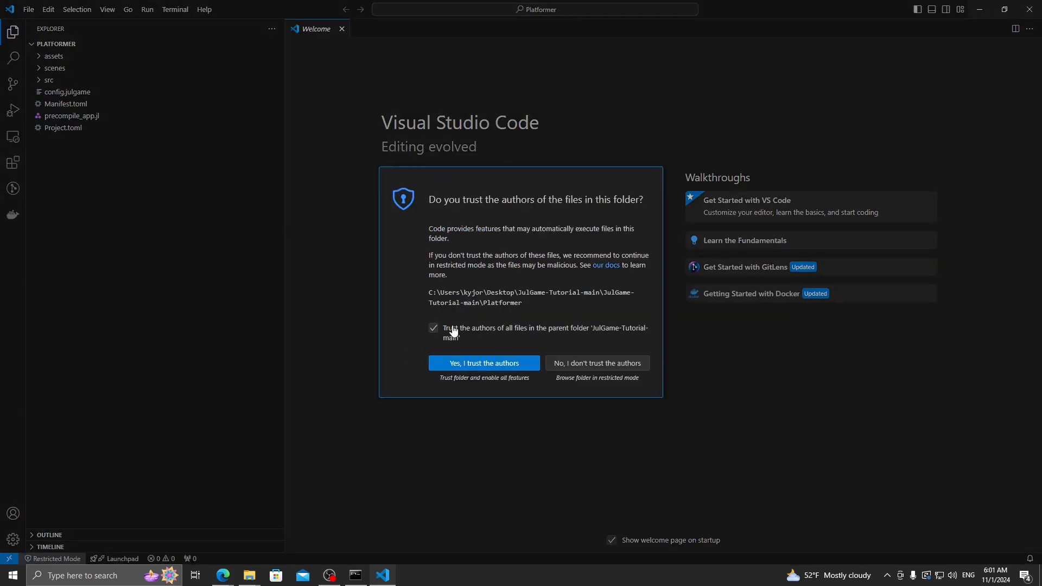
{"action": "left_click", "coordinate": [483, 363]}
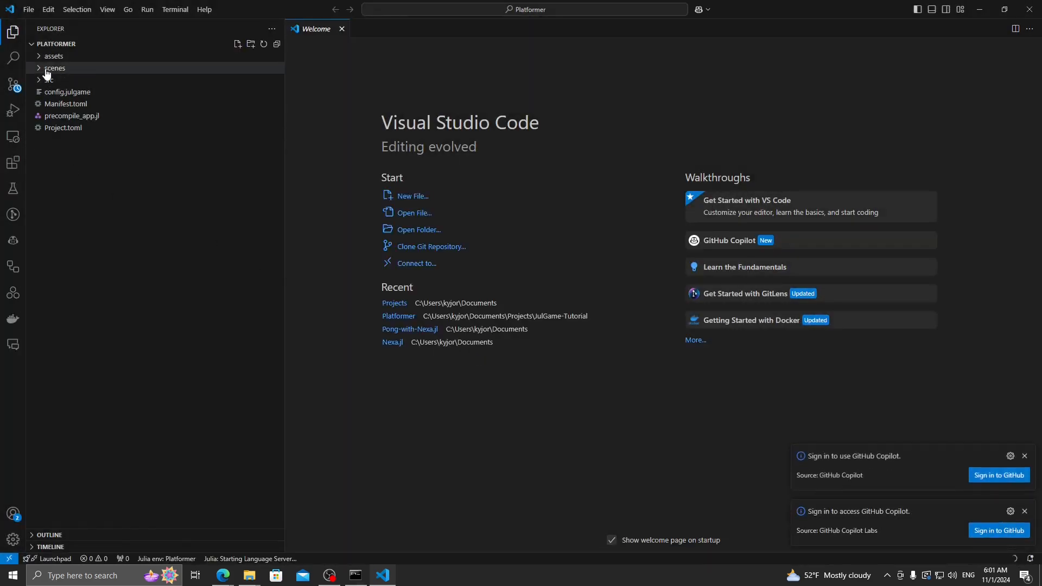
{"action": "left_click", "coordinate": [48, 79]}
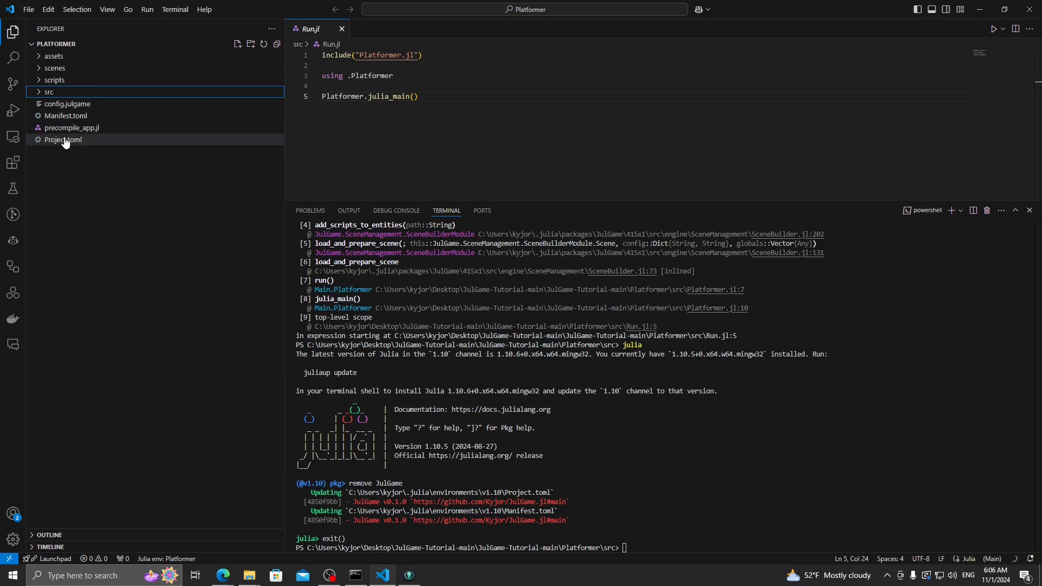
- Expand assets, fonts, images, sounds, scenes and src in Explorer, then select Run.jl
{"action": "left_click", "coordinate": [53, 56]}
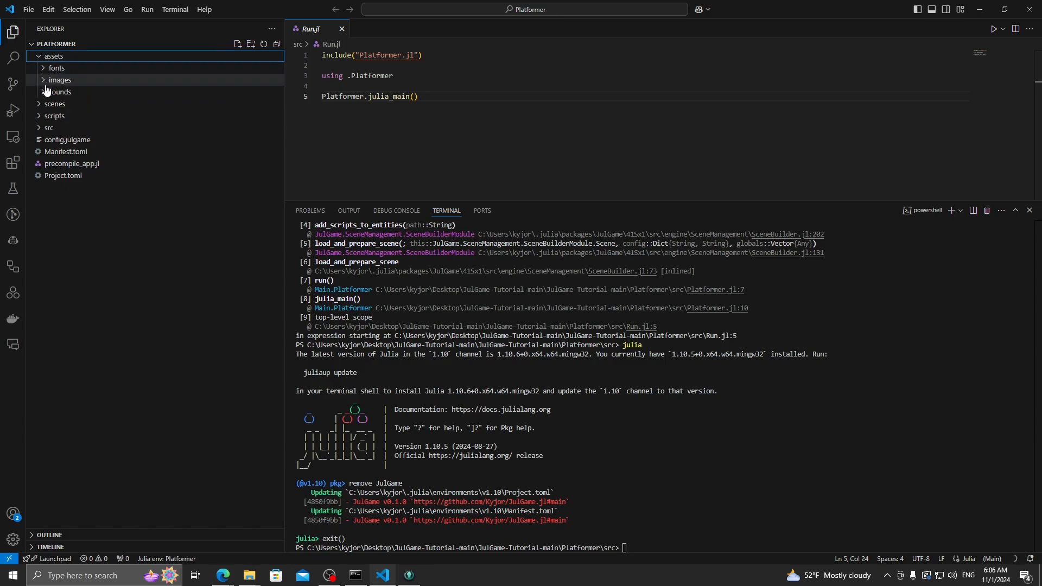
{"action": "left_click", "coordinate": [58, 67]}
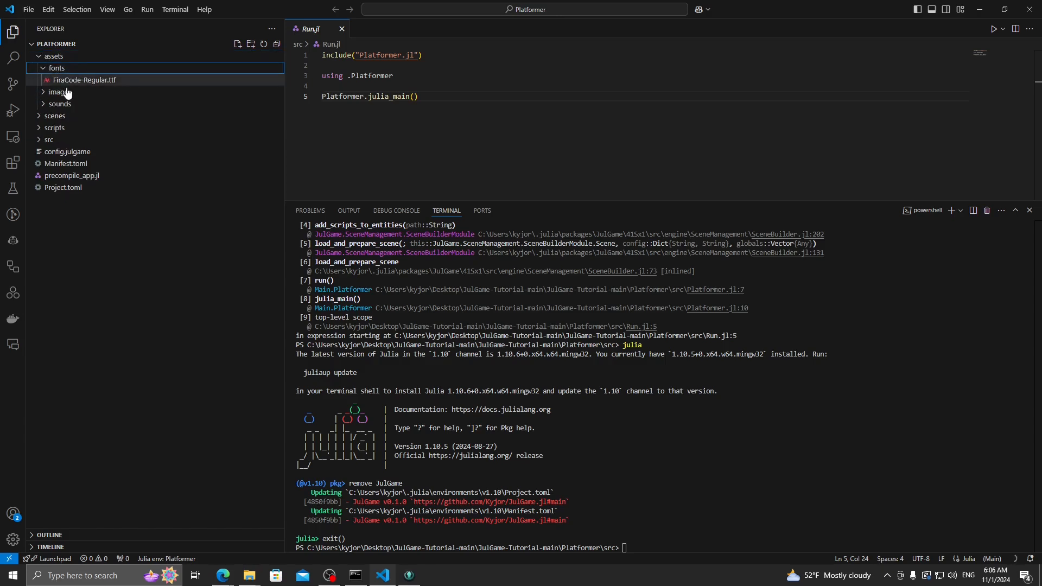
{"action": "left_click", "coordinate": [60, 92]}
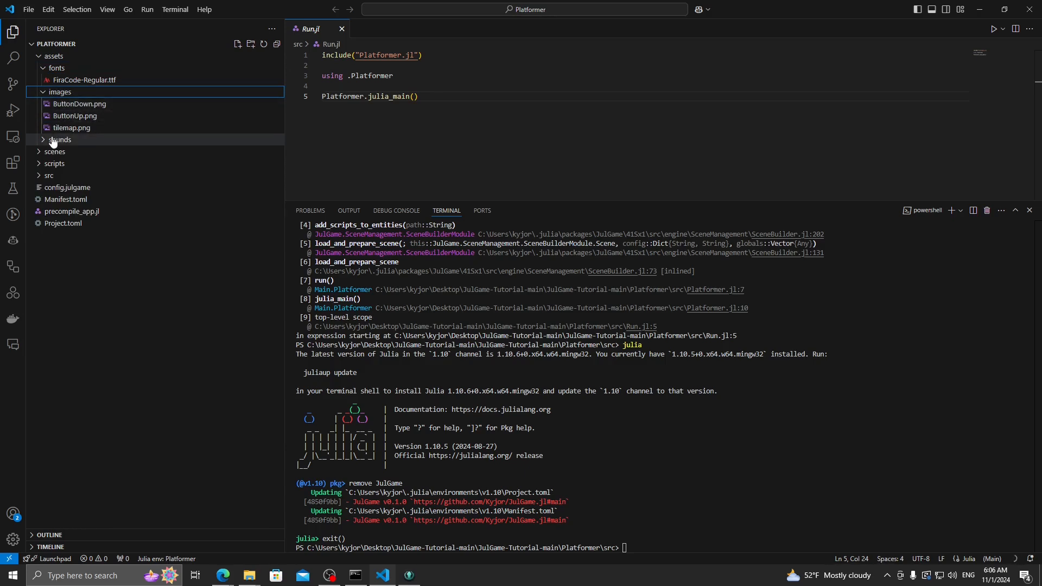
{"action": "left_click", "coordinate": [60, 139]}
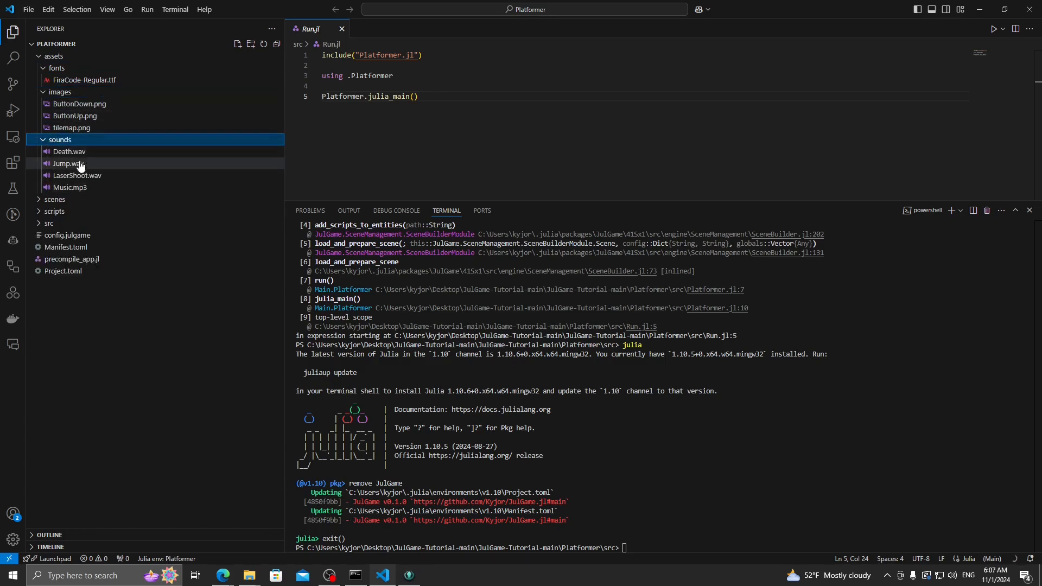
{"action": "mouse_move", "coordinate": [107, 119]}
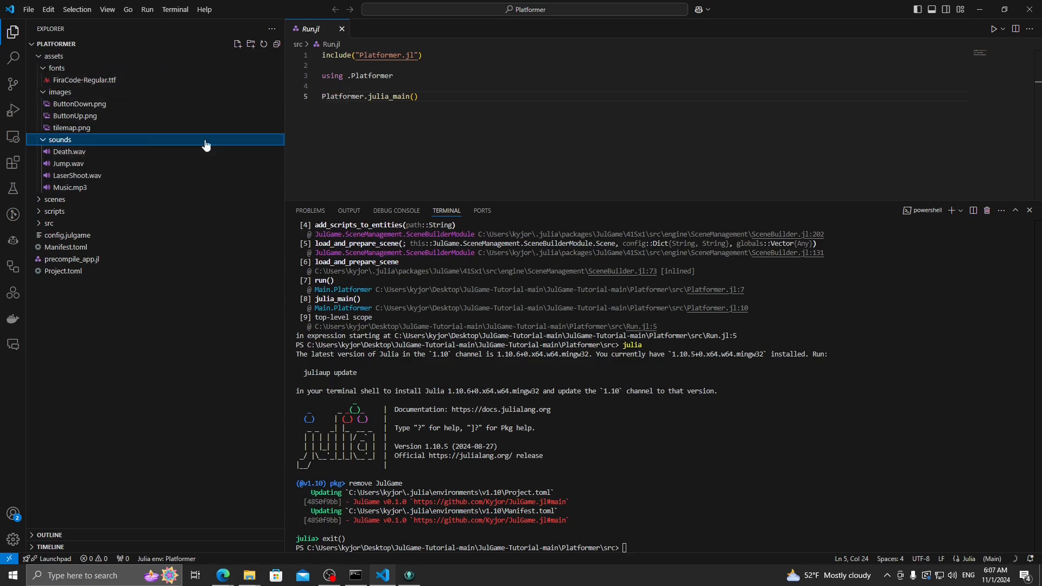
{"action": "mouse_move", "coordinate": [63, 157]}
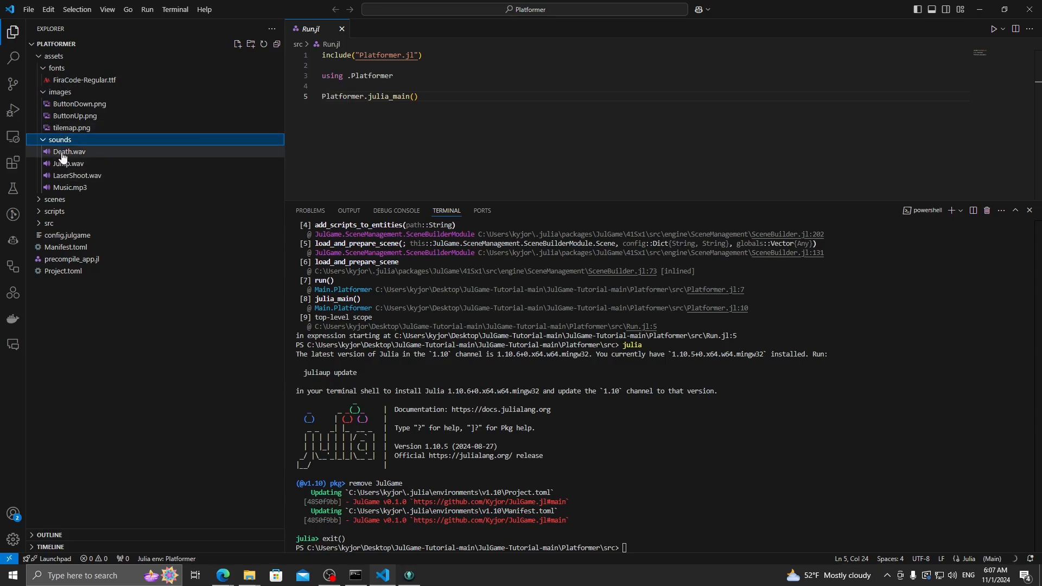
{"action": "mouse_move", "coordinate": [69, 152]}
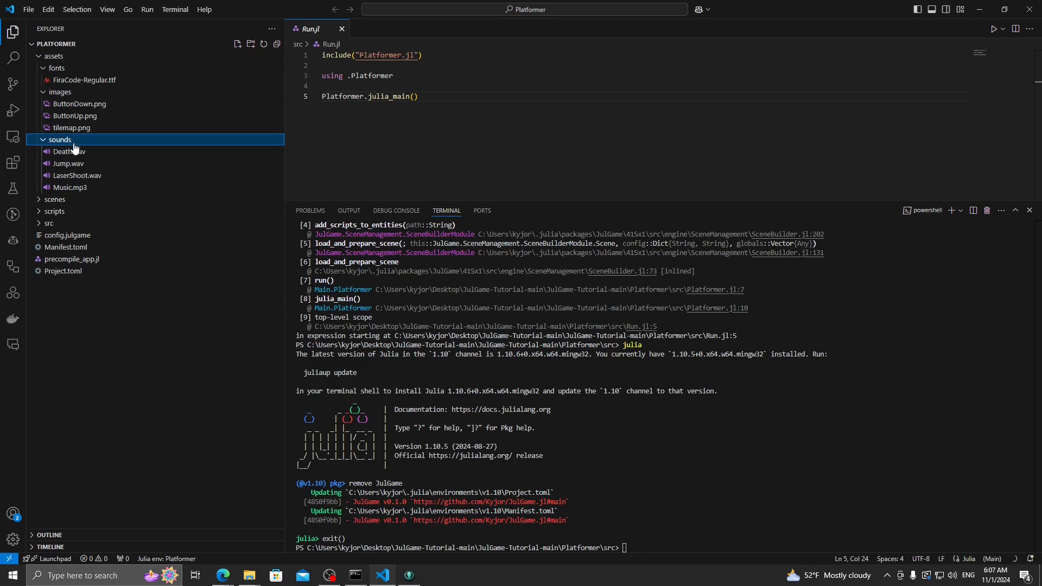
{"action": "mouse_move", "coordinate": [68, 163]}
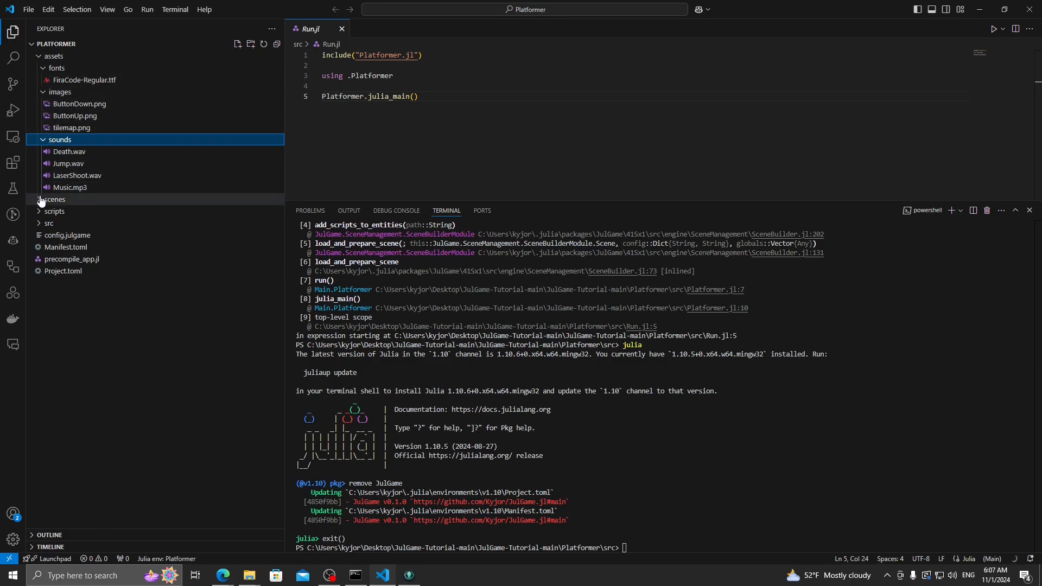
{"action": "left_click", "coordinate": [53, 199]}
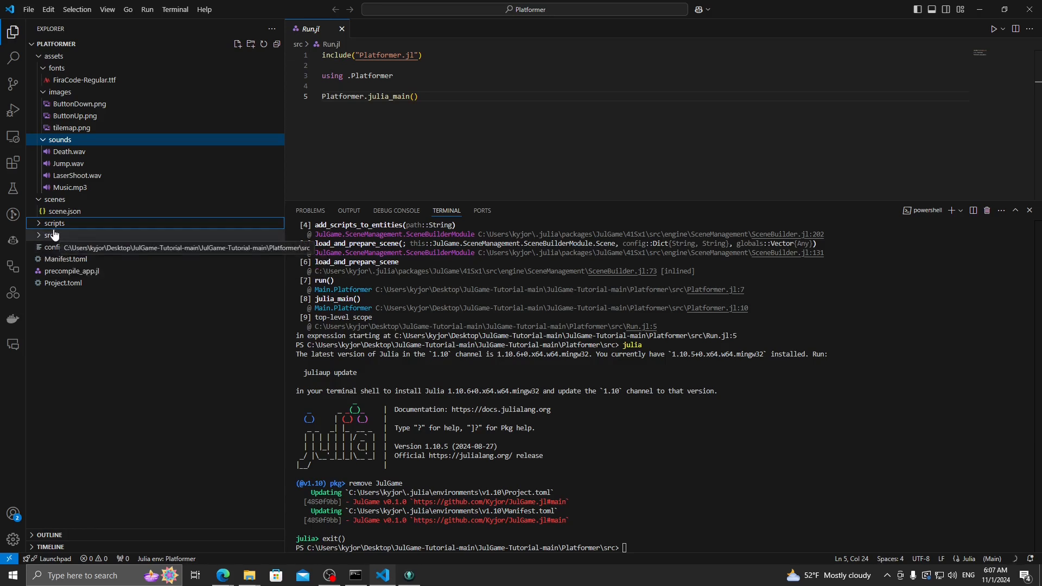
{"action": "left_click", "coordinate": [48, 235]}
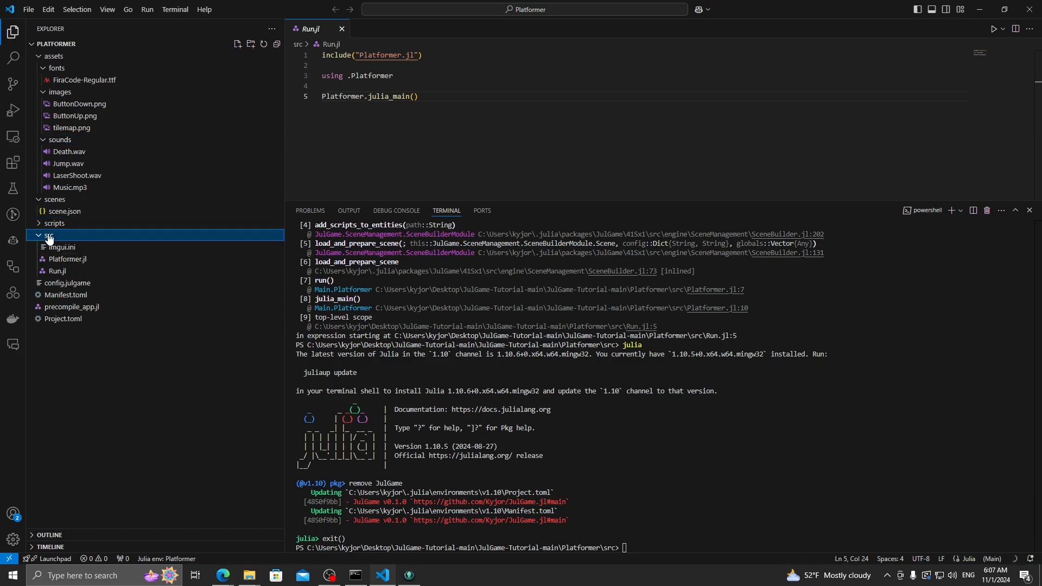
{"action": "mouse_move", "coordinate": [68, 260]}
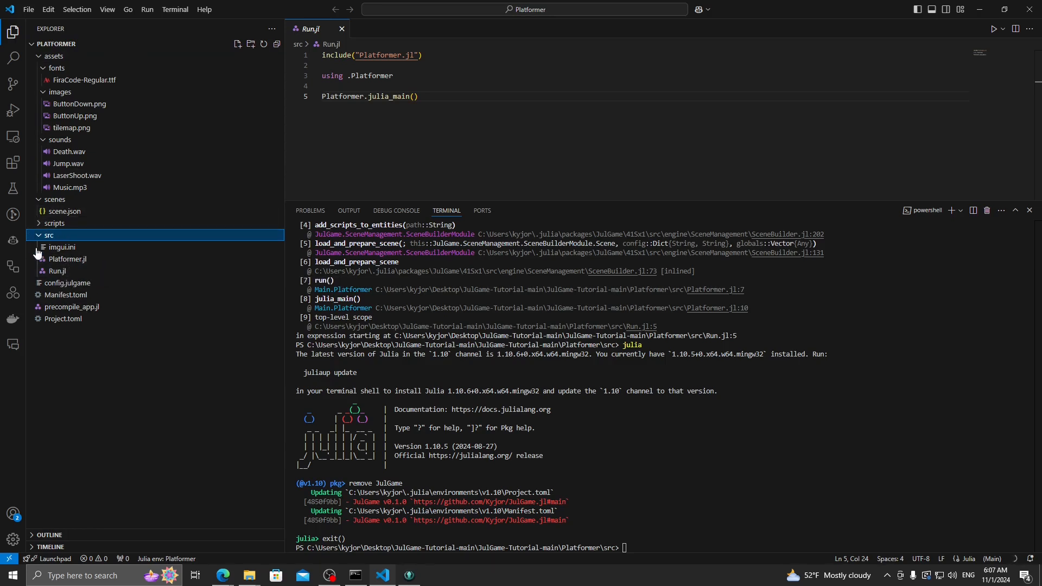
{"action": "left_click", "coordinate": [58, 271]}
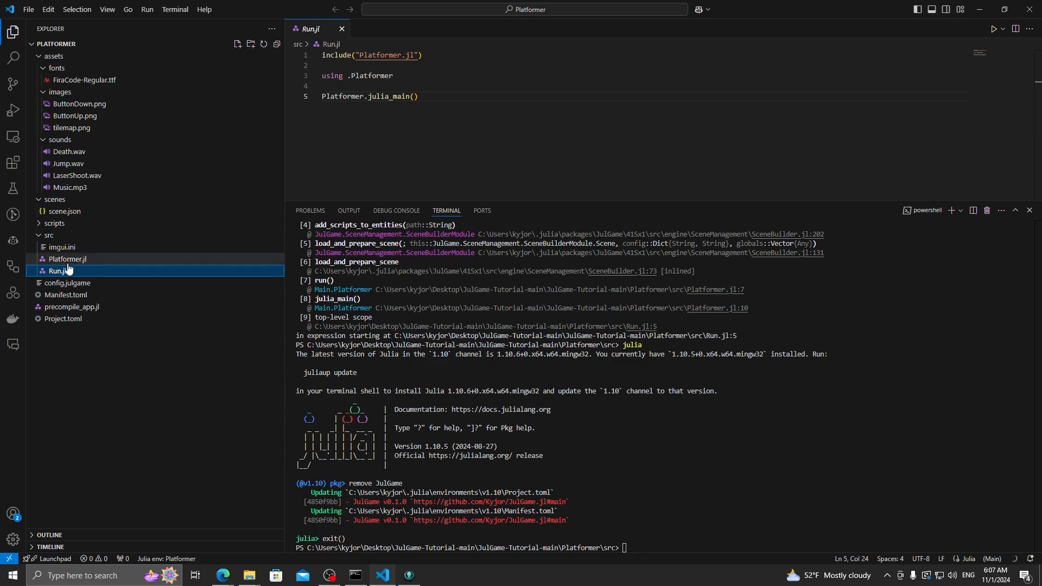
{"action": "mouse_move", "coordinate": [150, 268]}
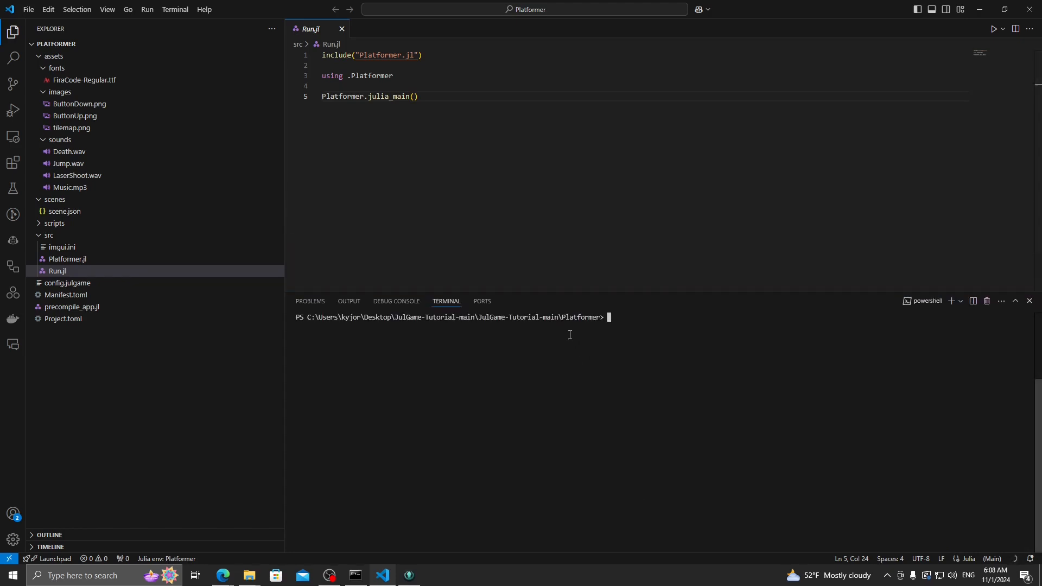
- Change to the project's src folder and run julia .\Run.jl; it fails with 'JulGame not found'
{"action": "type", "text": "cd .."}
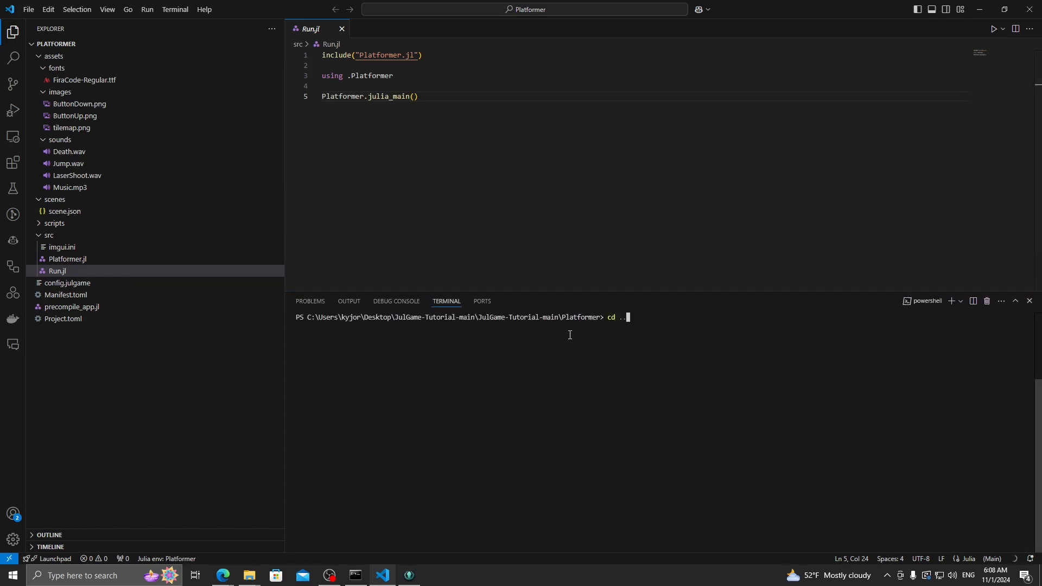
{"action": "key", "text": "Enter"}
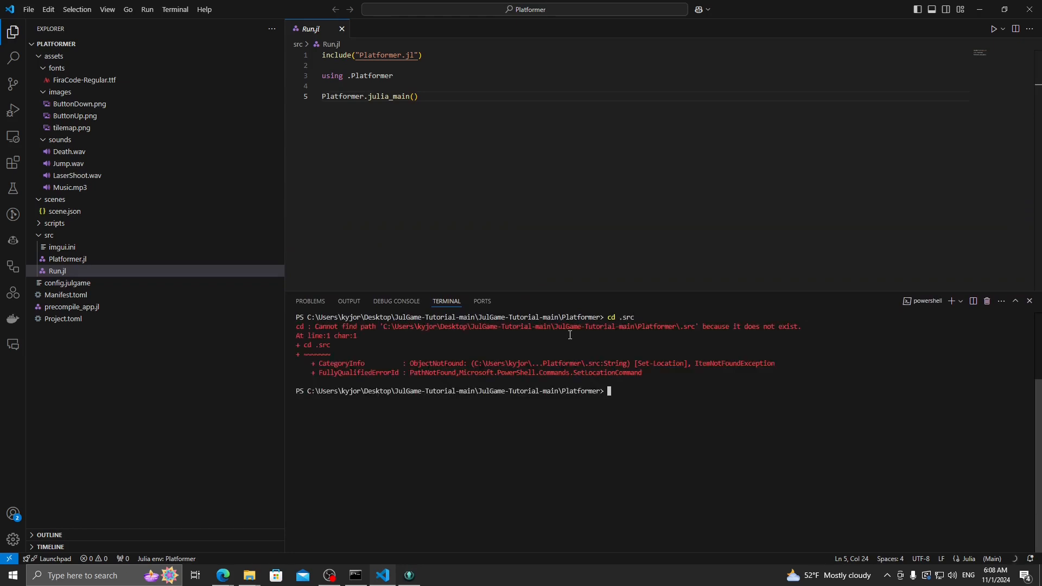
{"action": "type", "text": "cd src"}
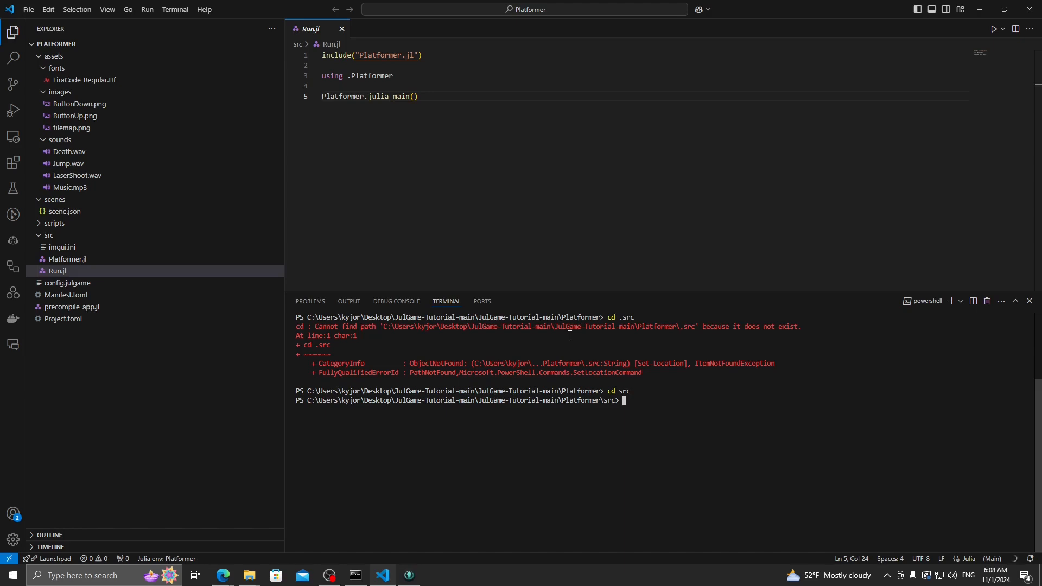
{"action": "type", "text": "julia"}
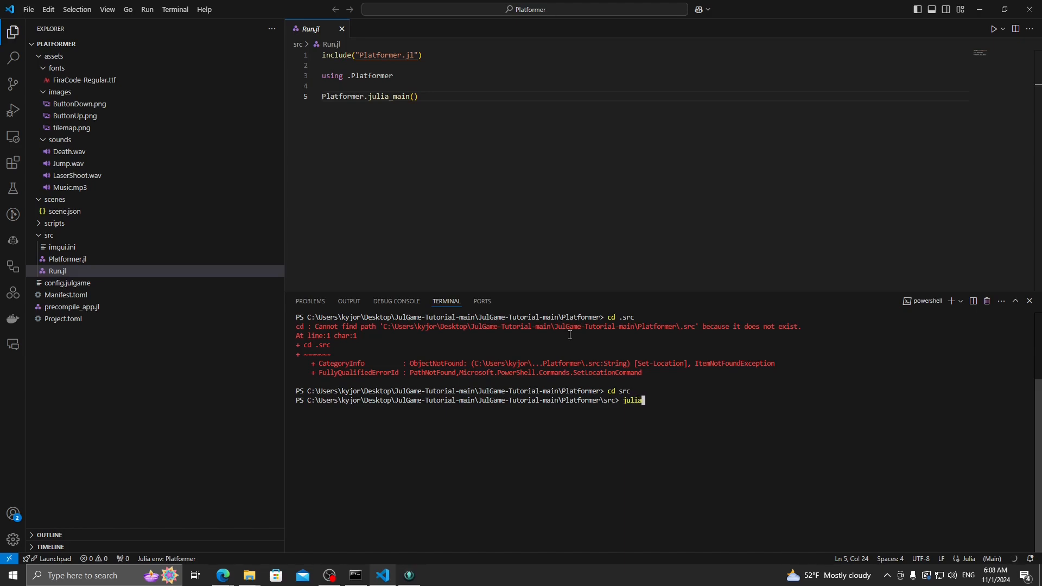
{"action": "type", "text": ".\\Run.jl"}
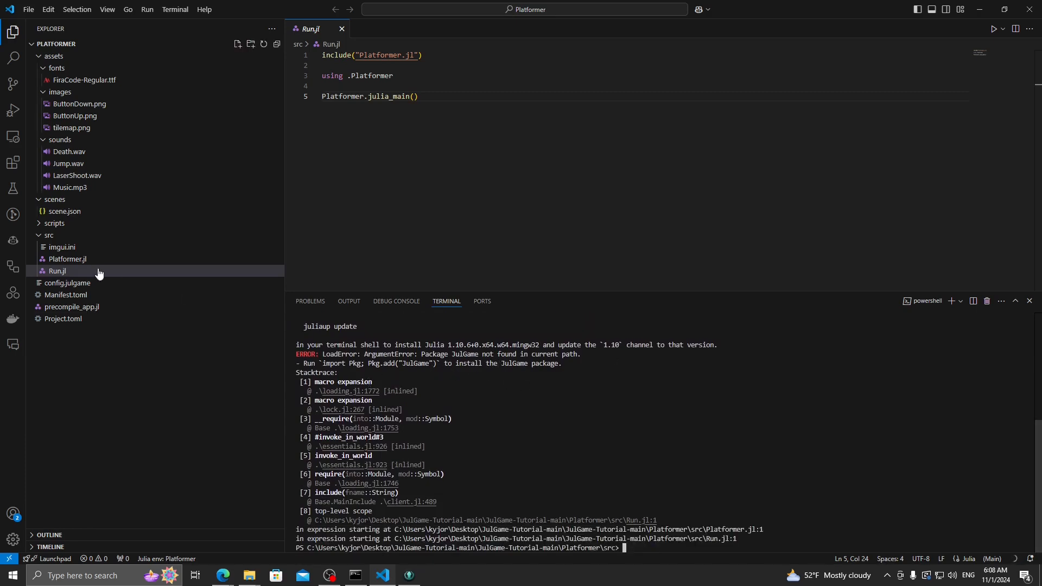
- Open Platformer.jl, select its 'using JulGame' line, and start julia in the terminal
{"action": "left_click", "coordinate": [68, 258]}
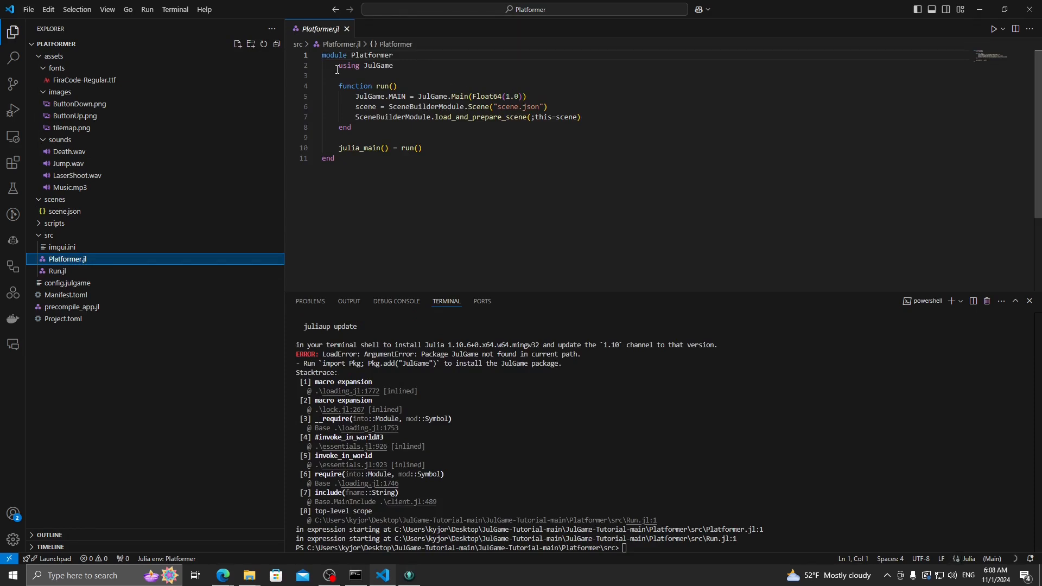
{"action": "double_click", "coordinate": [348, 65]}
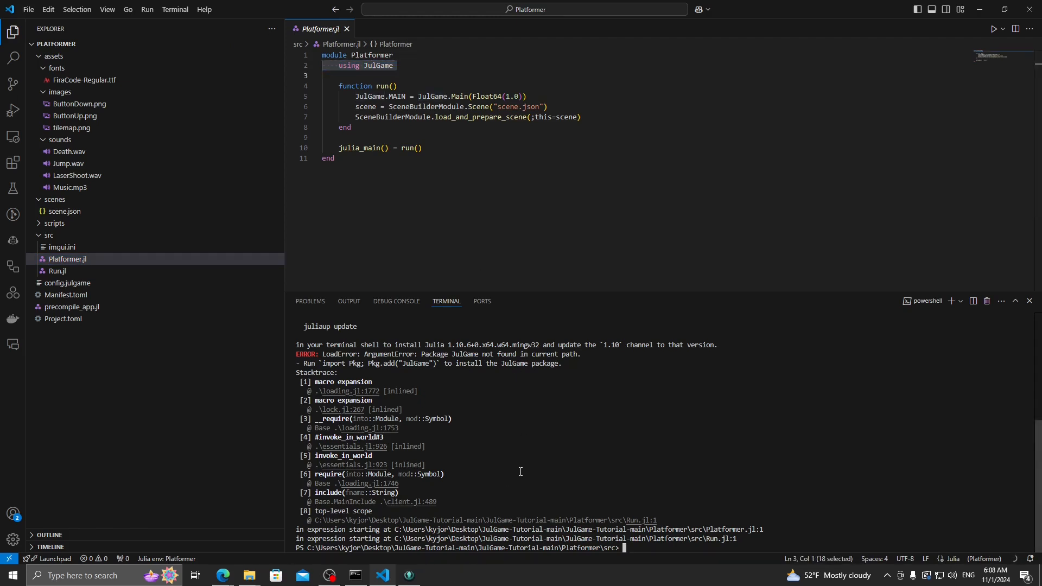
{"action": "type", "text": "juli"}
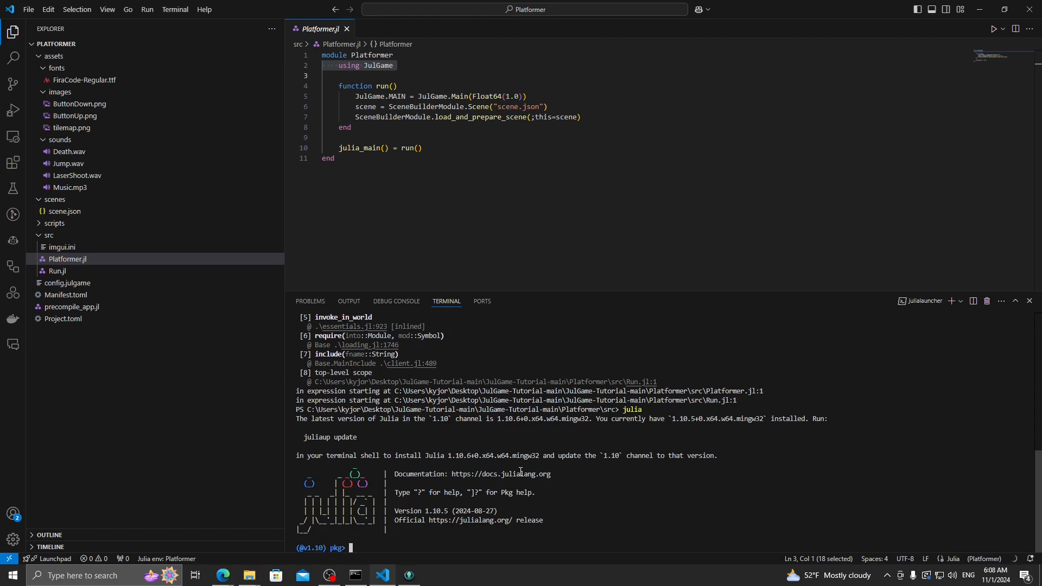
- Add the JulGame package in package mode, then exit() back to PowerShell
{"action": "type", "text": "add"}
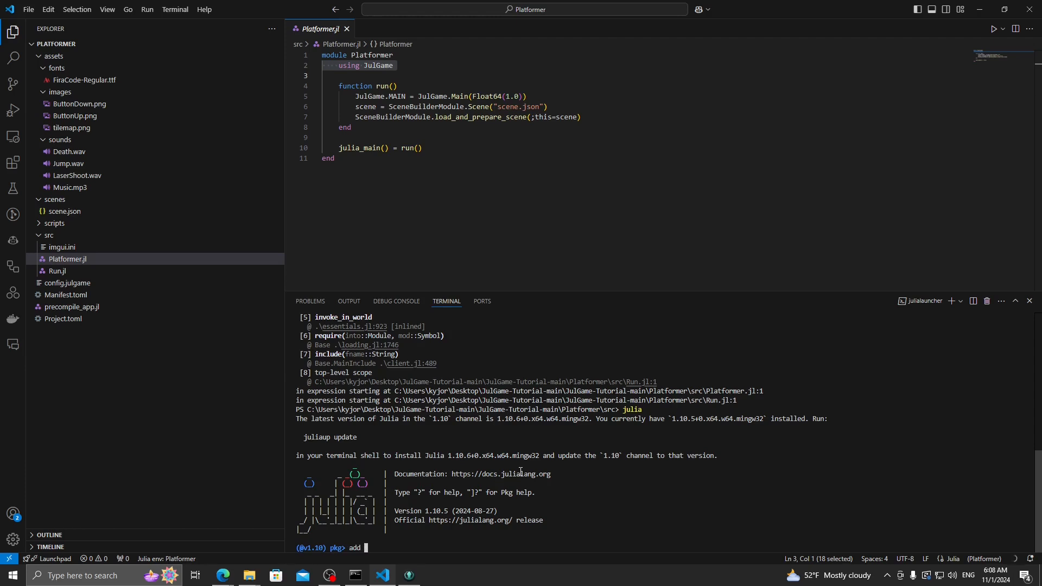
{"action": "type", "text": "Jul"}
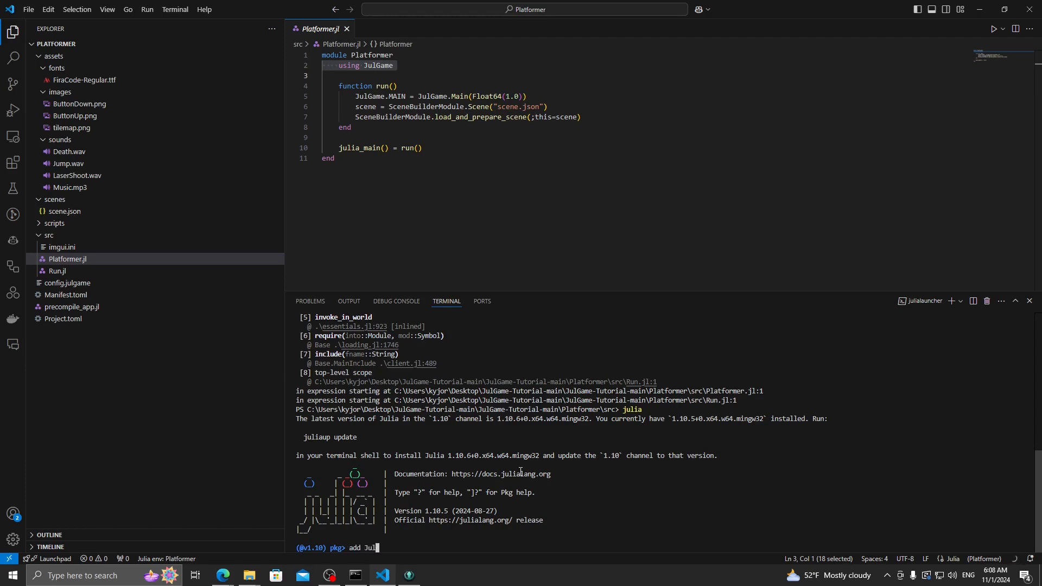
{"action": "type", "text": "Game"}
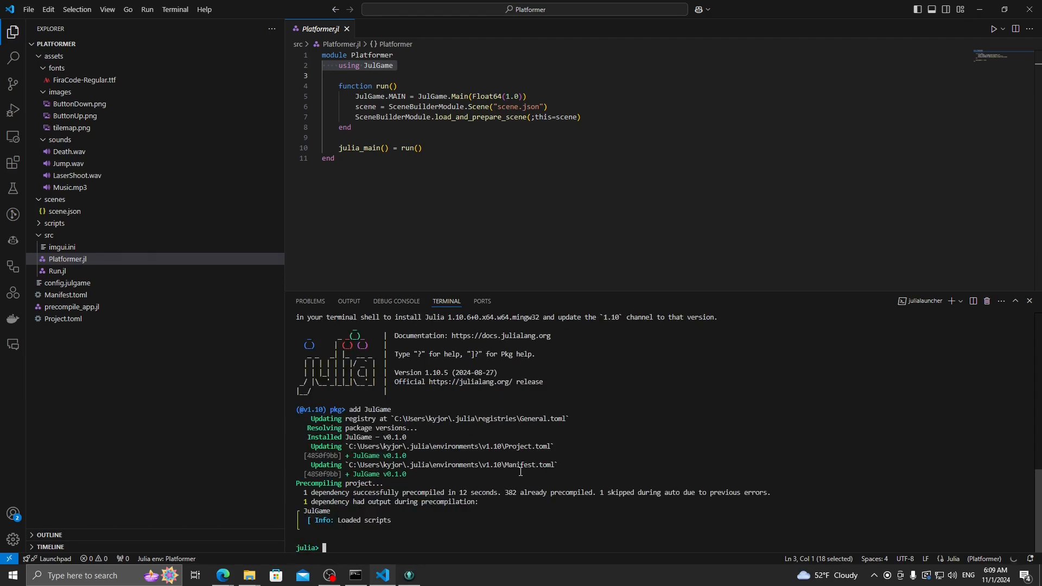
{"action": "type", "text": "e"}
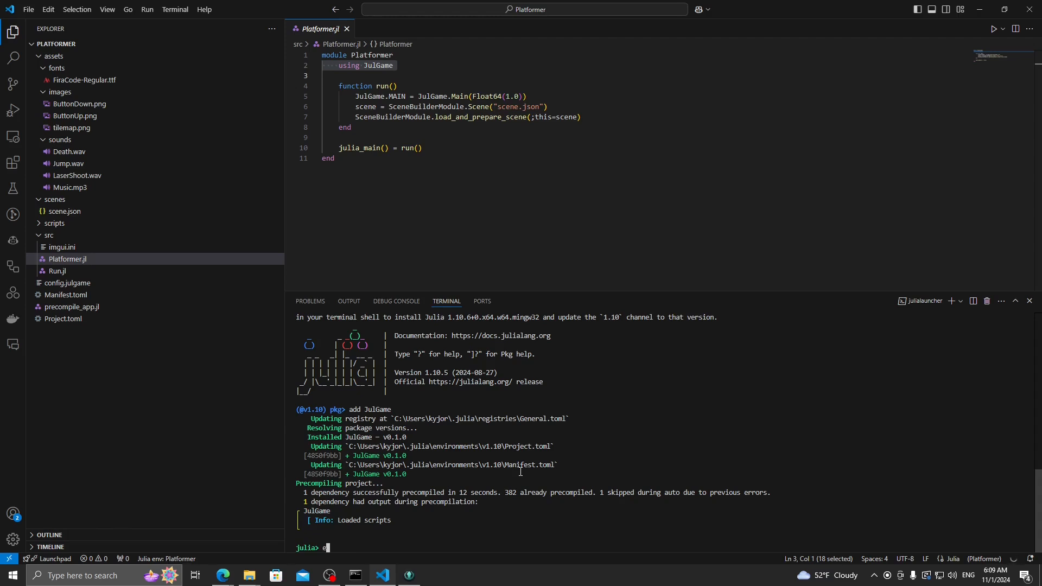
{"action": "type", "text": "xit()"}
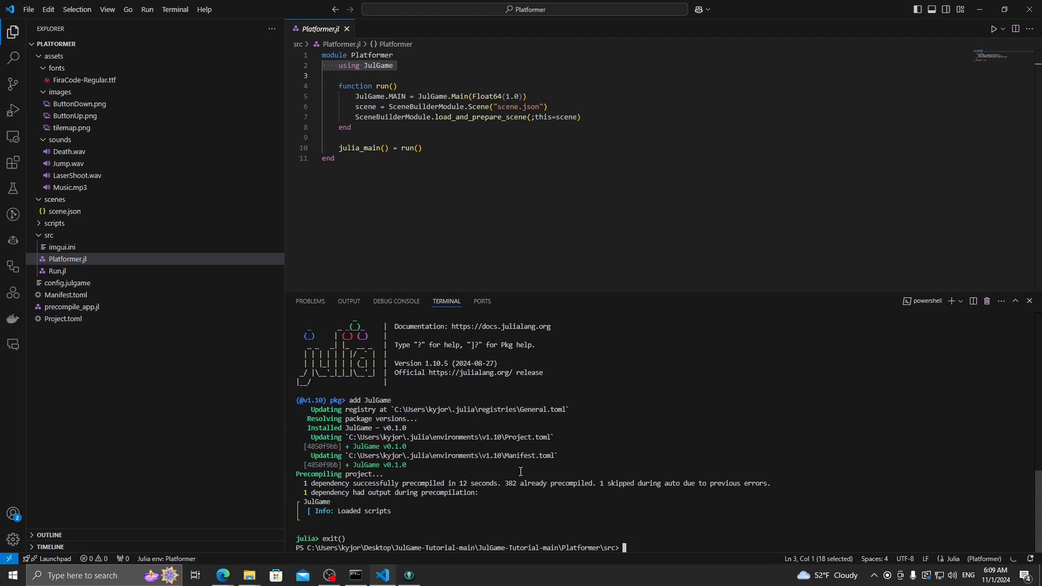
- Run julia .\Run.jl again so the blank Default Game window appears
{"action": "type", "text": "julia .\\Run.jl"}
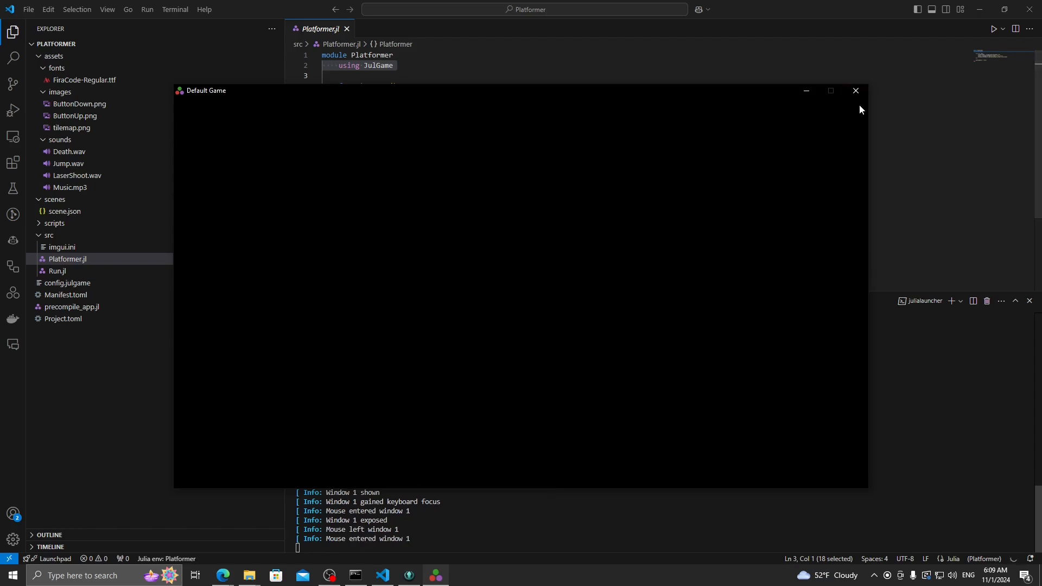
{"action": "mouse_move", "coordinate": [621, 103]}
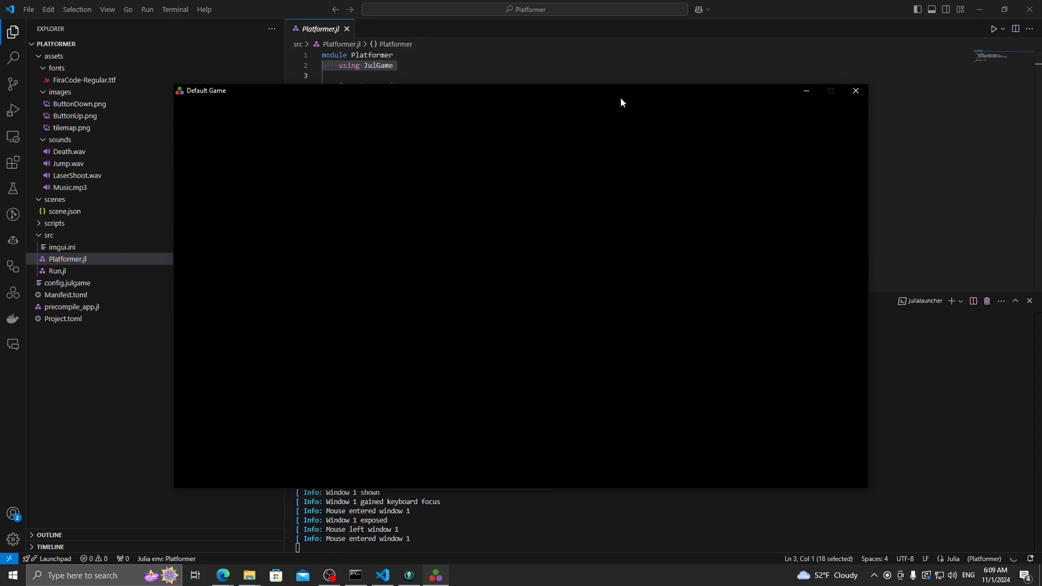
{"action": "mouse_move", "coordinate": [856, 91]}
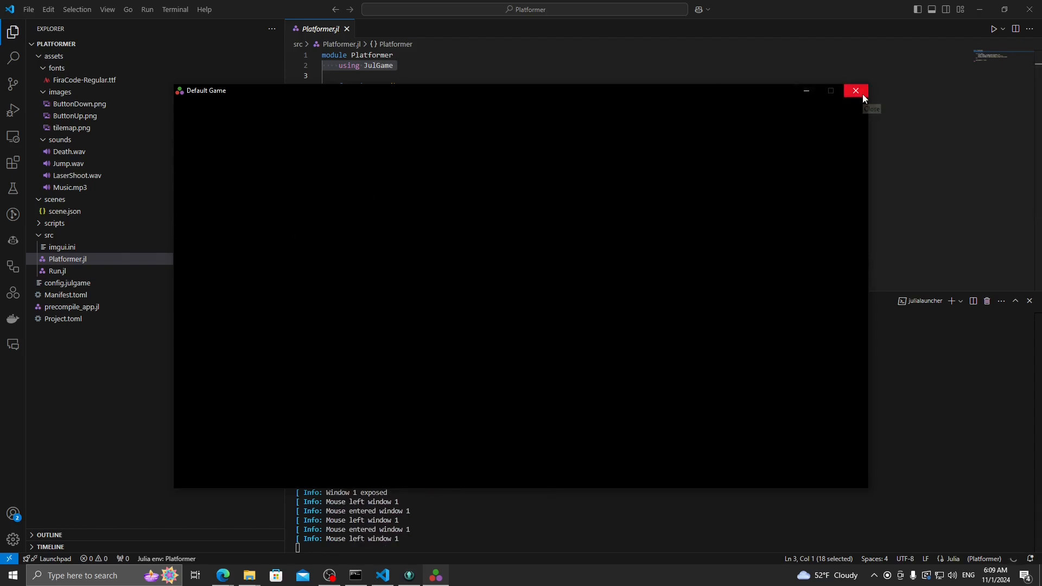
- Close the Default Game window and launch JulGameEditor.exe from the bin folder
{"action": "left_click", "coordinate": [856, 91]}
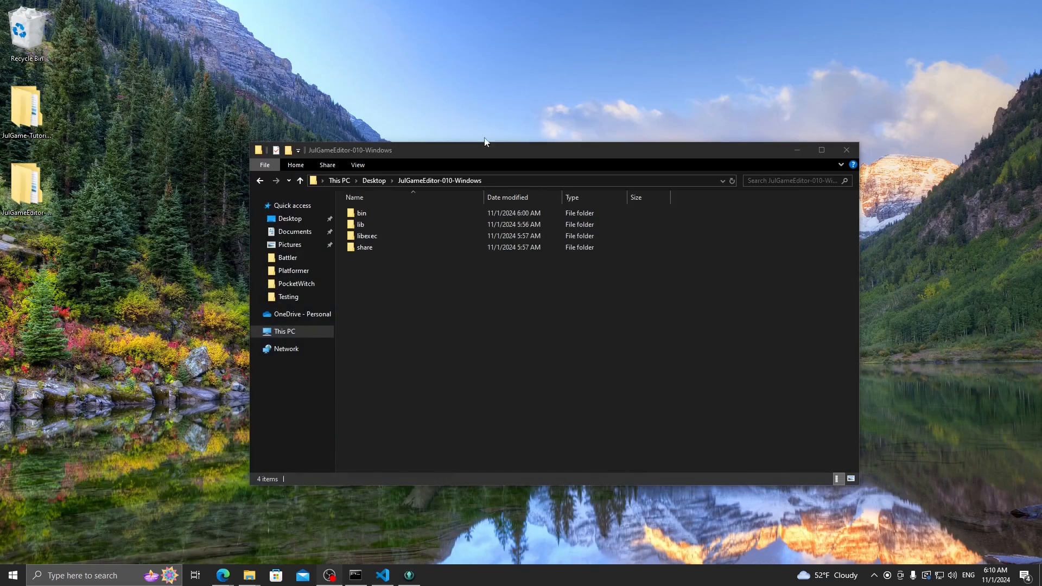
{"action": "mouse_move", "coordinate": [432, 188]}
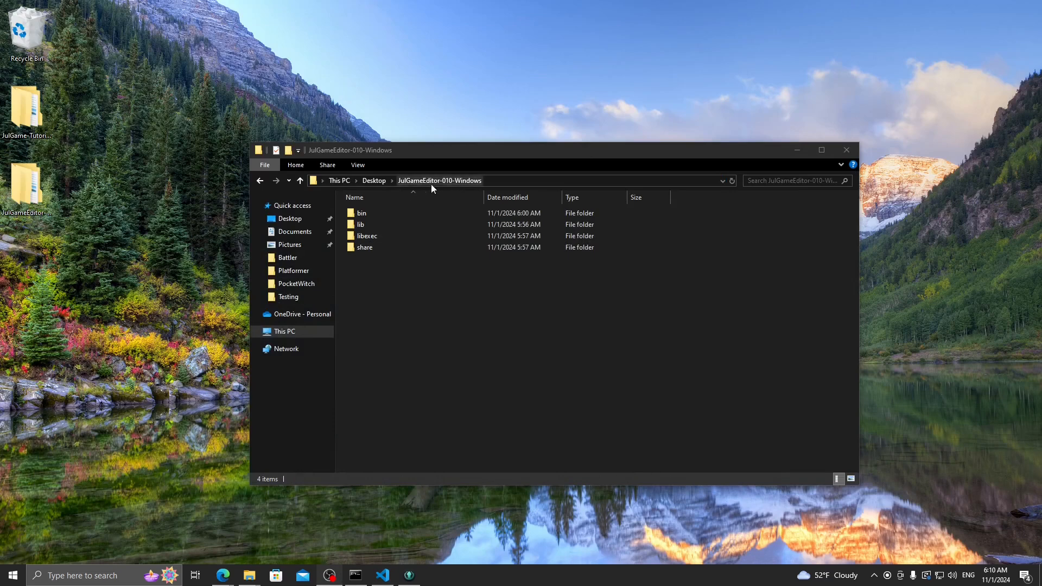
{"action": "double_click", "coordinate": [361, 213]}
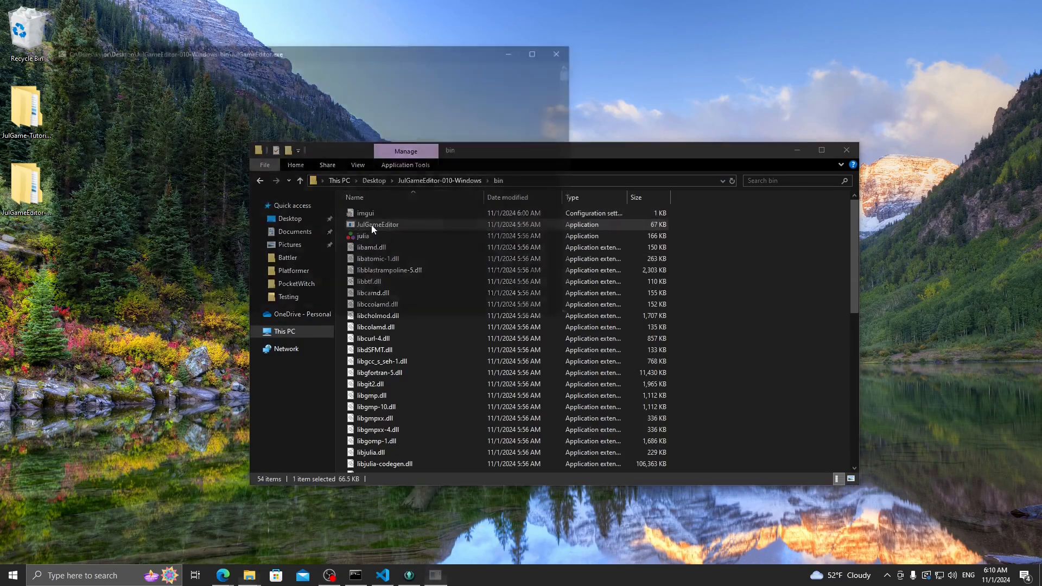
{"action": "double_click", "coordinate": [378, 224]}
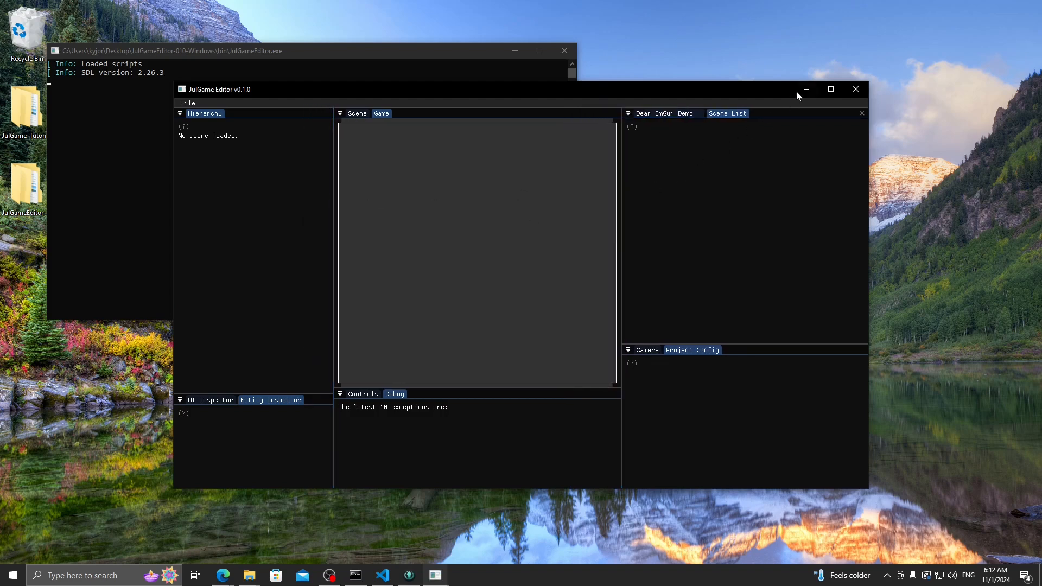
- Maximize the editor window and show the Controls list in the bottom panel
{"action": "left_click", "coordinate": [829, 89]}
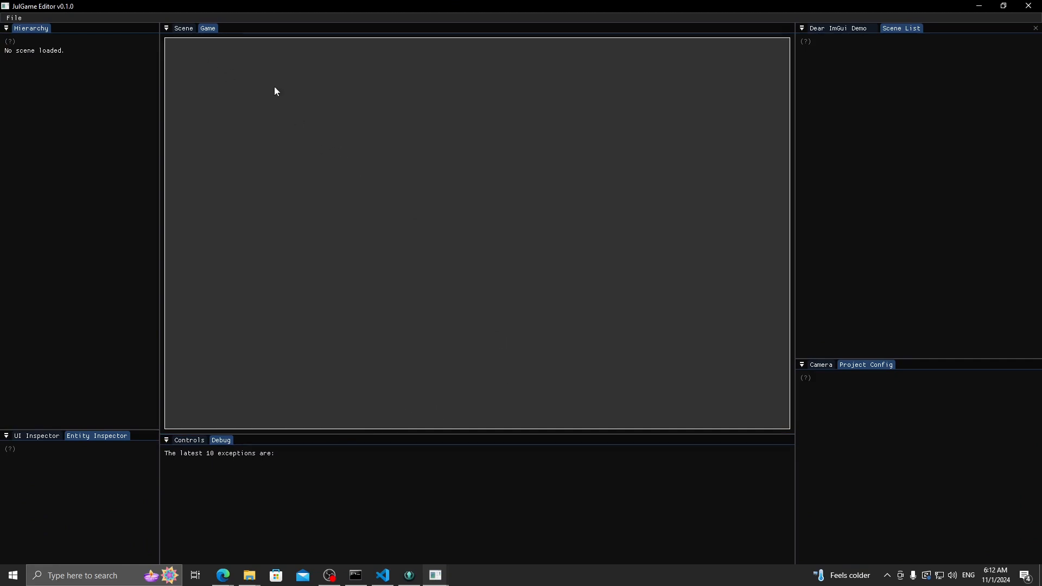
{"action": "mouse_move", "coordinate": [172, 357]}
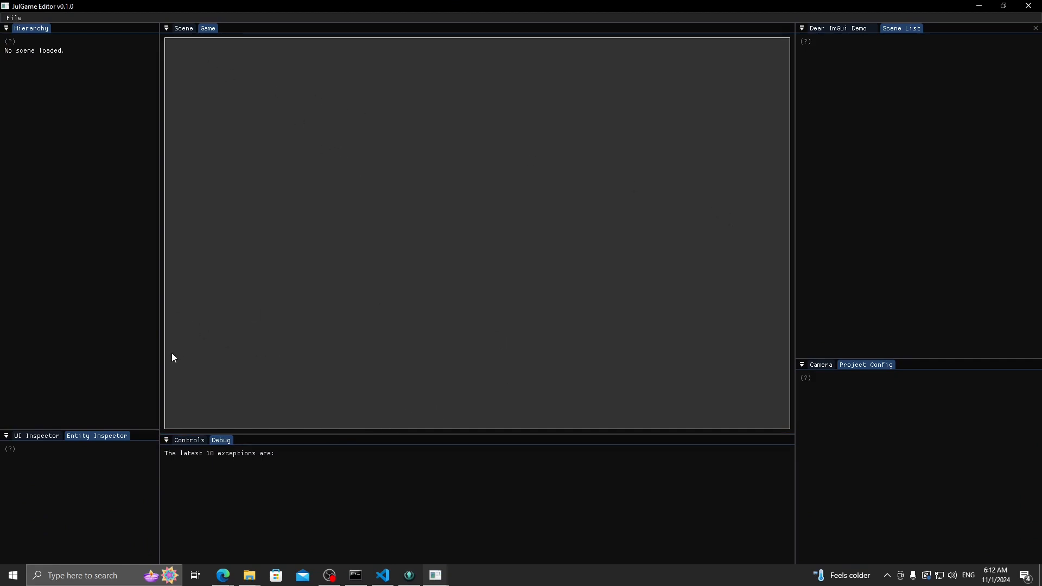
{"action": "mouse_move", "coordinate": [224, 369]}
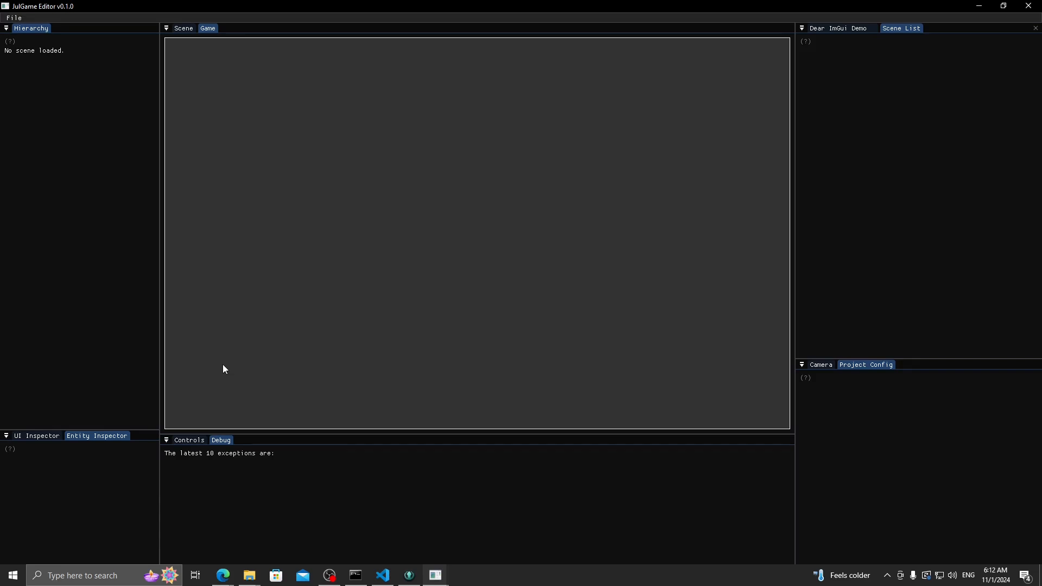
{"action": "left_click", "coordinate": [189, 440]}
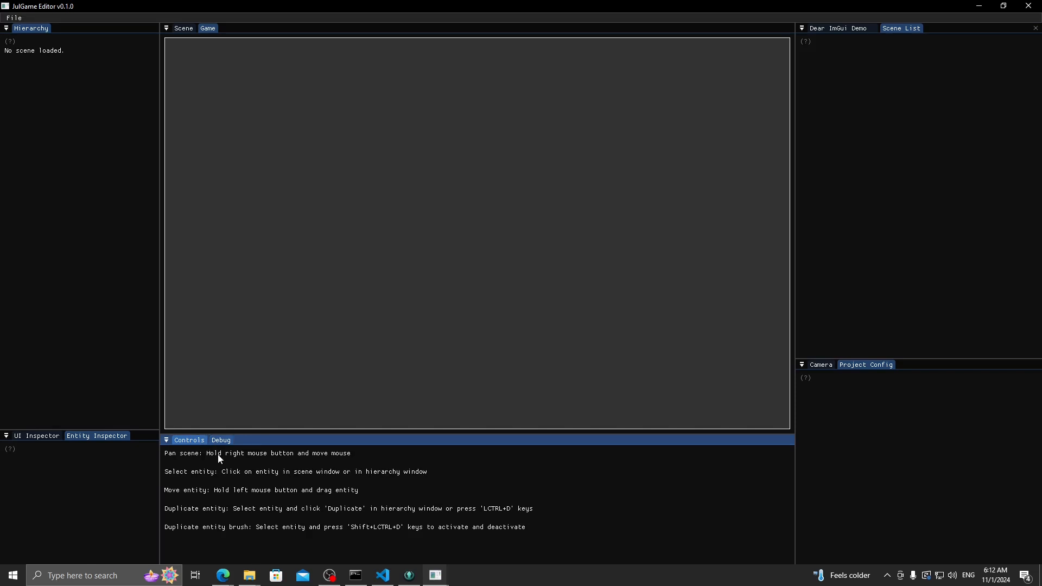
{"action": "mouse_move", "coordinate": [201, 480]}
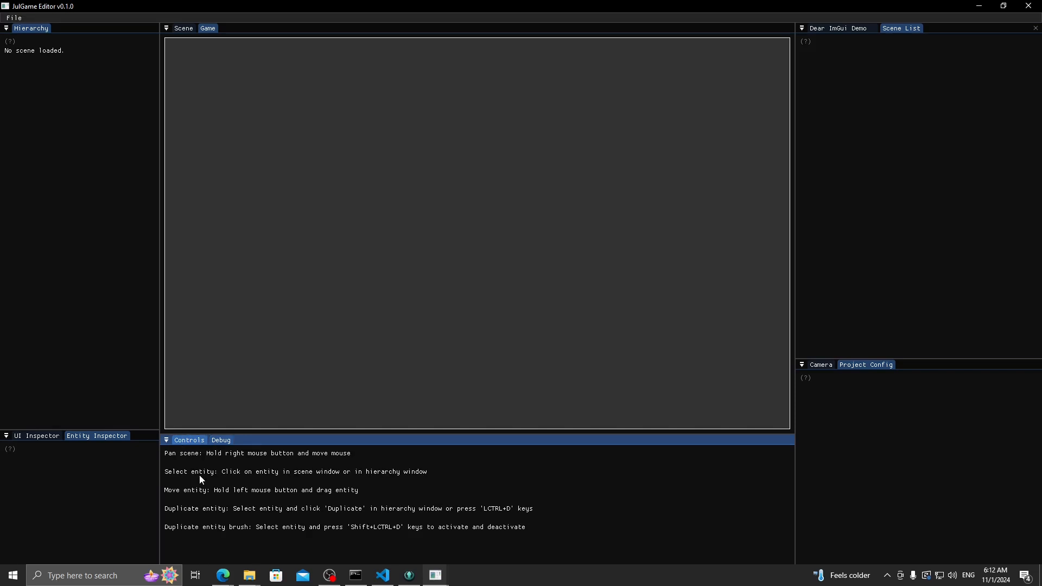
{"action": "mouse_move", "coordinate": [291, 543]}
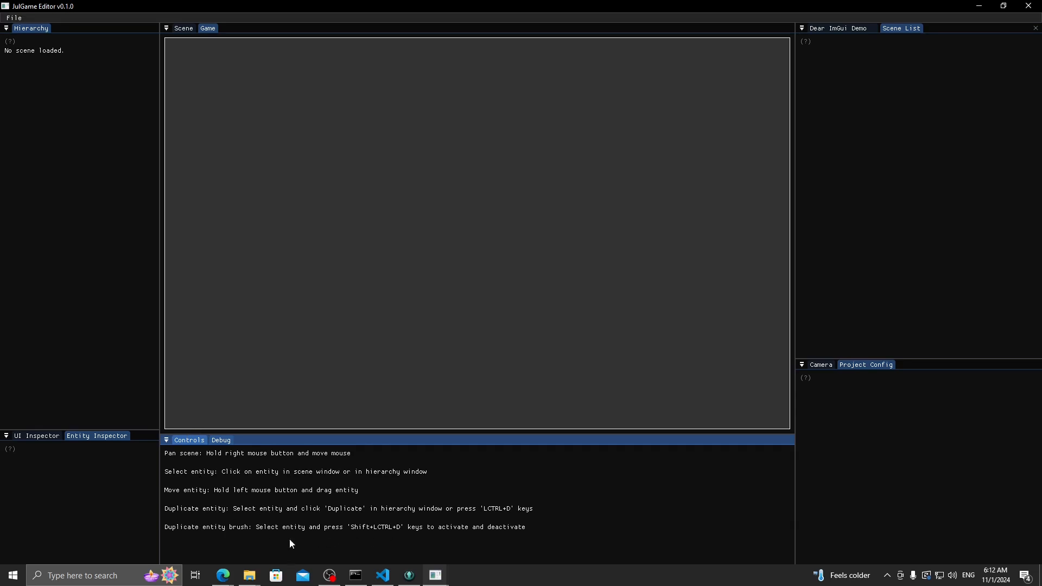
{"action": "mouse_move", "coordinate": [193, 452]}
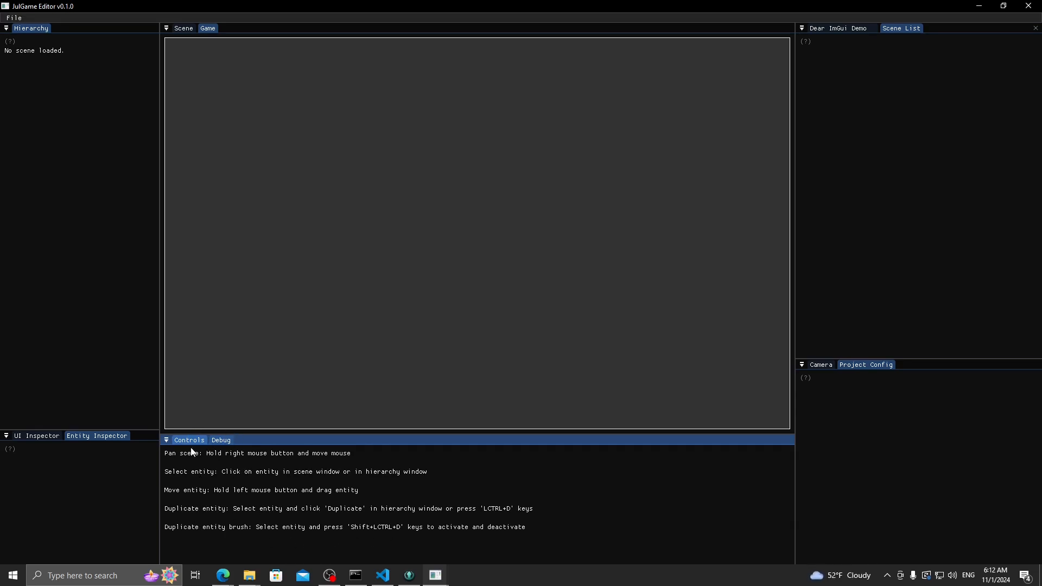
{"action": "mouse_move", "coordinate": [234, 502]}
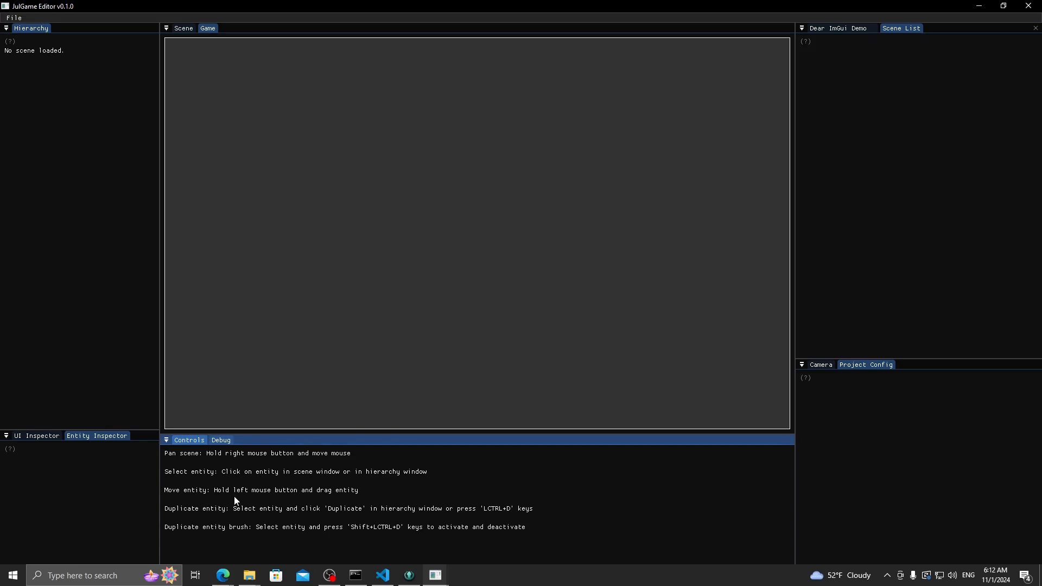
{"action": "mouse_move", "coordinate": [225, 470]}
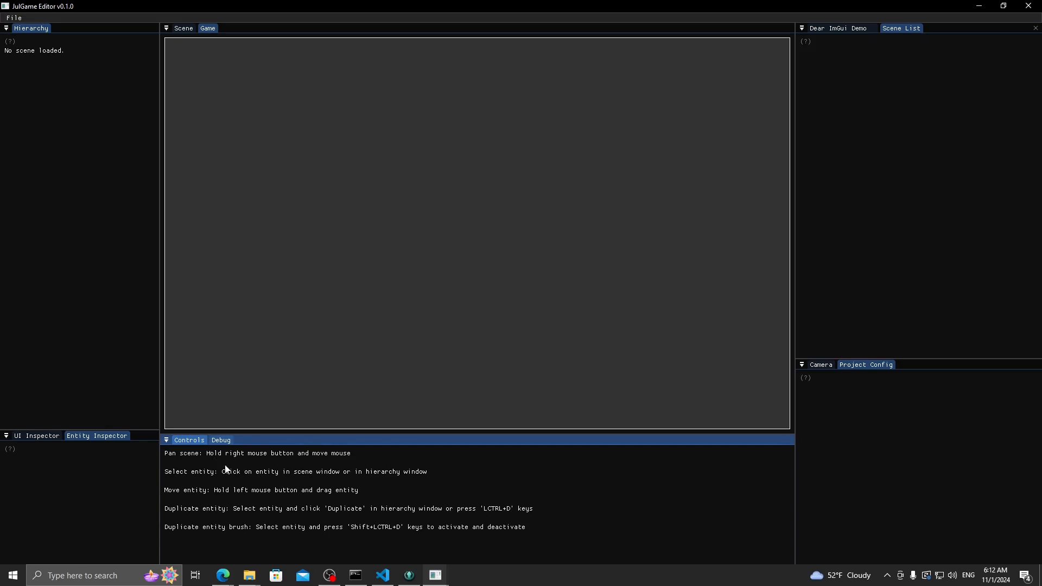
{"action": "mouse_move", "coordinate": [189, 499]}
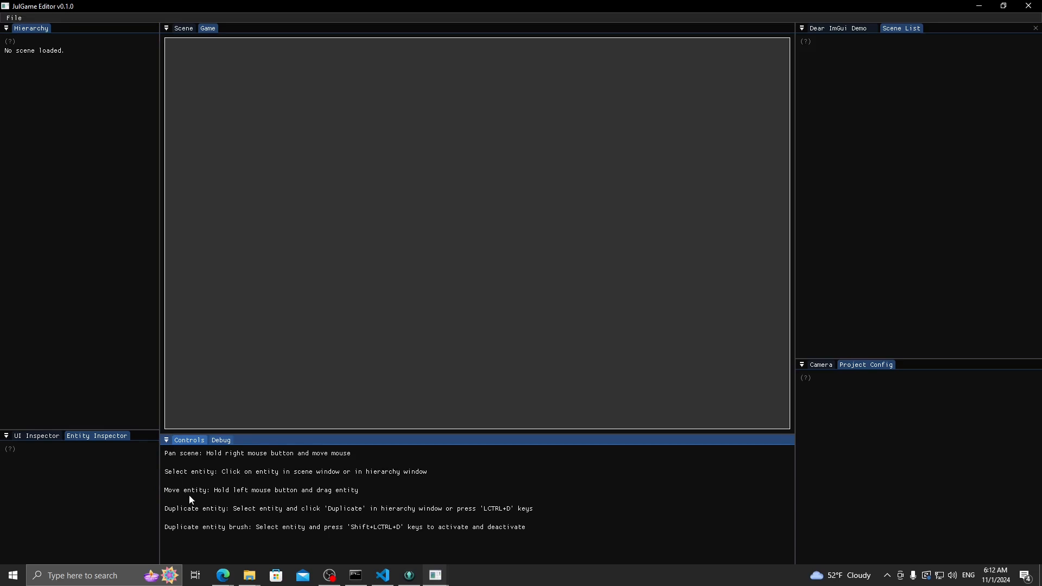
{"action": "mouse_move", "coordinate": [216, 504]}
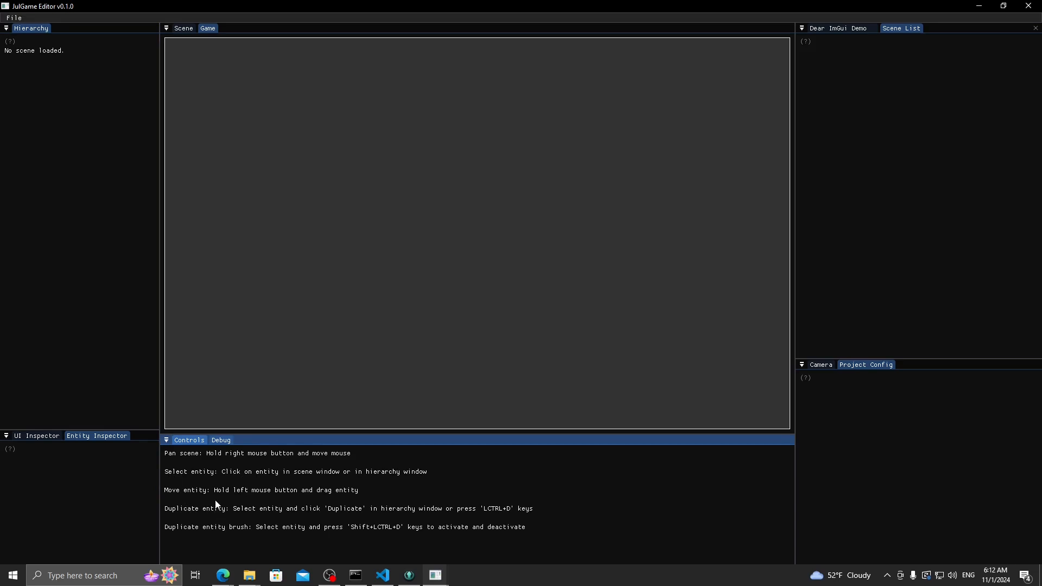
{"action": "mouse_move", "coordinate": [298, 486]}
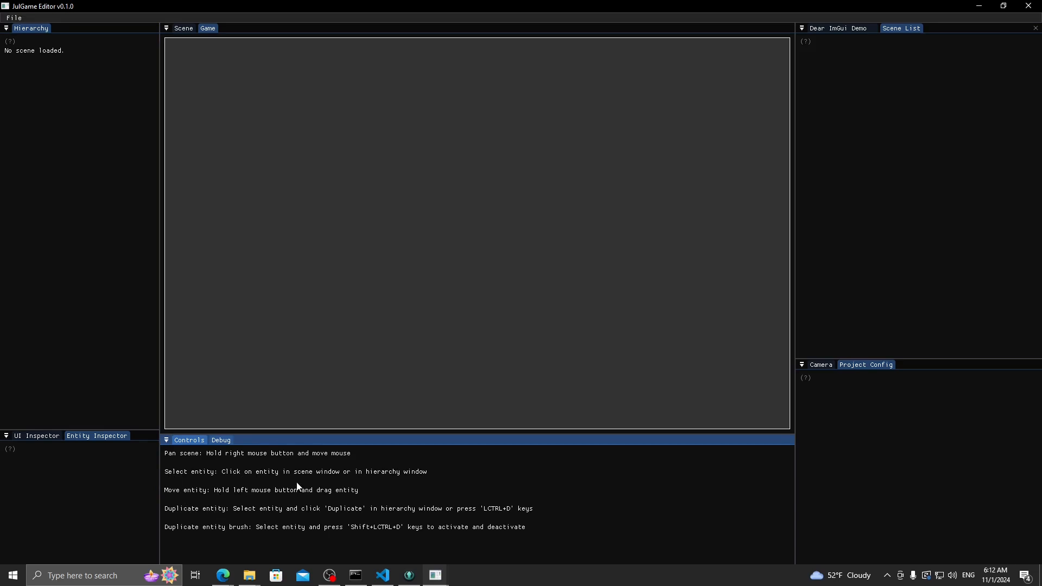
{"action": "mouse_move", "coordinate": [261, 468]}
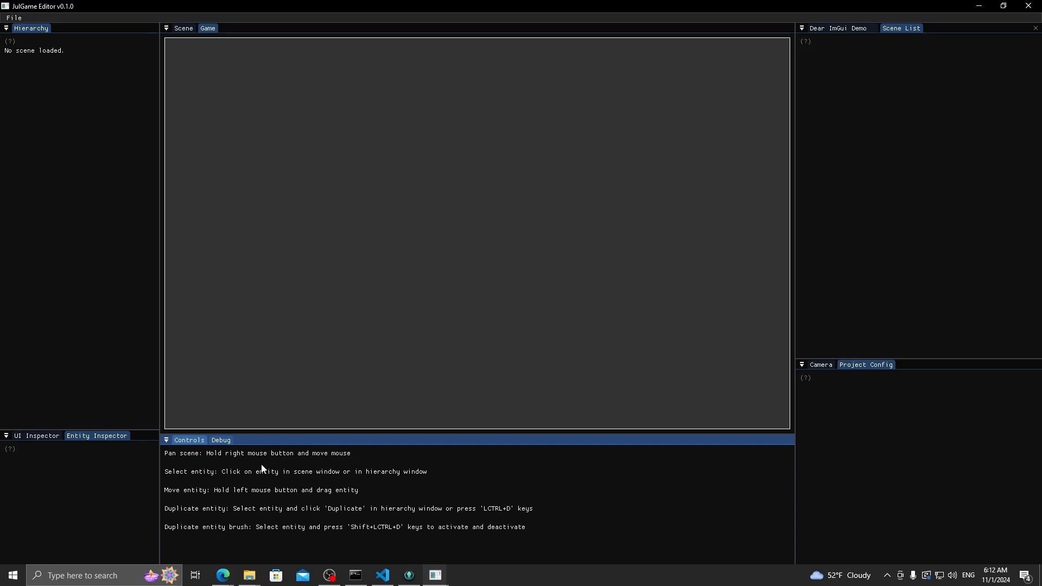
{"action": "mouse_move", "coordinate": [245, 465]}
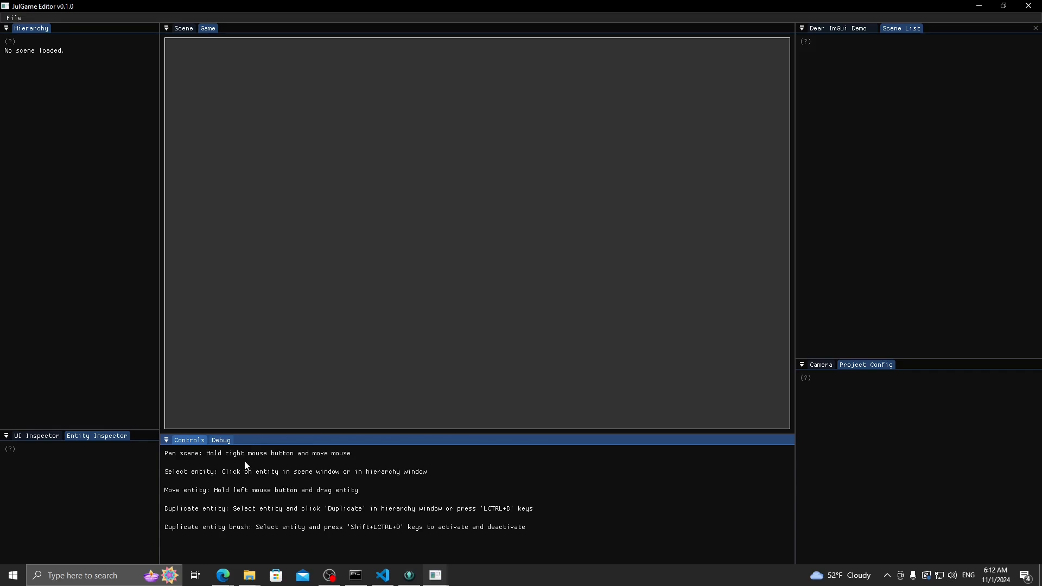
{"action": "left_click", "coordinate": [220, 441]}
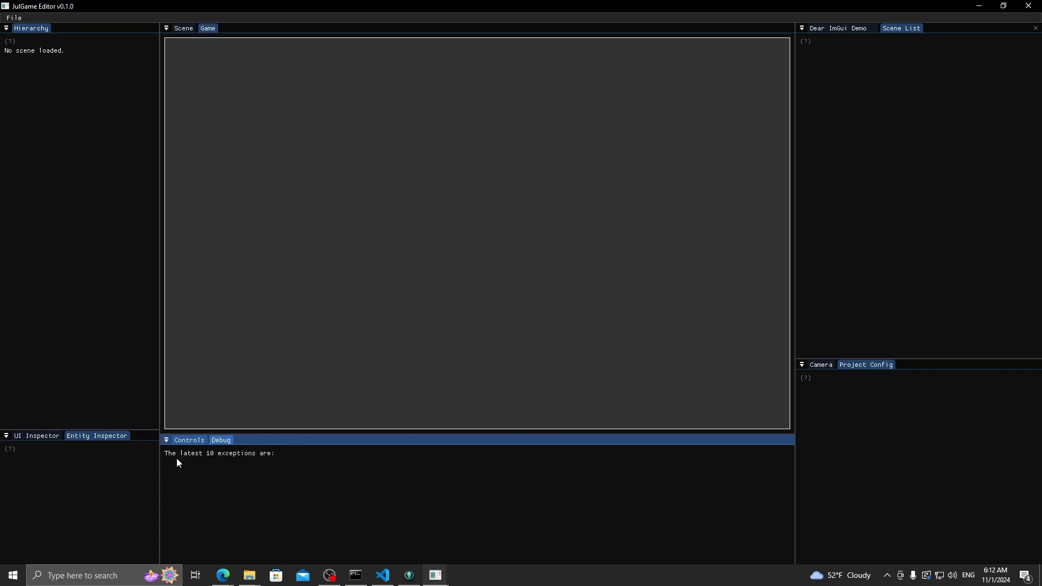
{"action": "mouse_move", "coordinate": [223, 378]}
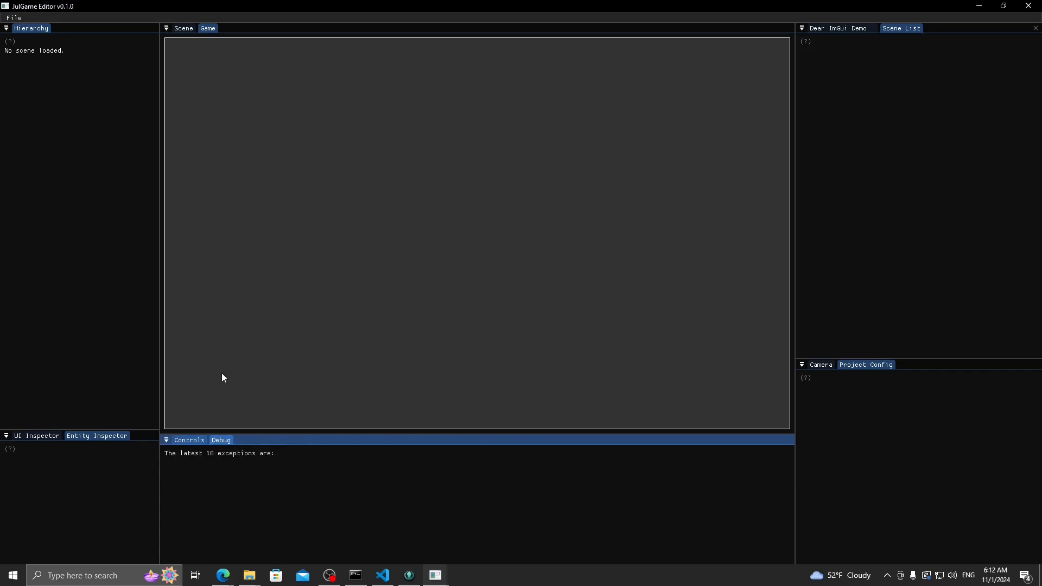
{"action": "mouse_move", "coordinate": [135, 387]}
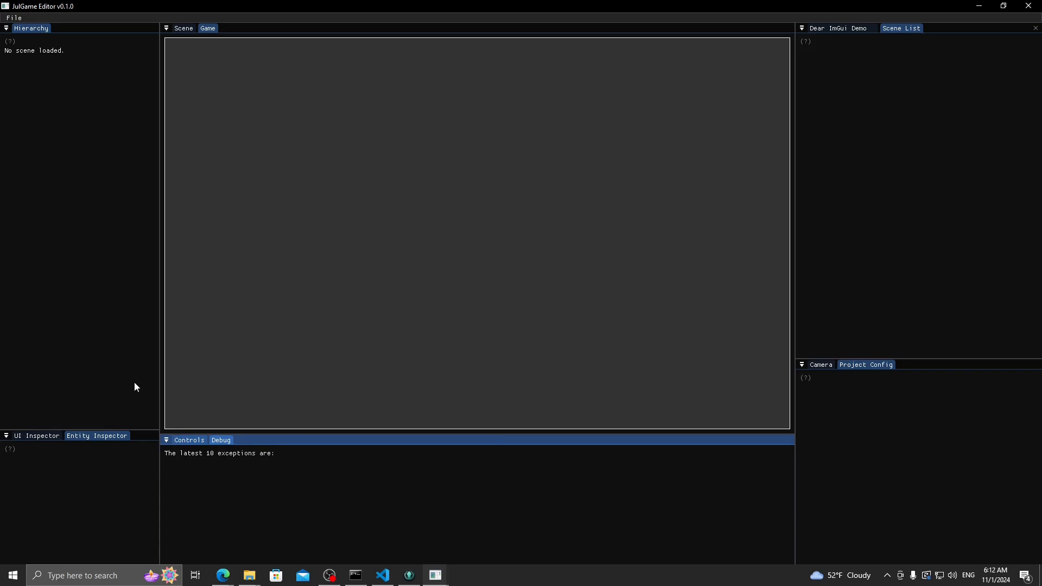
{"action": "mouse_move", "coordinate": [133, 381]}
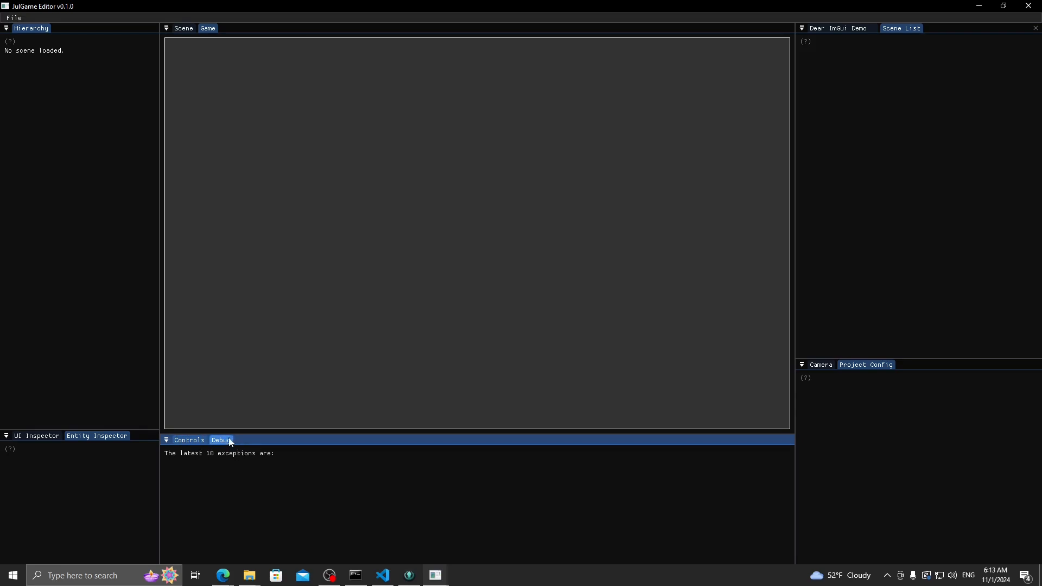
{"action": "mouse_move", "coordinate": [255, 412]}
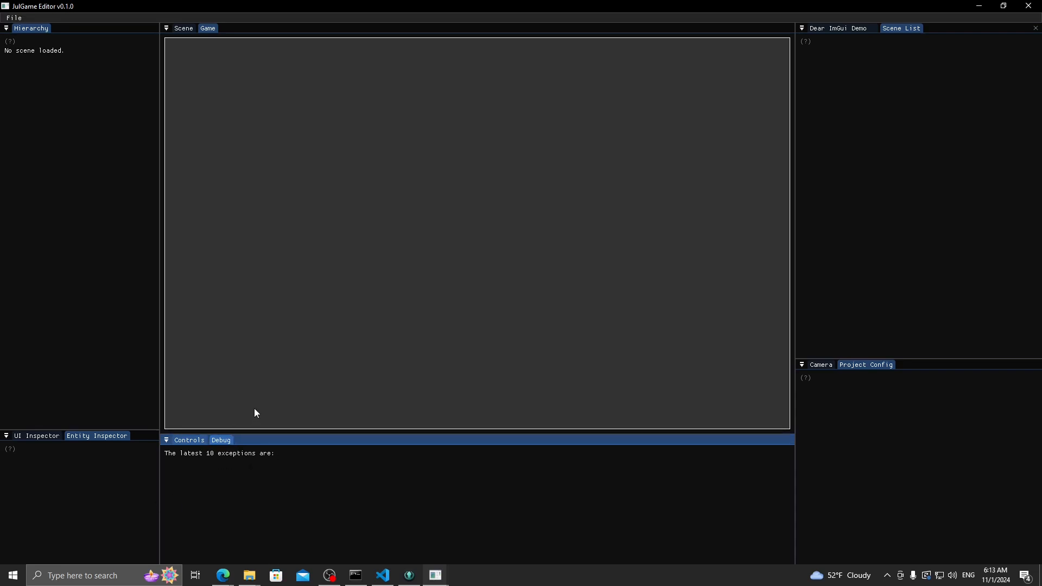
{"action": "mouse_move", "coordinate": [310, 412]}
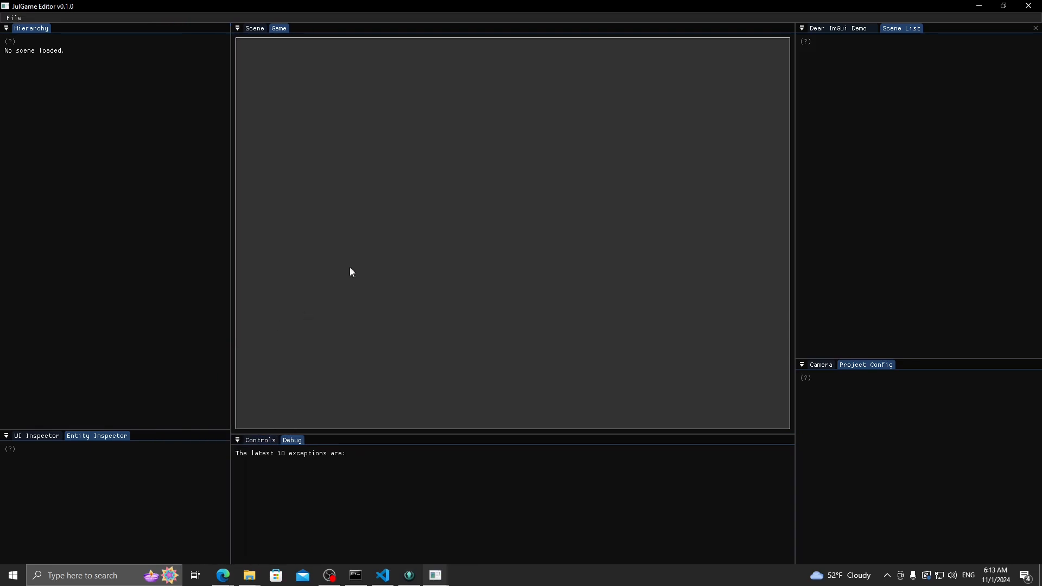
{"action": "mouse_move", "coordinate": [258, 113]}
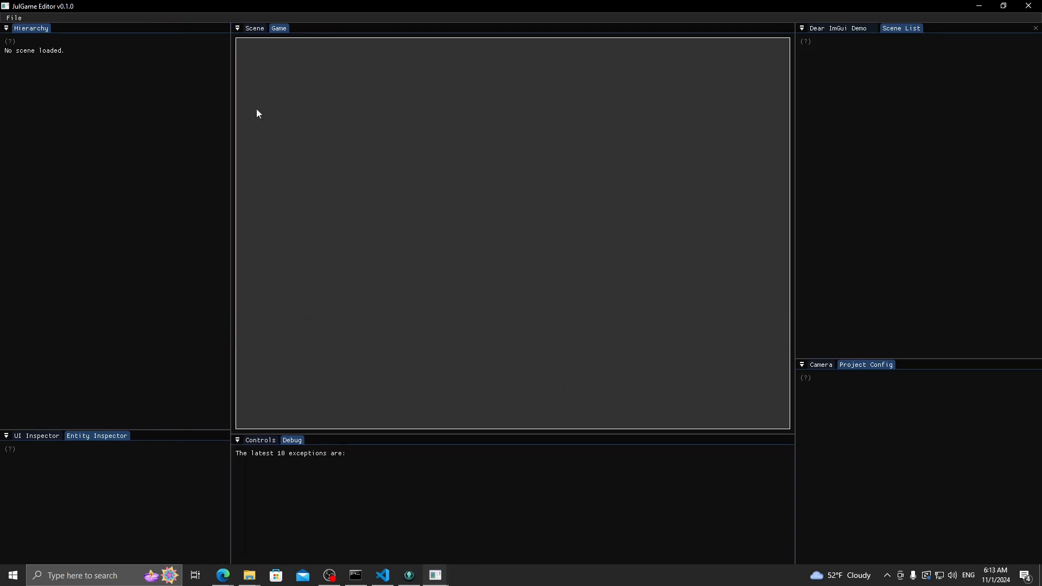
{"action": "mouse_move", "coordinate": [40, 65]}
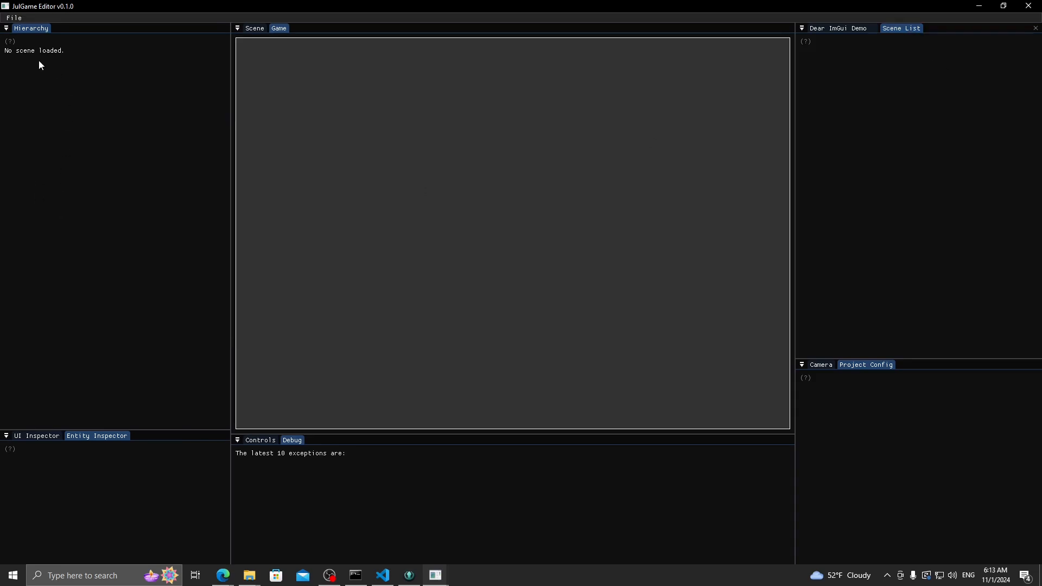
- Open Desktop > JulGame-Tutorial-main > JulGame-Tutorial-main > Platformer > config.julgame as the project
{"action": "left_click", "coordinate": [13, 18]}
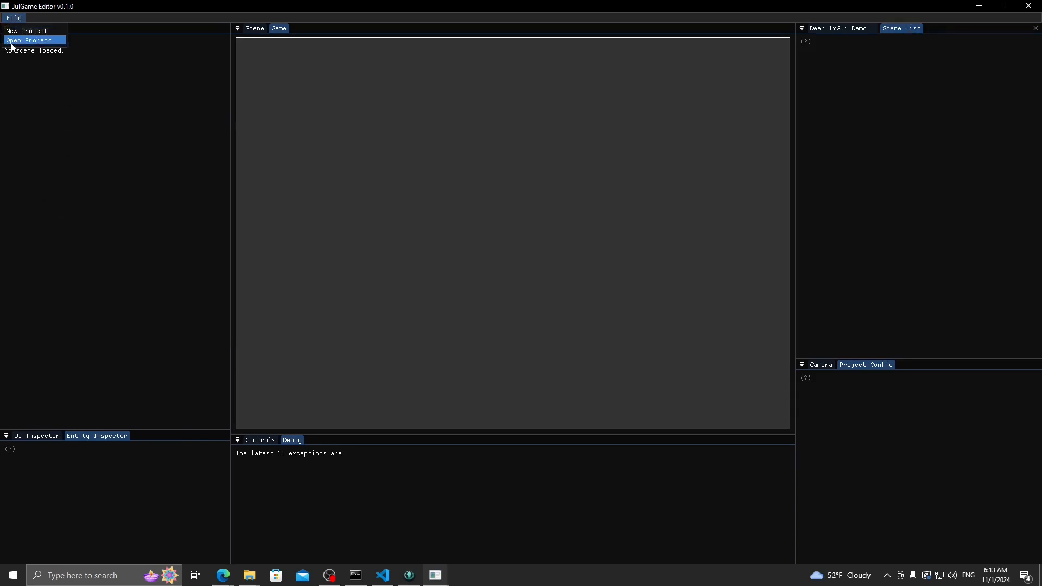
{"action": "mouse_move", "coordinate": [30, 31]}
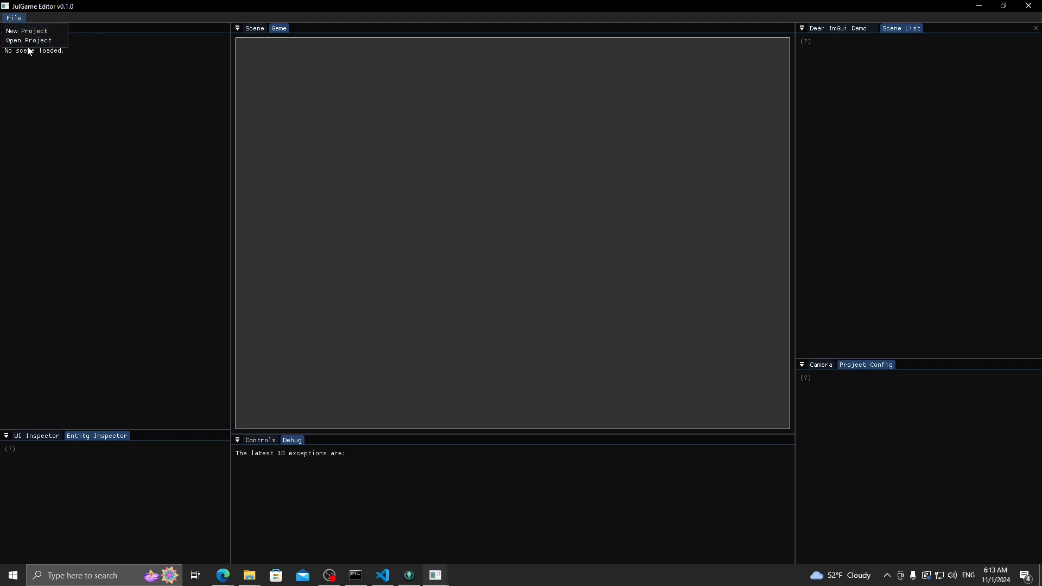
{"action": "mouse_move", "coordinate": [29, 40]}
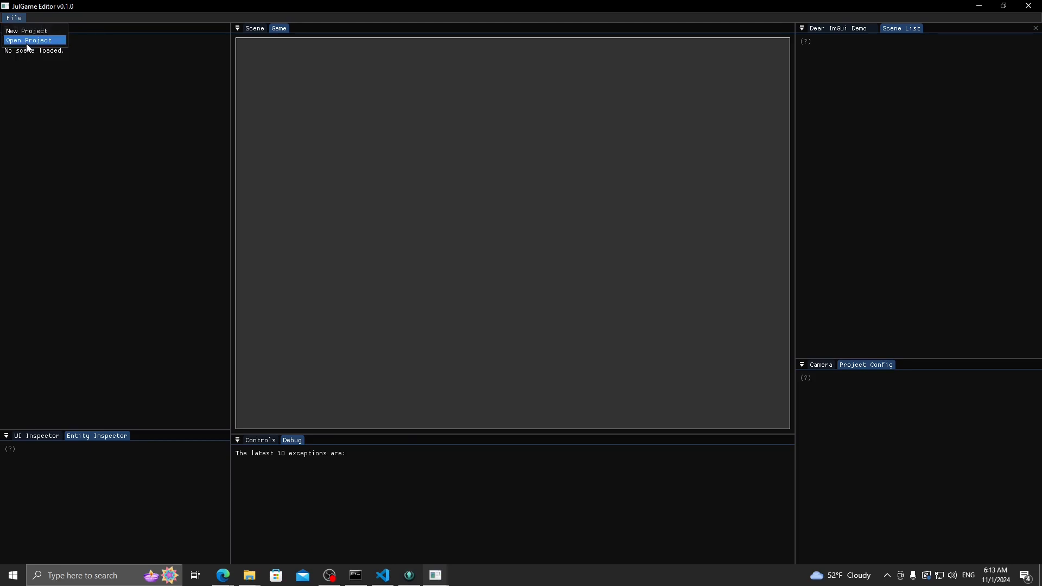
{"action": "left_click", "coordinate": [29, 39]}
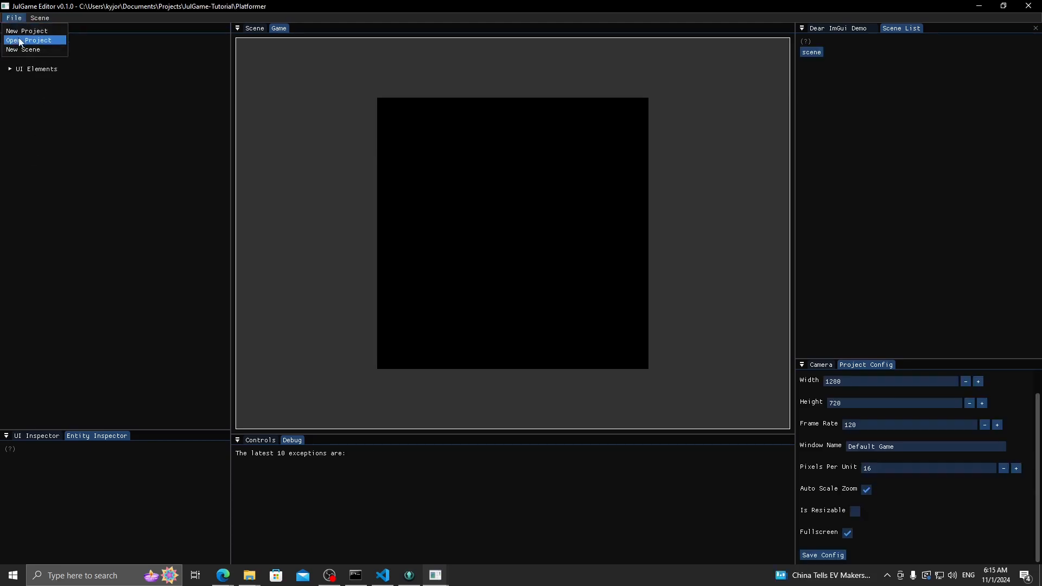
{"action": "left_click", "coordinate": [30, 40]}
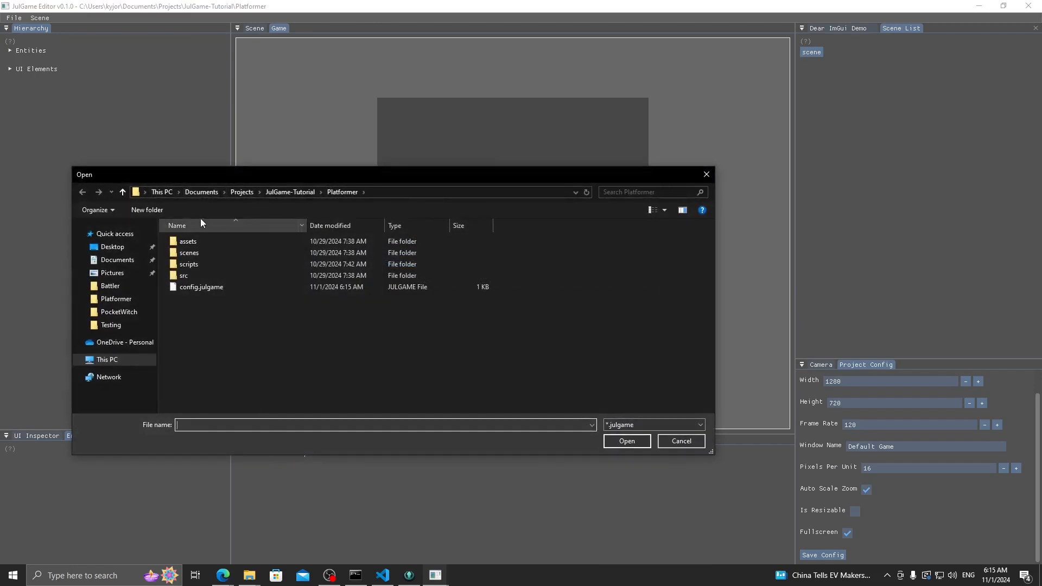
{"action": "left_click", "coordinate": [184, 276]}
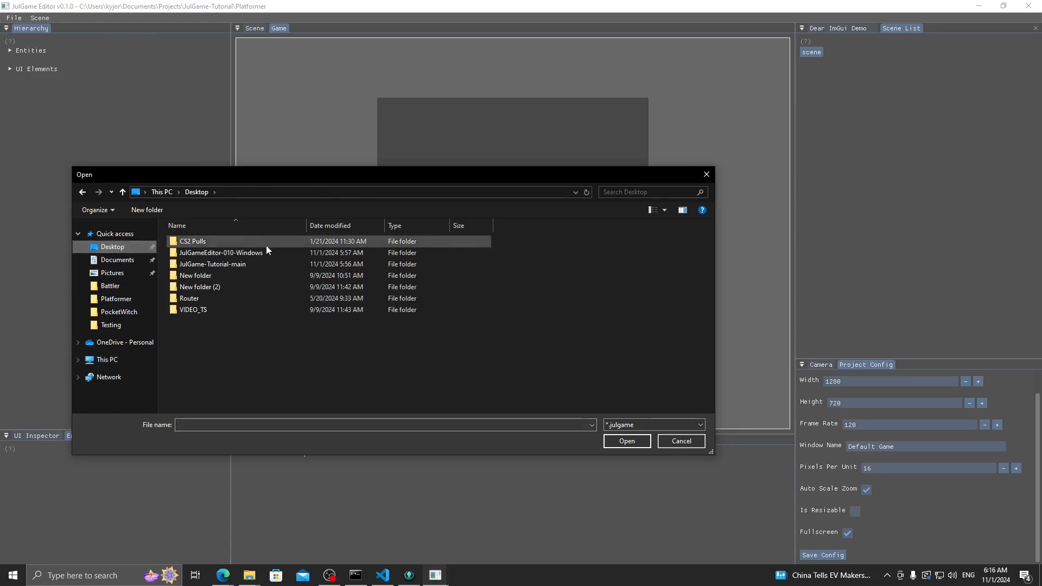
{"action": "double_click", "coordinate": [213, 264]}
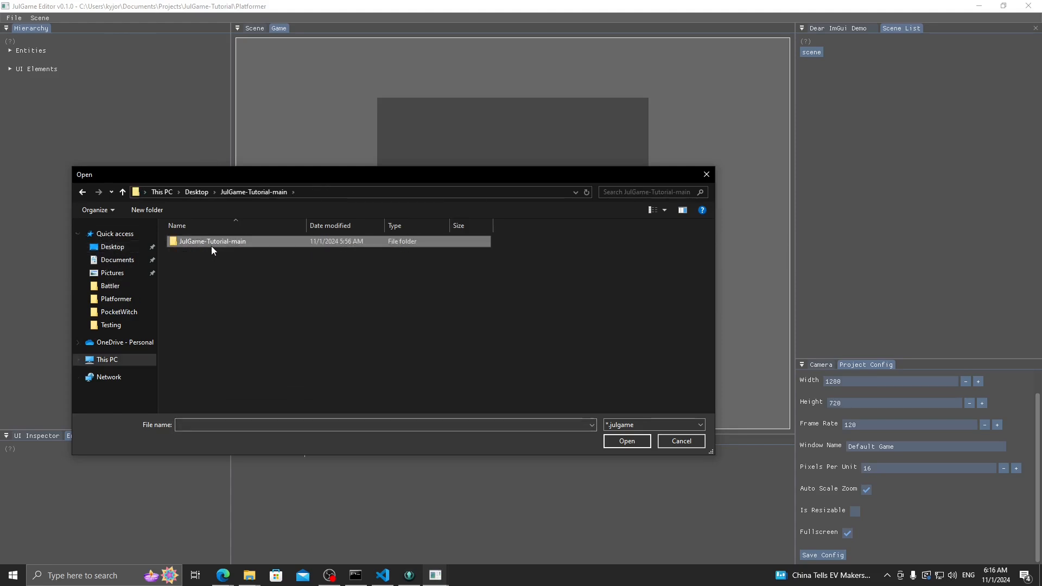
{"action": "double_click", "coordinate": [213, 241]}
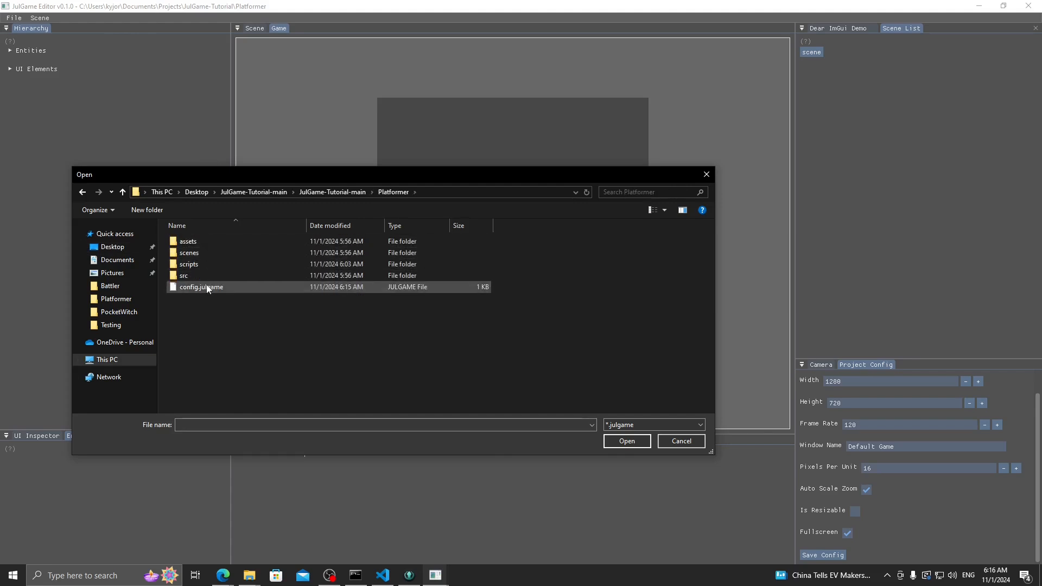
{"action": "left_click", "coordinate": [202, 286]}
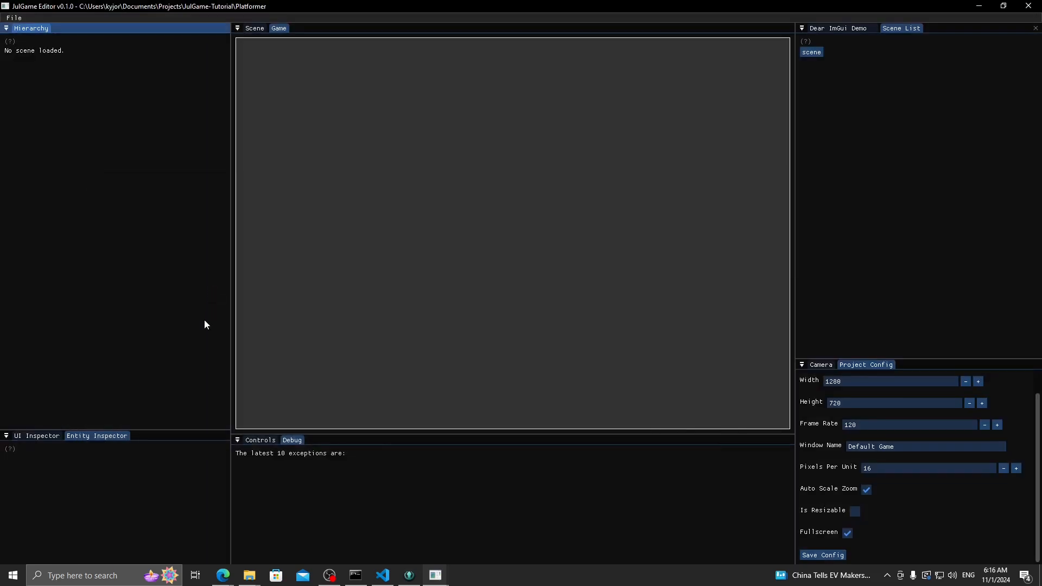
{"action": "mouse_move", "coordinate": [738, 136]}
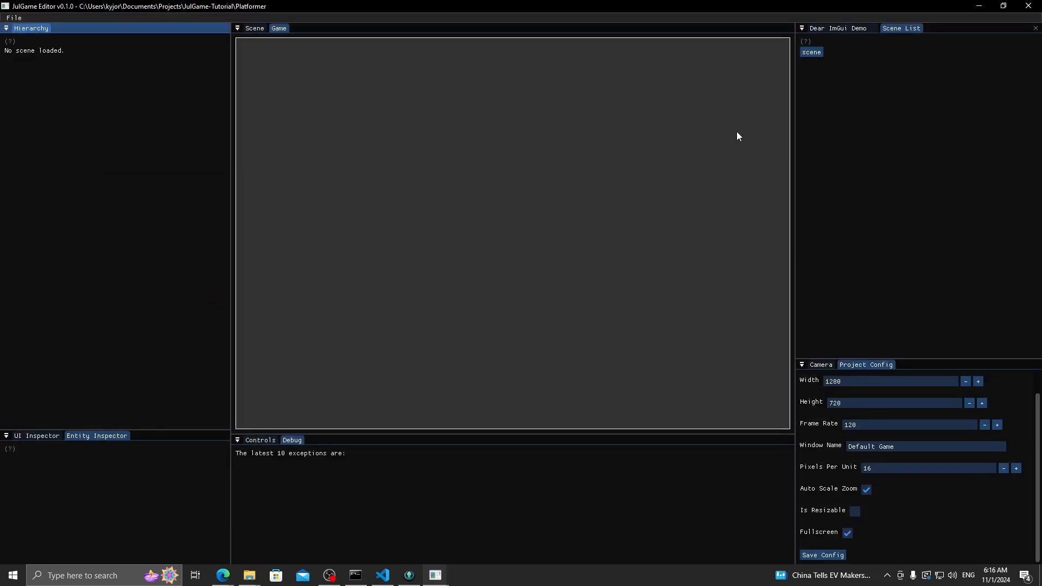
{"action": "mouse_move", "coordinate": [890, 111]}
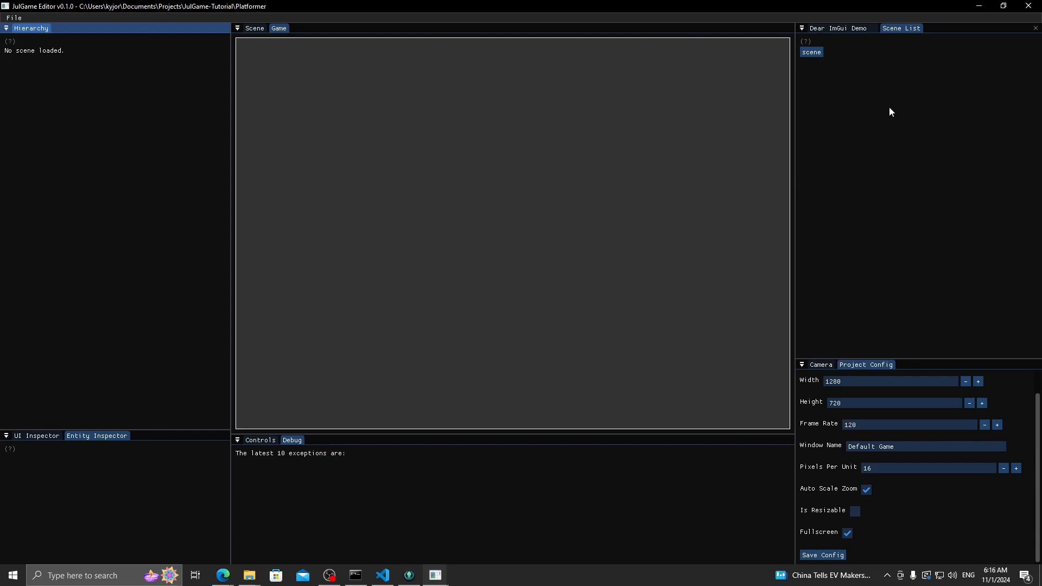
{"action": "mouse_move", "coordinate": [902, 59]}
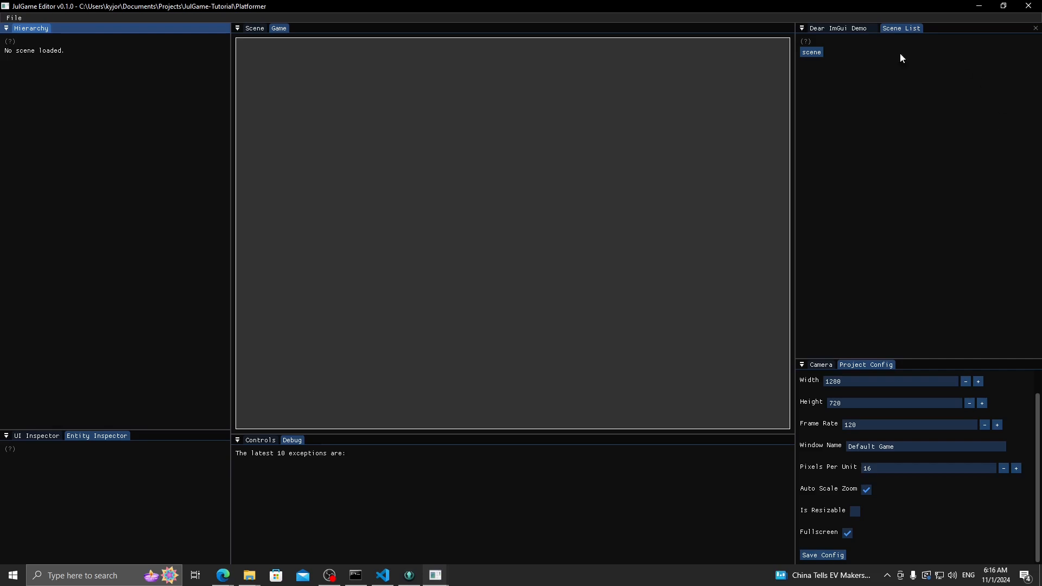
{"action": "mouse_move", "coordinate": [847, 56]}
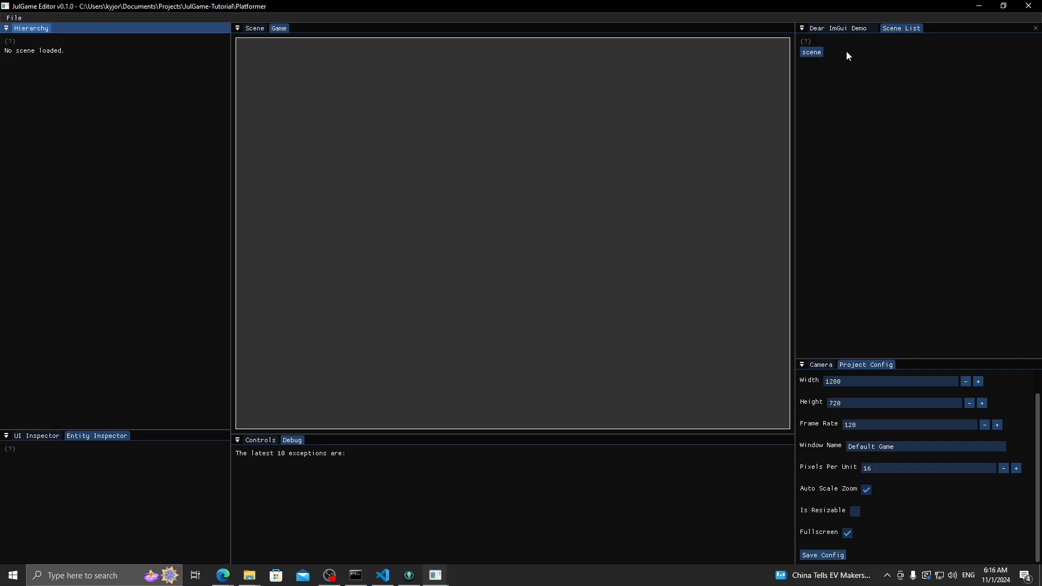
{"action": "mouse_move", "coordinate": [825, 111]}
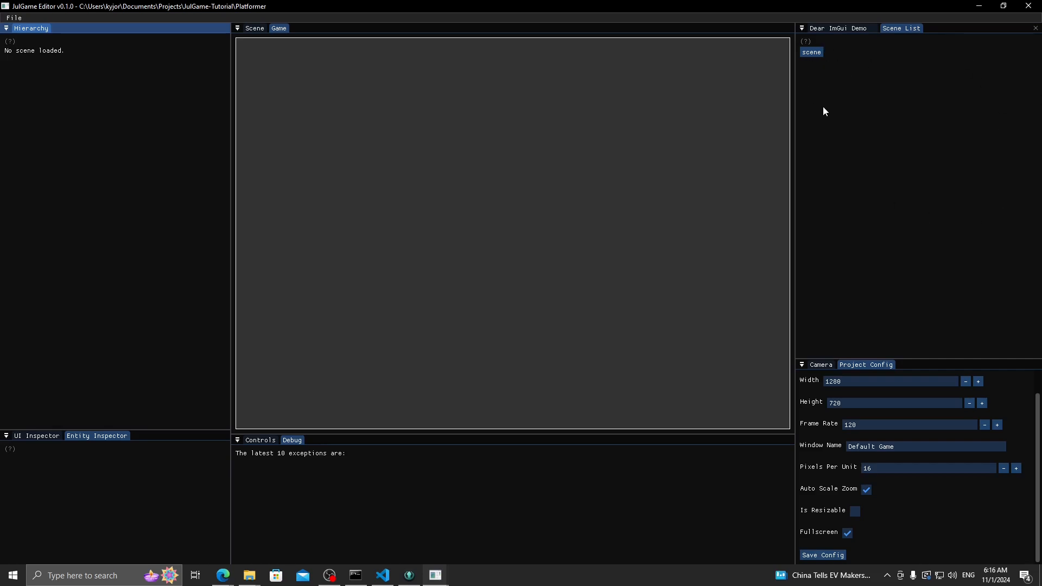
{"action": "mouse_move", "coordinate": [828, 103]}
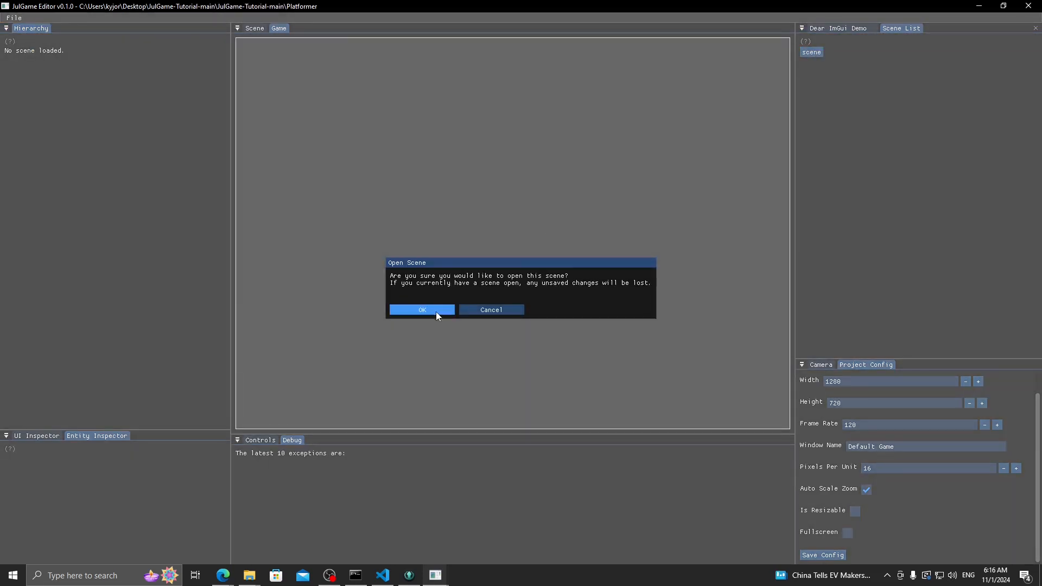
- Confirm OK in the Open Scene dialog to load the Platformer scene
{"action": "left_click", "coordinate": [421, 310]}
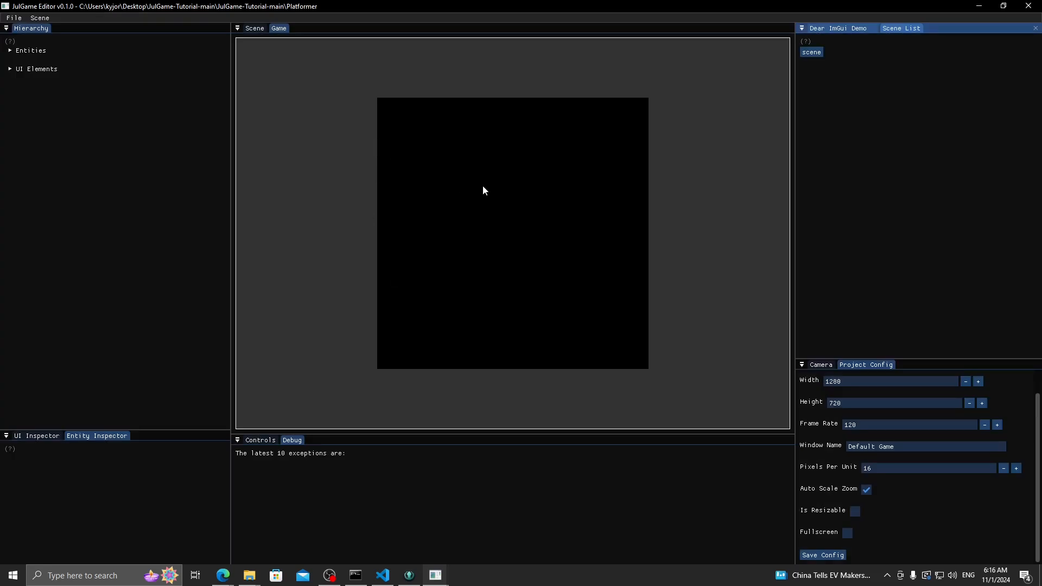
{"action": "mouse_move", "coordinate": [754, 301]}
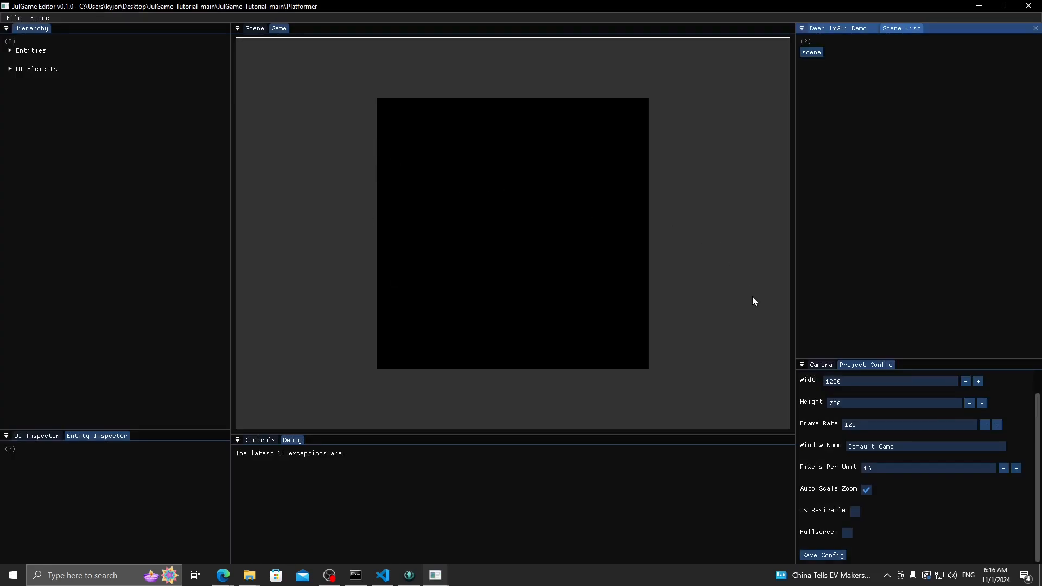
{"action": "mouse_move", "coordinate": [814, 302]}
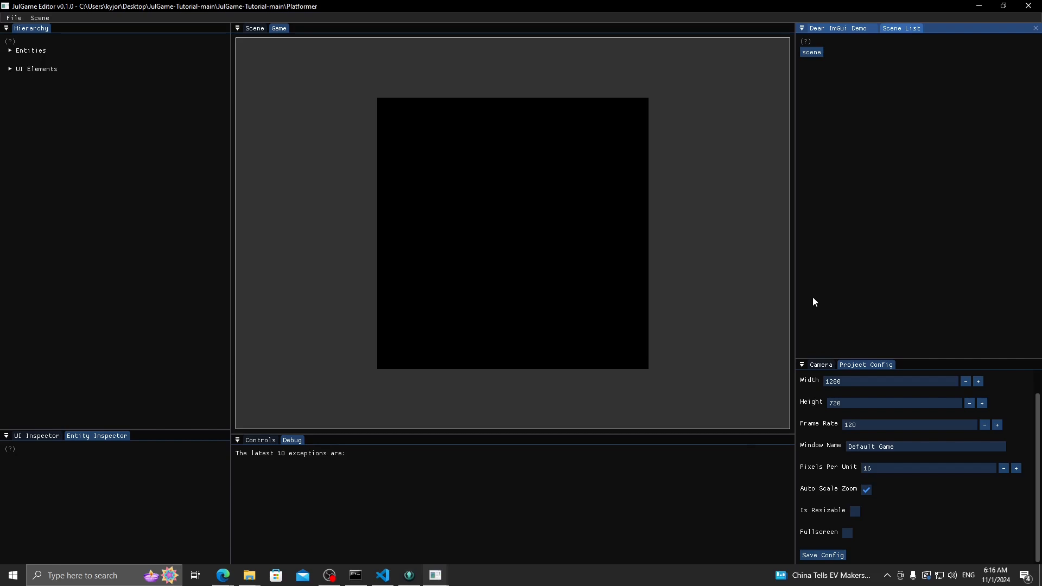
{"action": "mouse_move", "coordinate": [930, 317]}
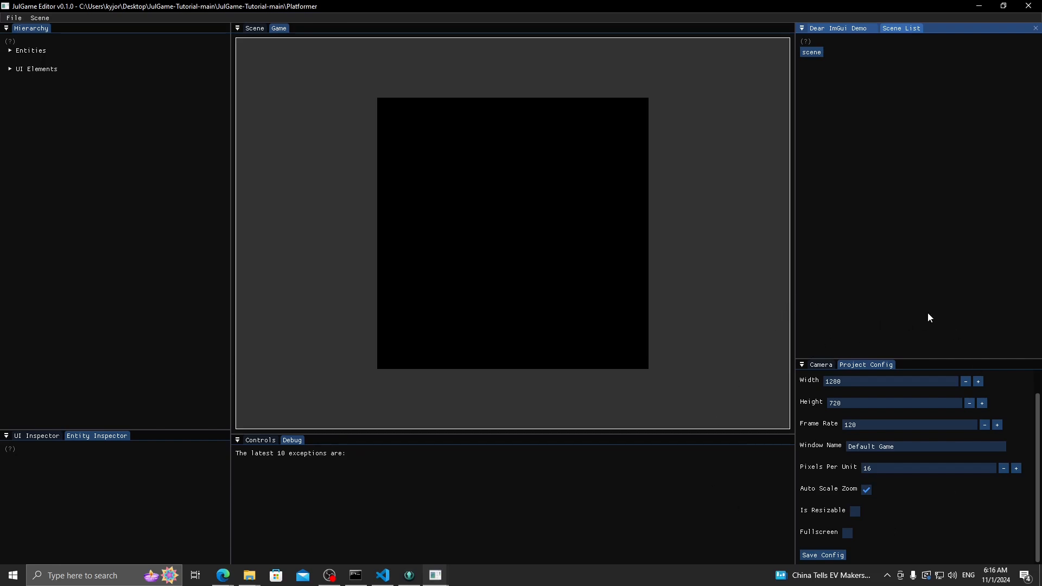
{"action": "mouse_move", "coordinate": [853, 373]}
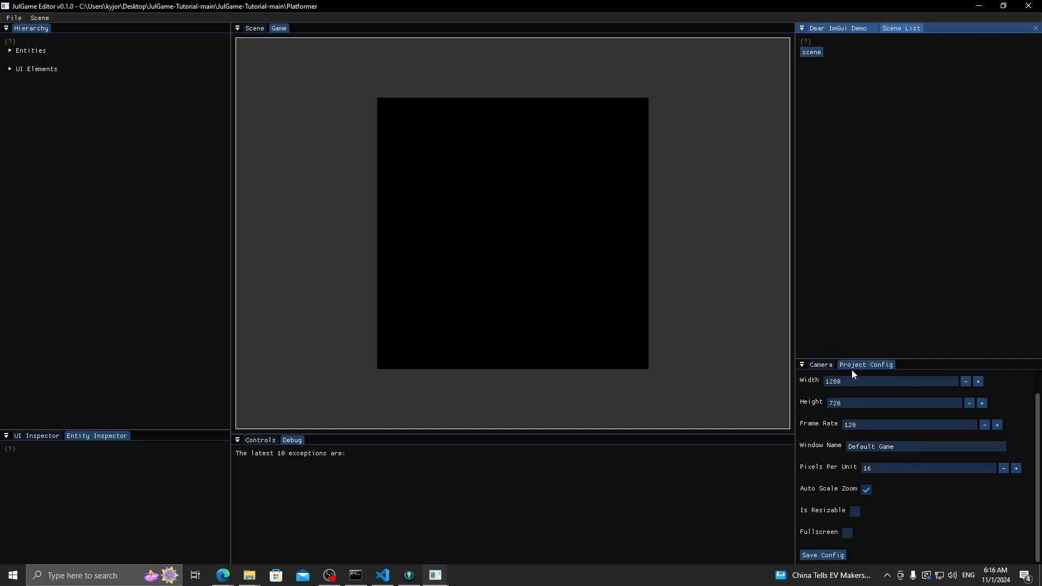
{"action": "left_click", "coordinate": [820, 364]}
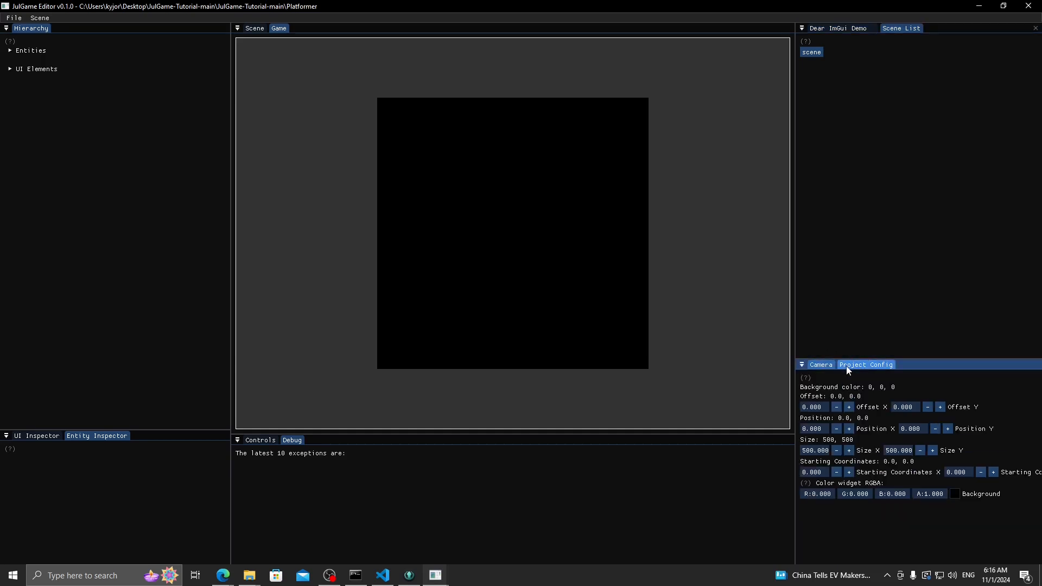
{"action": "left_click", "coordinate": [866, 364]}
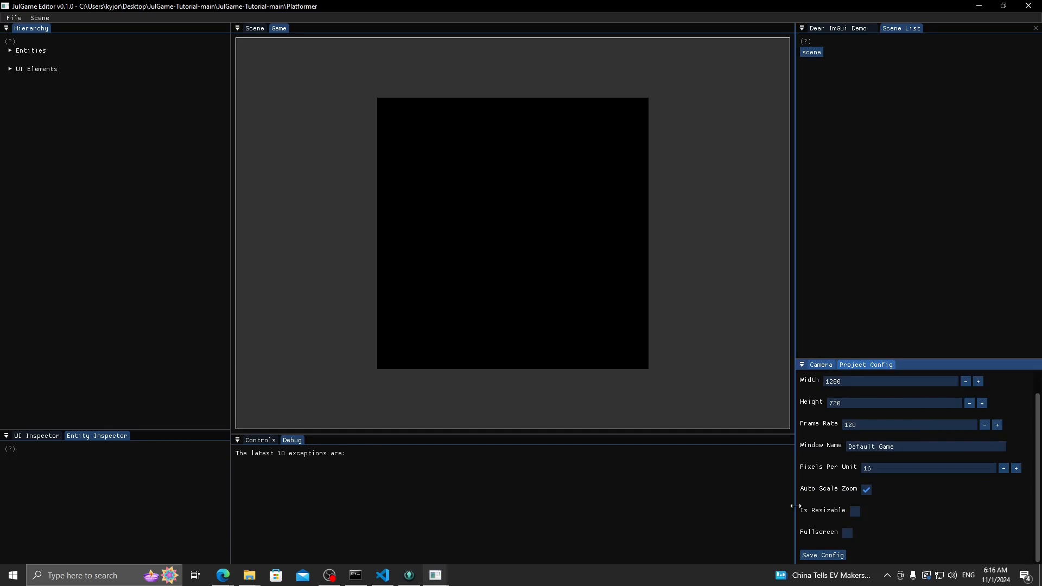
{"action": "mouse_move", "coordinate": [817, 426]}
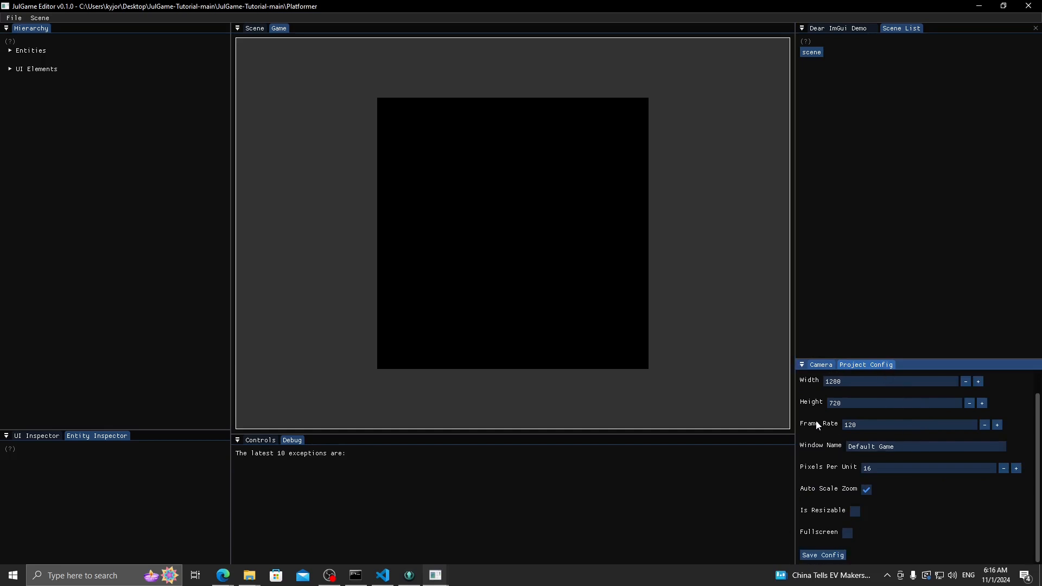
{"action": "mouse_move", "coordinate": [567, 380]}
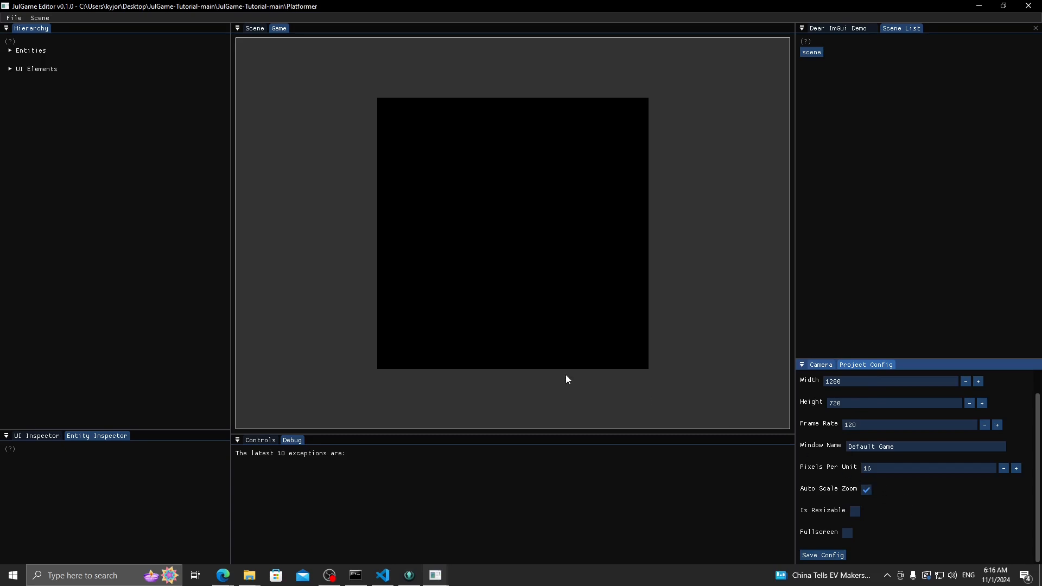
{"action": "mouse_move", "coordinate": [811, 444]}
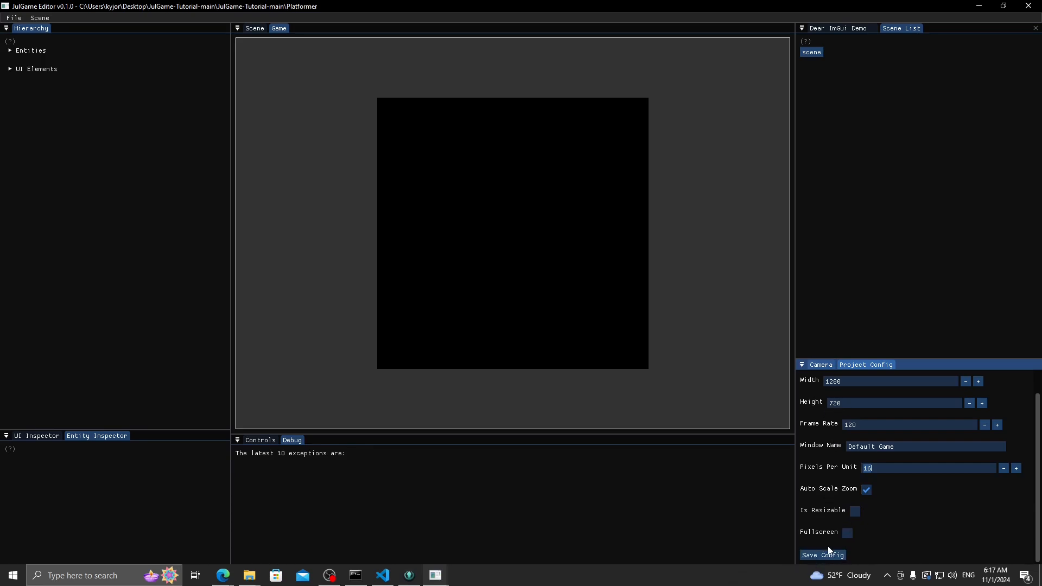
- Save the project config with Fullscreen enabled and return to the Camera settings
{"action": "left_click", "coordinate": [847, 532]}
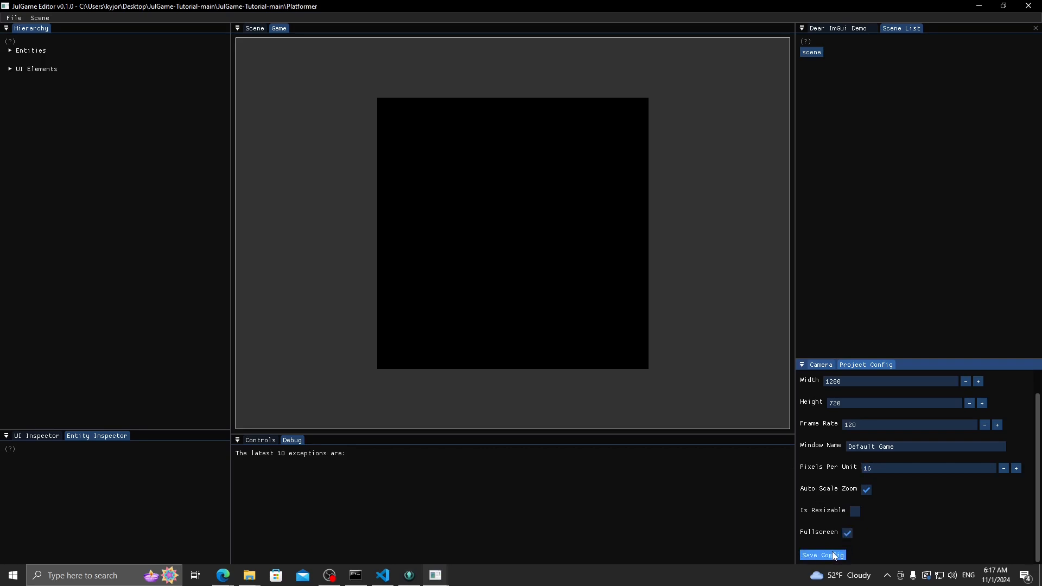
{"action": "mouse_move", "coordinate": [630, 529]}
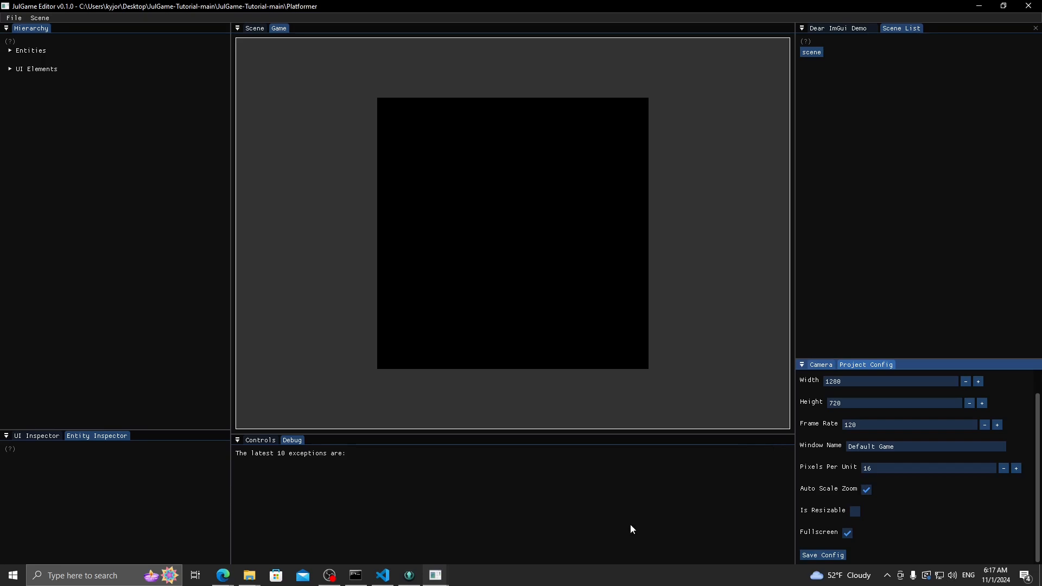
{"action": "mouse_move", "coordinate": [435, 574]}
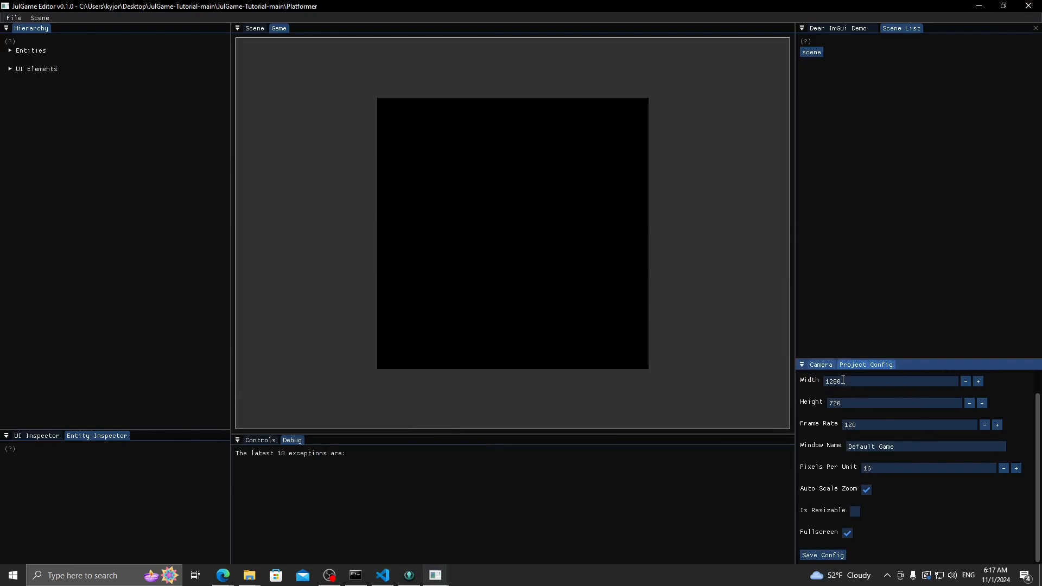
{"action": "left_click", "coordinate": [820, 364]}
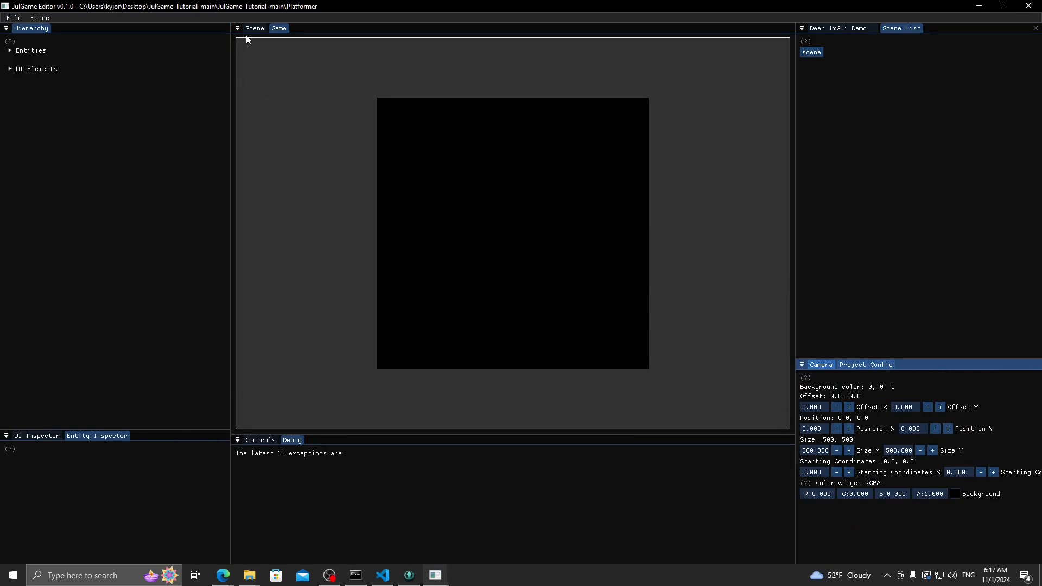
- Switch to the Scene view and back to Game, then show the Controls tab
{"action": "left_click", "coordinate": [254, 28]}
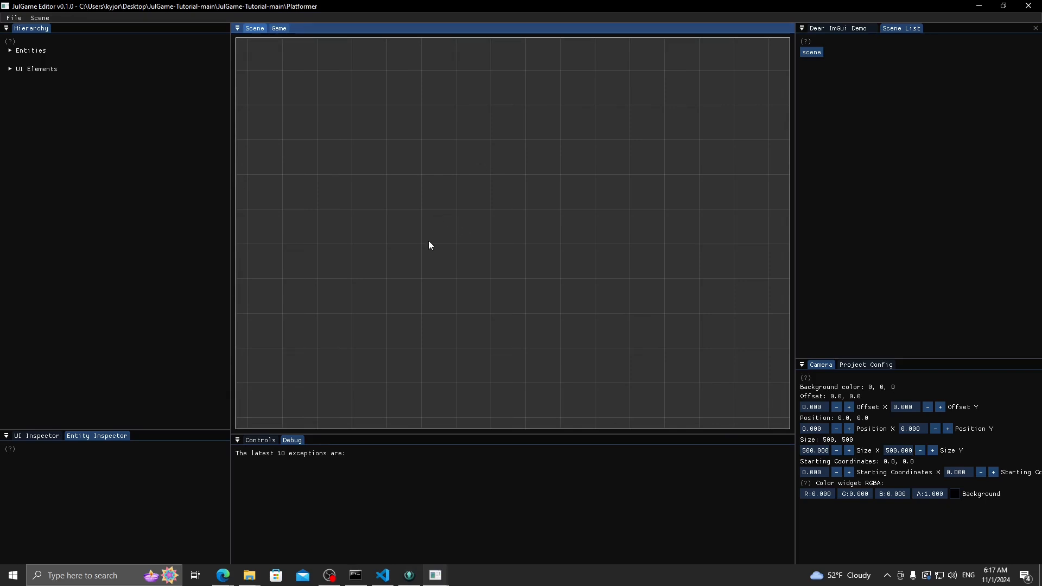
{"action": "mouse_move", "coordinate": [405, 221]}
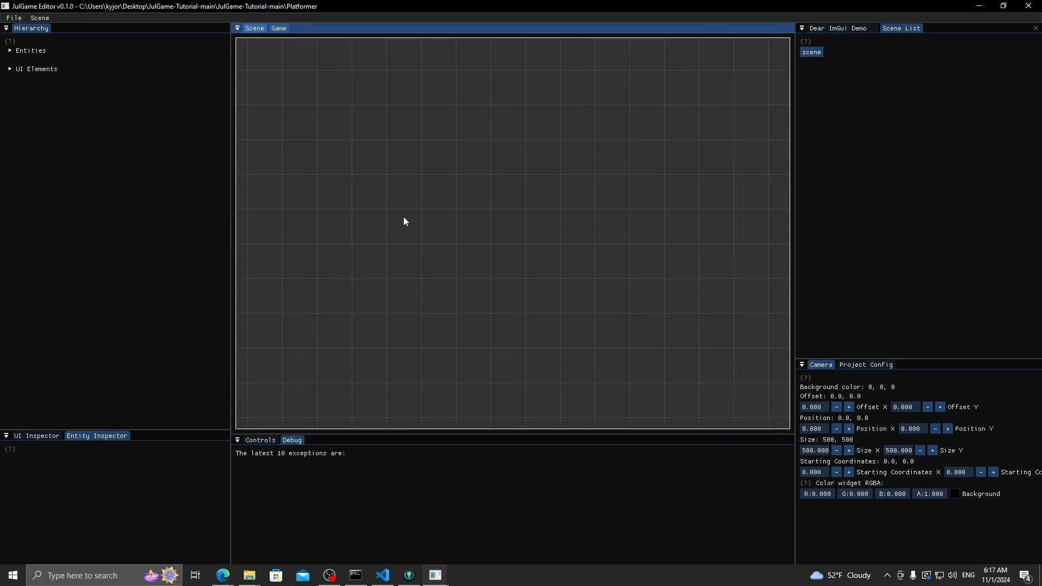
{"action": "mouse_move", "coordinate": [288, 55]}
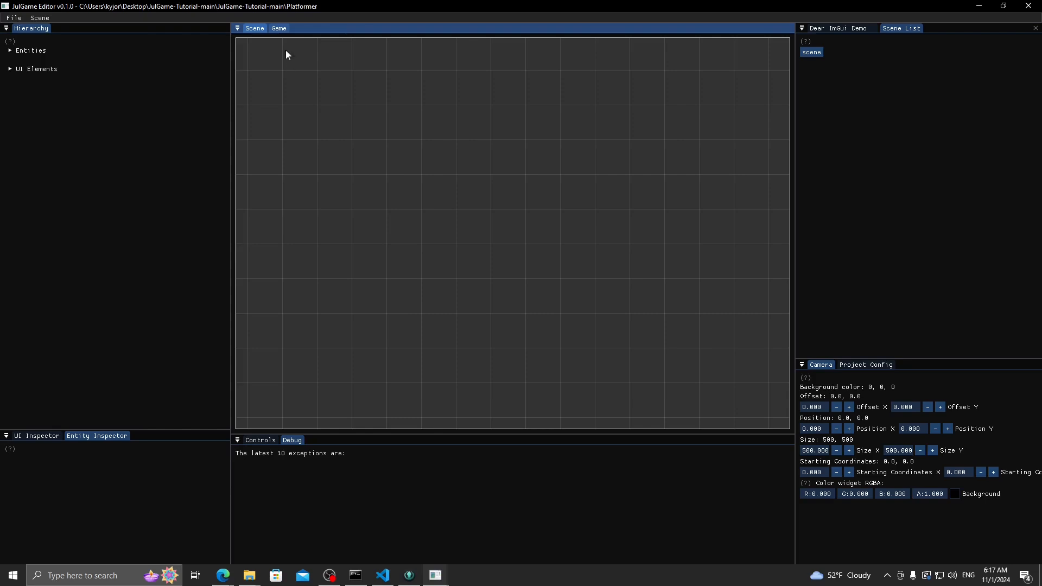
{"action": "left_click", "coordinate": [278, 28]}
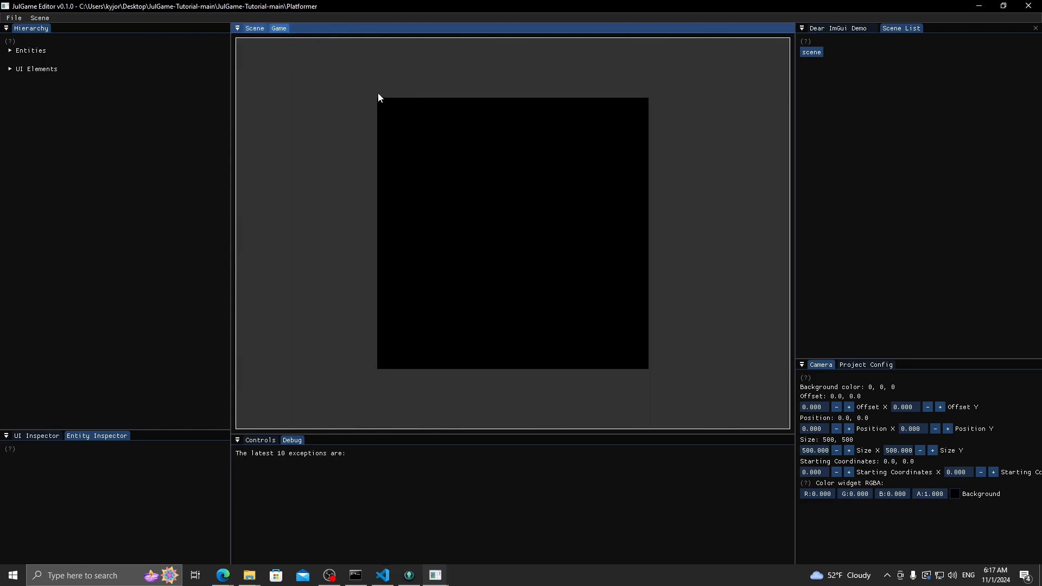
{"action": "mouse_move", "coordinate": [834, 523]}
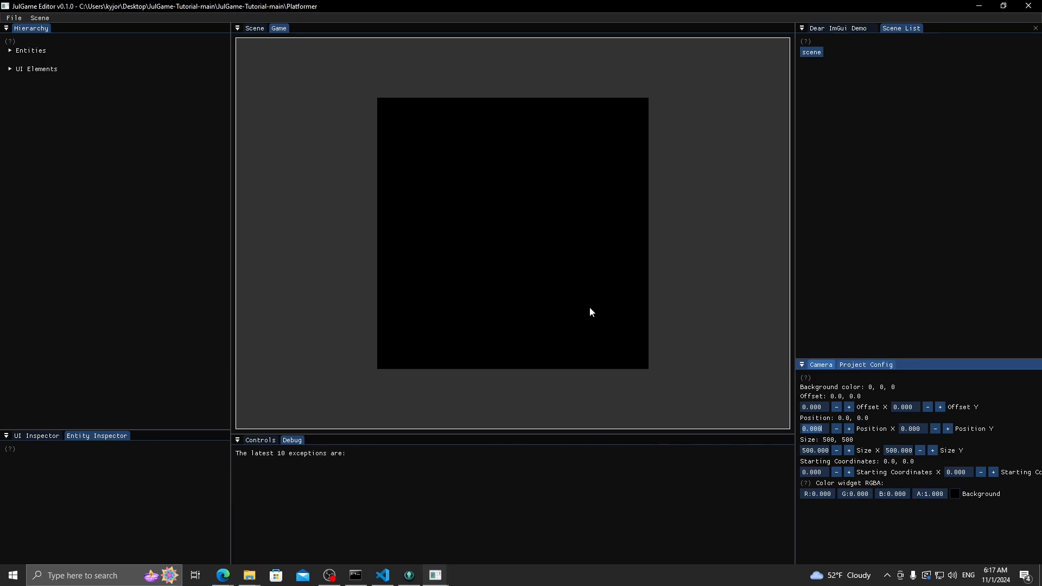
{"action": "mouse_move", "coordinate": [672, 212]}
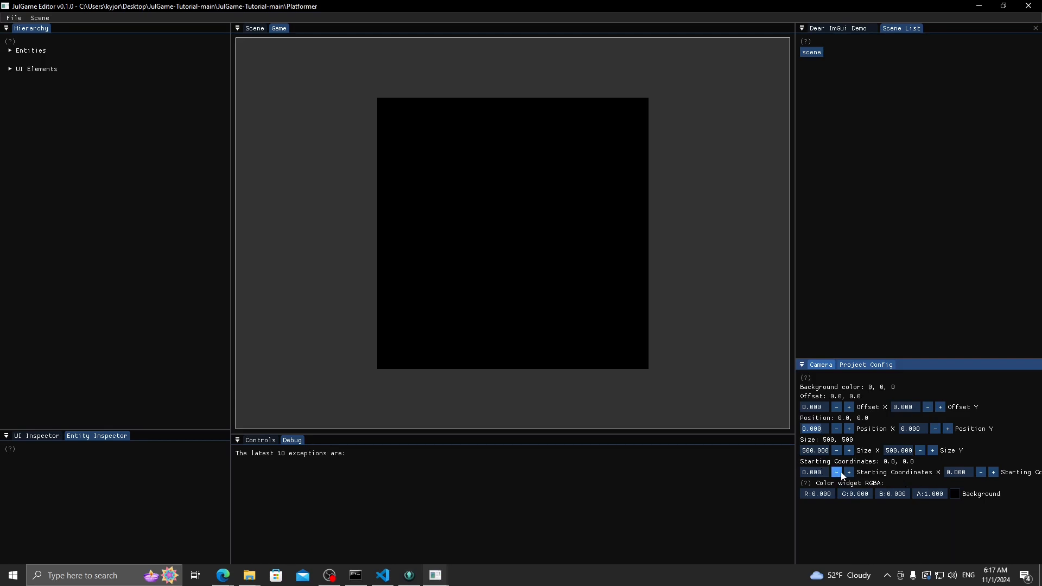
{"action": "left_click", "coordinate": [259, 440]}
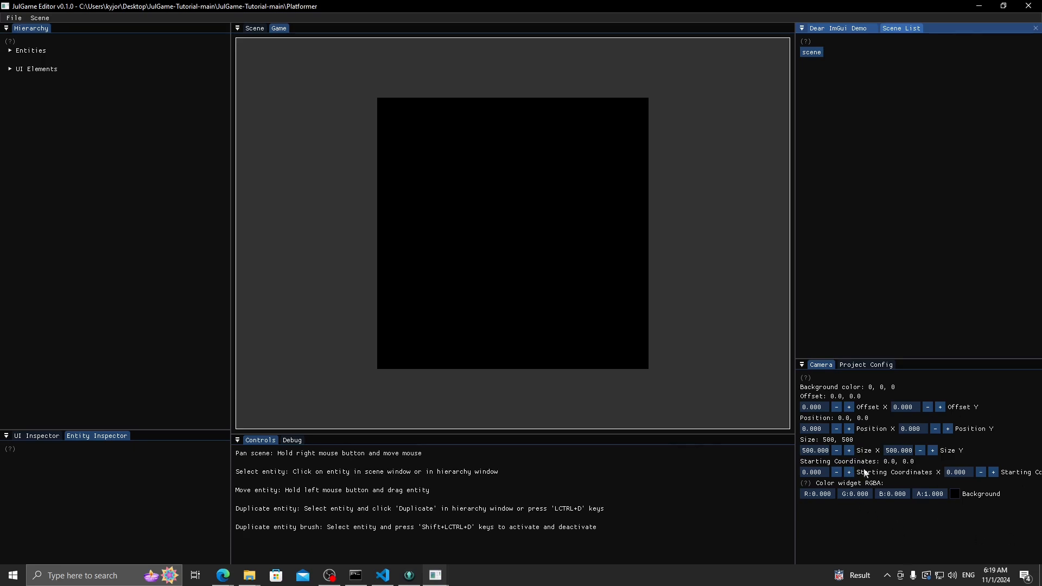
{"action": "mouse_move", "coordinate": [207, 151]}
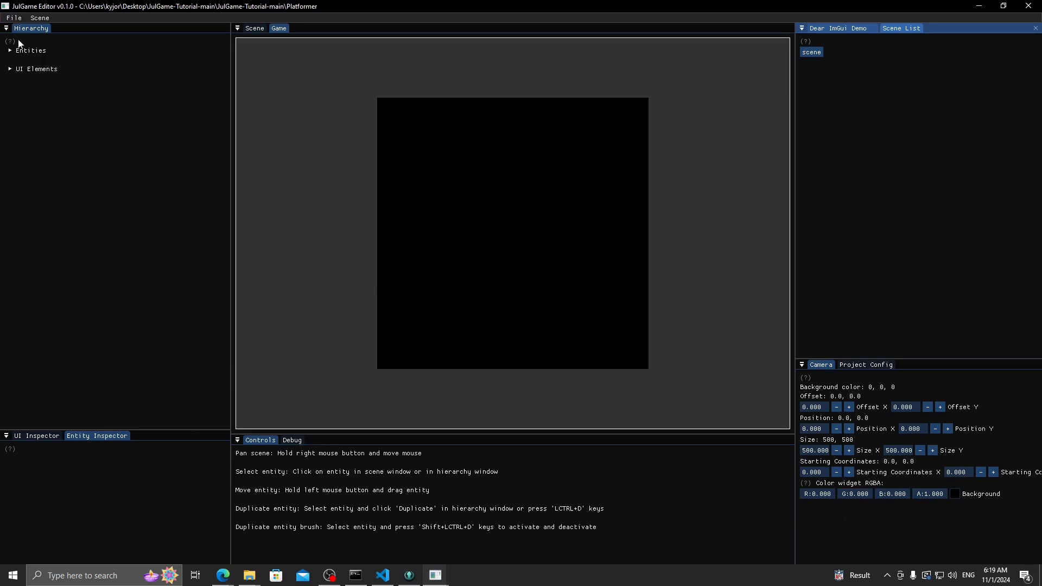
- In the Scene view, expand Entities and UI Elements, then add a new TextBox element
{"action": "left_click", "coordinate": [254, 28]}
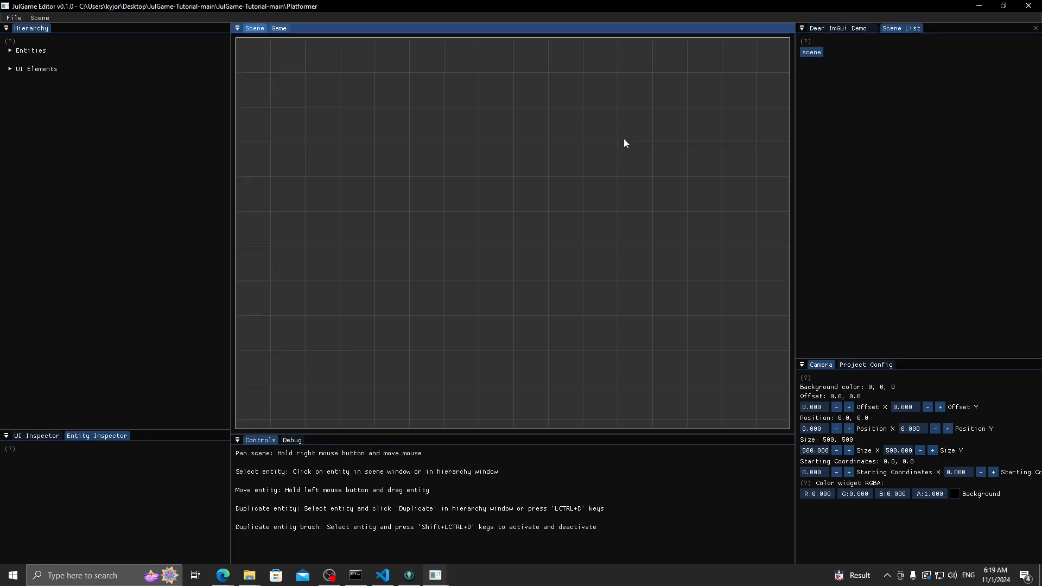
{"action": "left_click", "coordinate": [30, 51]}
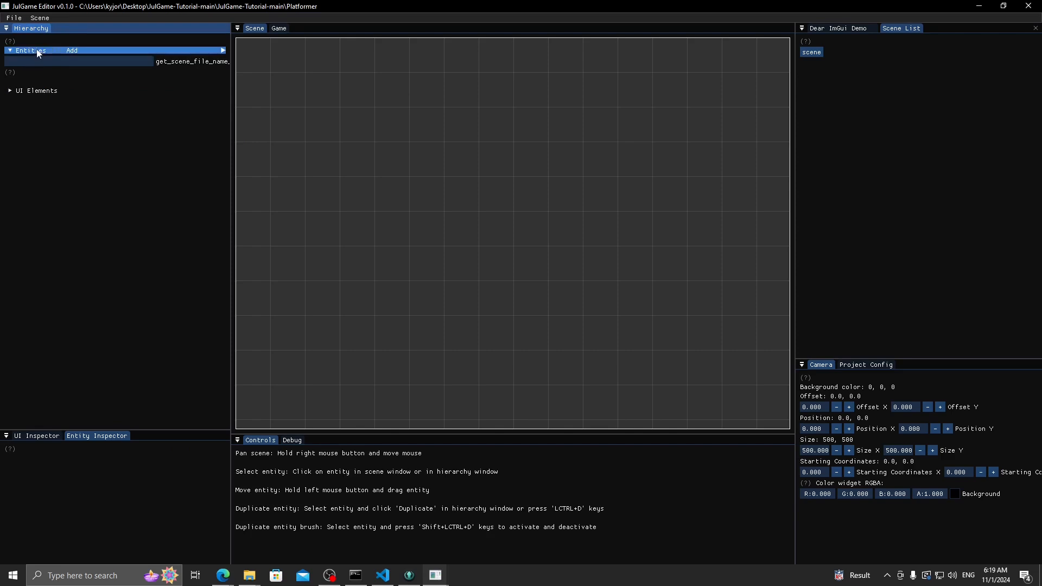
{"action": "left_click", "coordinate": [10, 91]}
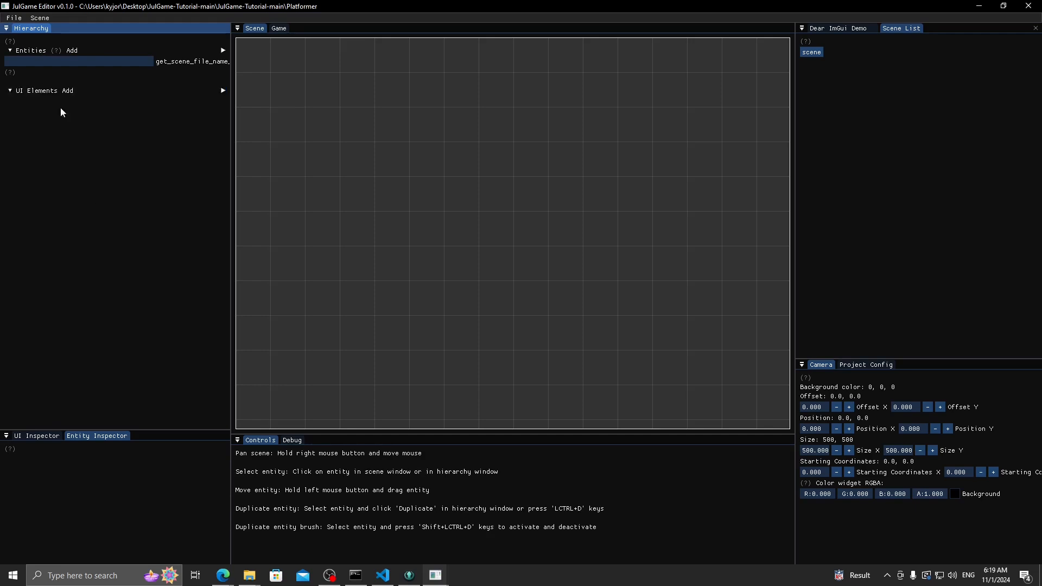
{"action": "left_click", "coordinate": [67, 90]}
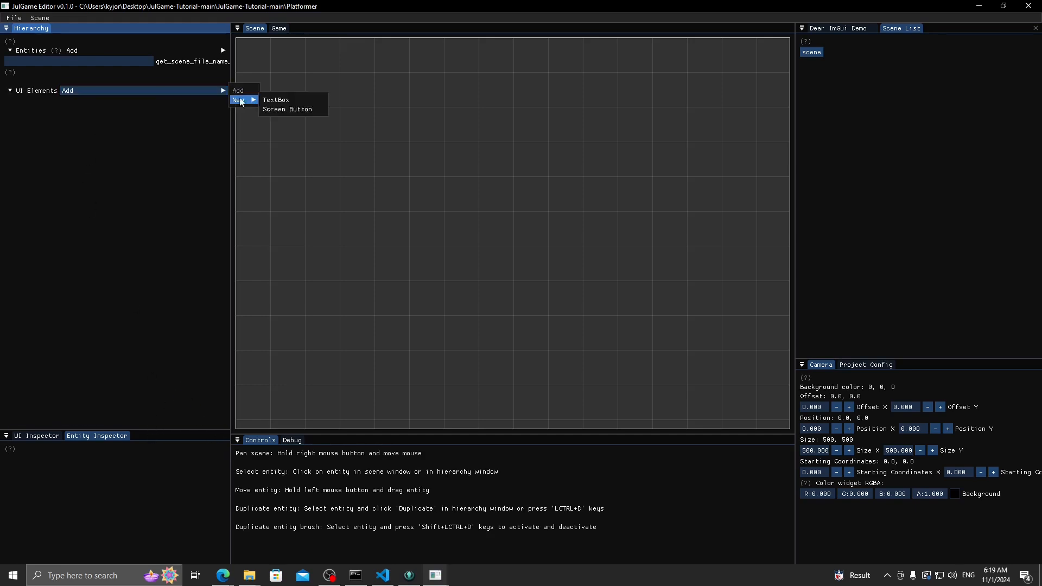
{"action": "left_click", "coordinate": [274, 100]}
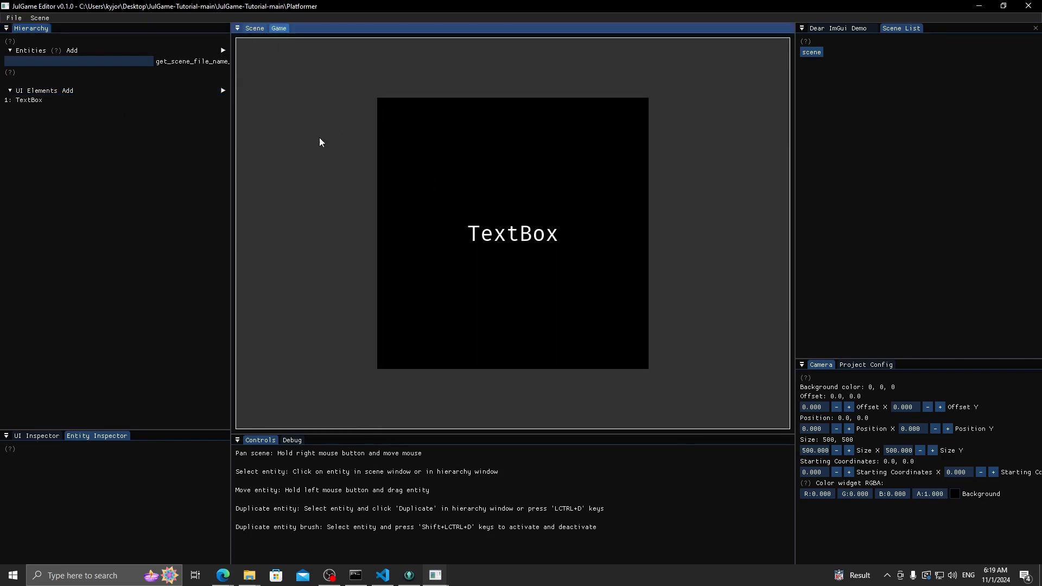
{"action": "mouse_move", "coordinate": [396, 118]}
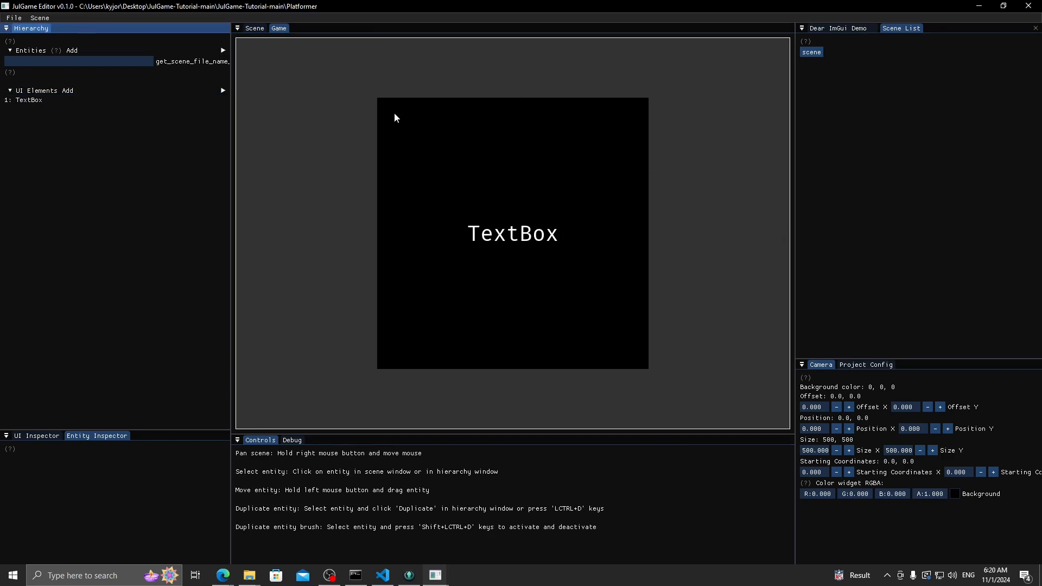
{"action": "mouse_move", "coordinate": [99, 150]}
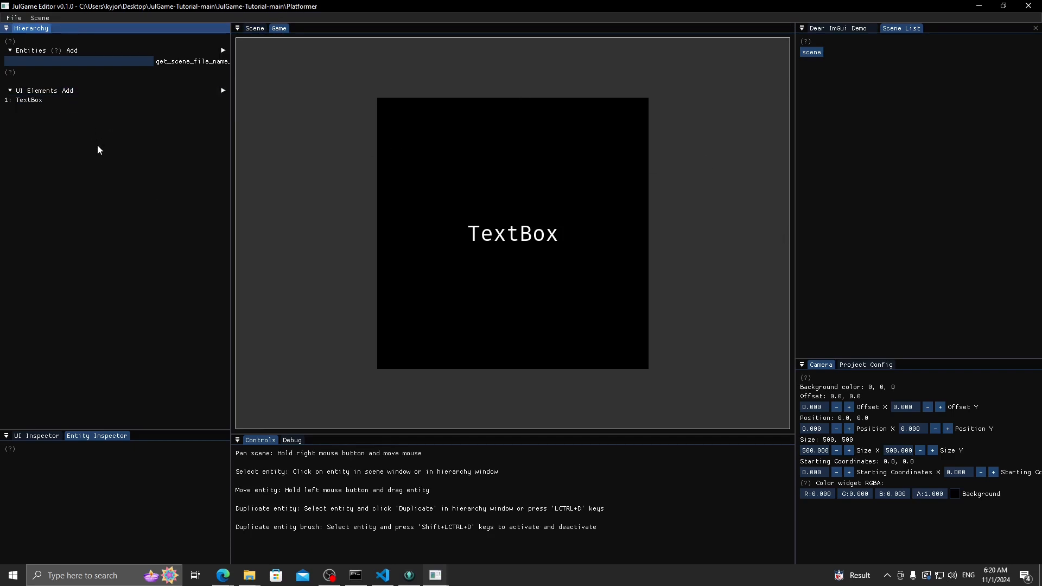
{"action": "mouse_move", "coordinate": [85, 109]}
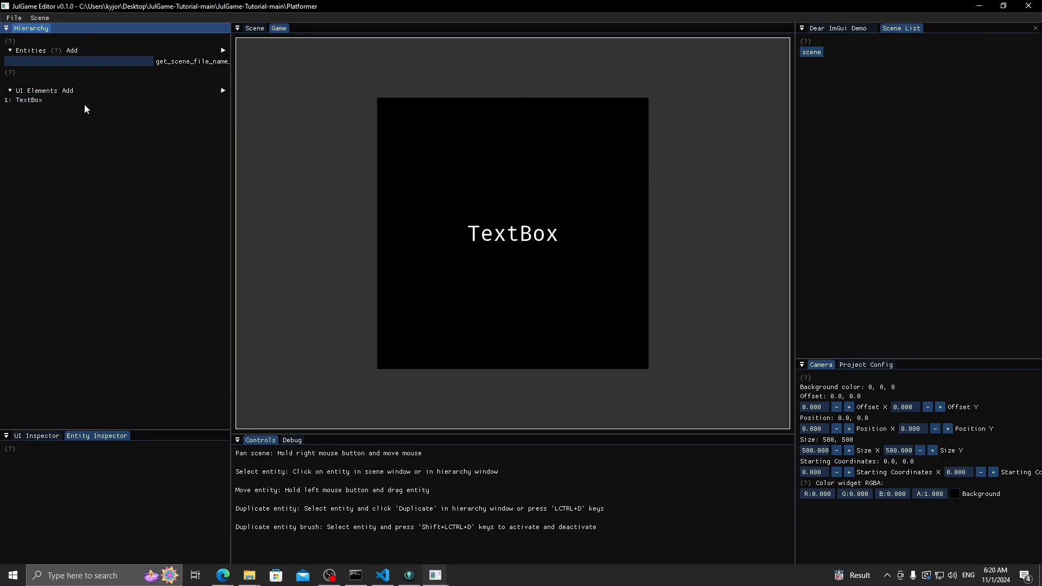
- Save the scene with the new TextBox, then return to the JulGame Editor window from VS Code
{"action": "left_click", "coordinate": [39, 17]}
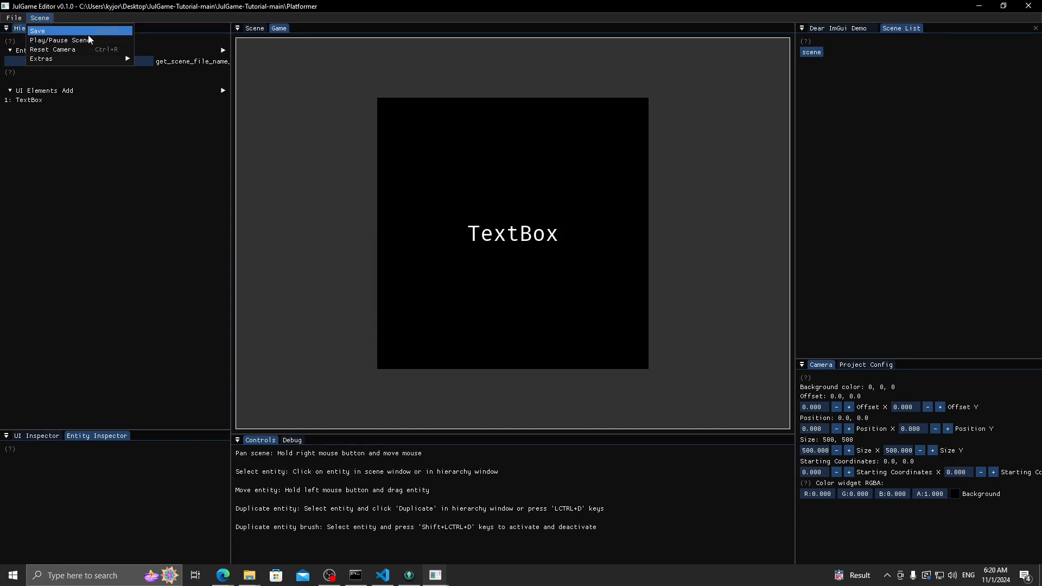
{"action": "left_click", "coordinate": [38, 18]}
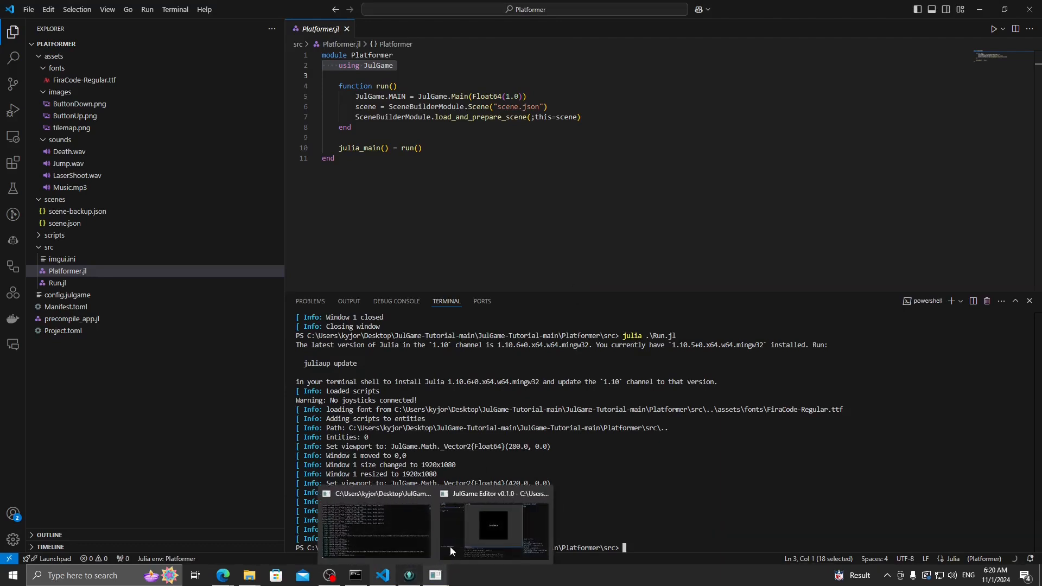
{"action": "left_click", "coordinate": [493, 525]}
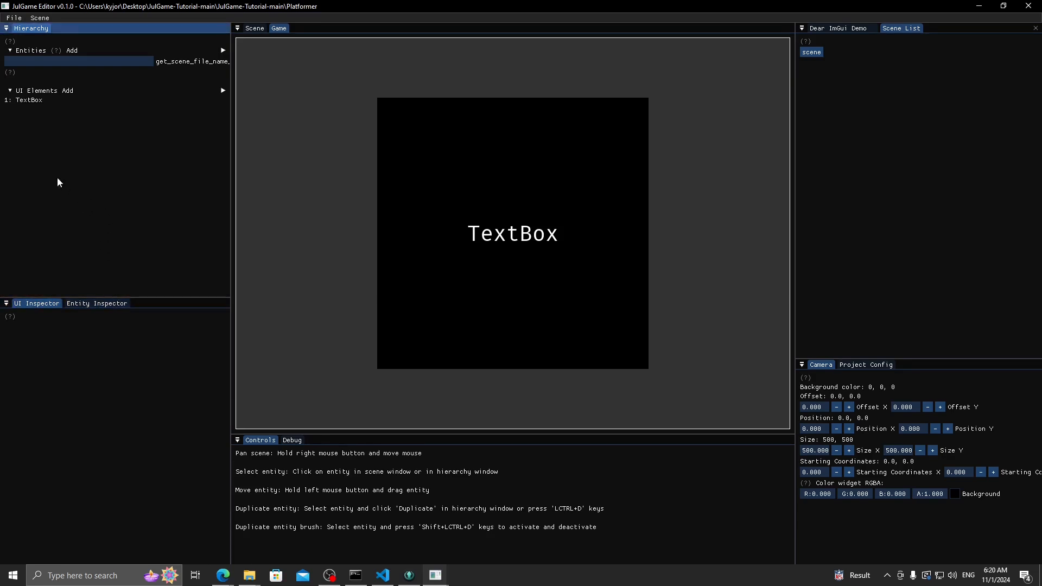
- Adjust the TextBox y position, enable isCenteredX and isCenteredY, and restore alpha to 255
{"action": "left_click", "coordinate": [29, 100]}
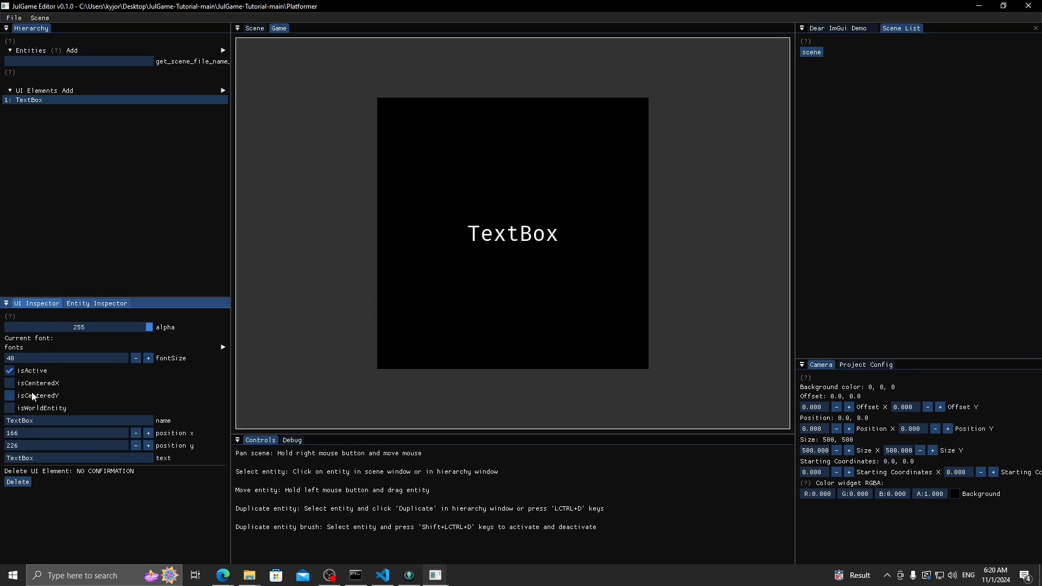
{"action": "left_click", "coordinate": [9, 383]}
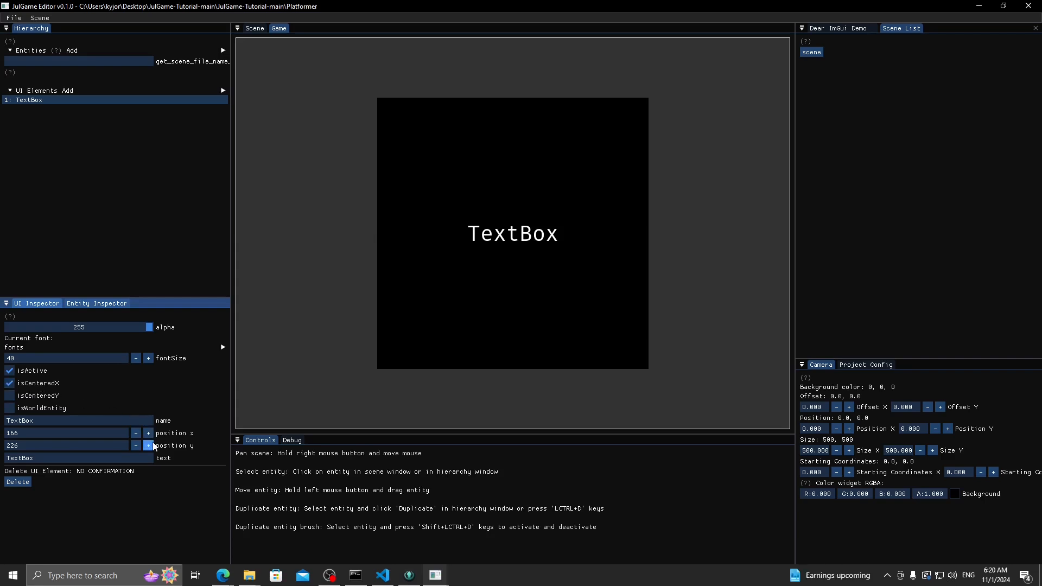
{"action": "left_click", "coordinate": [147, 445]}
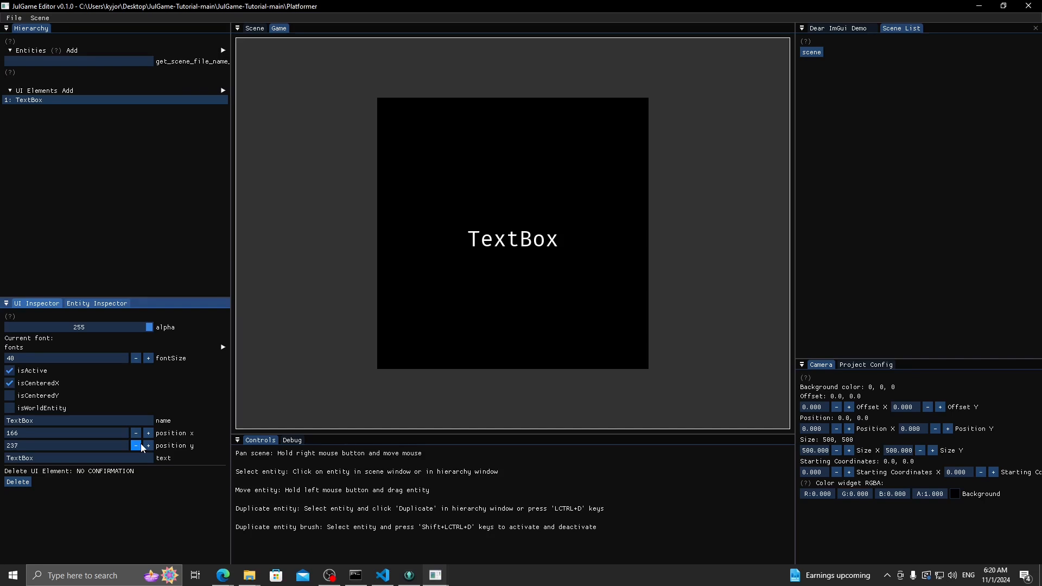
{"action": "left_click", "coordinate": [136, 445]}
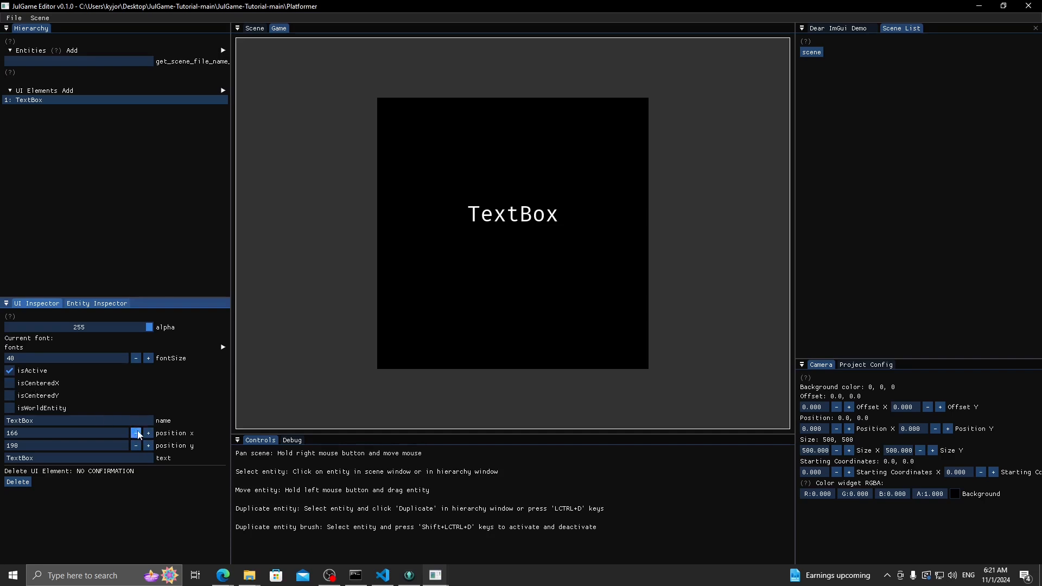
{"action": "left_click", "coordinate": [135, 433]}
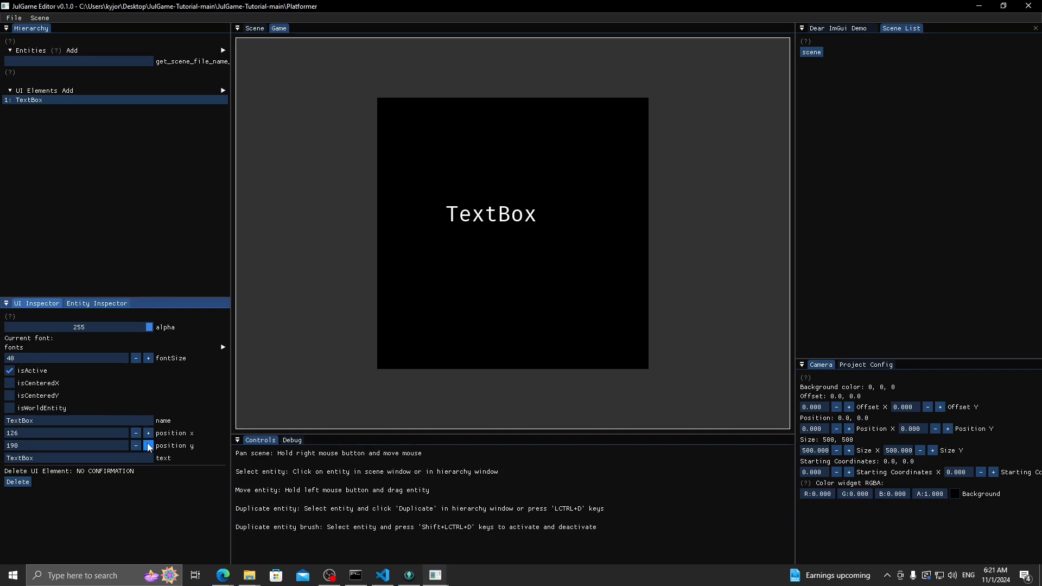
{"action": "left_click", "coordinate": [147, 445]}
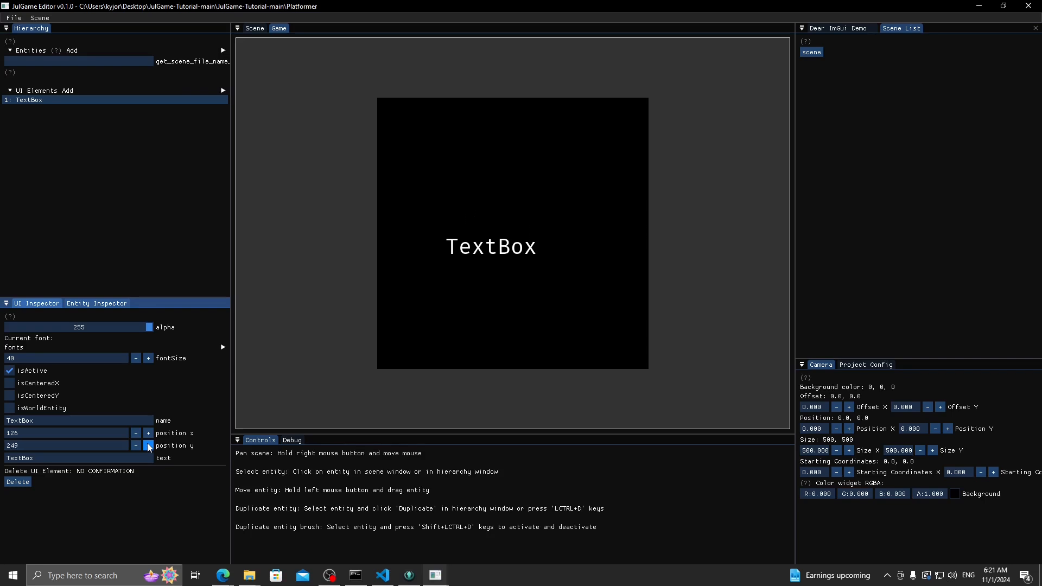
{"action": "left_click", "coordinate": [9, 383]}
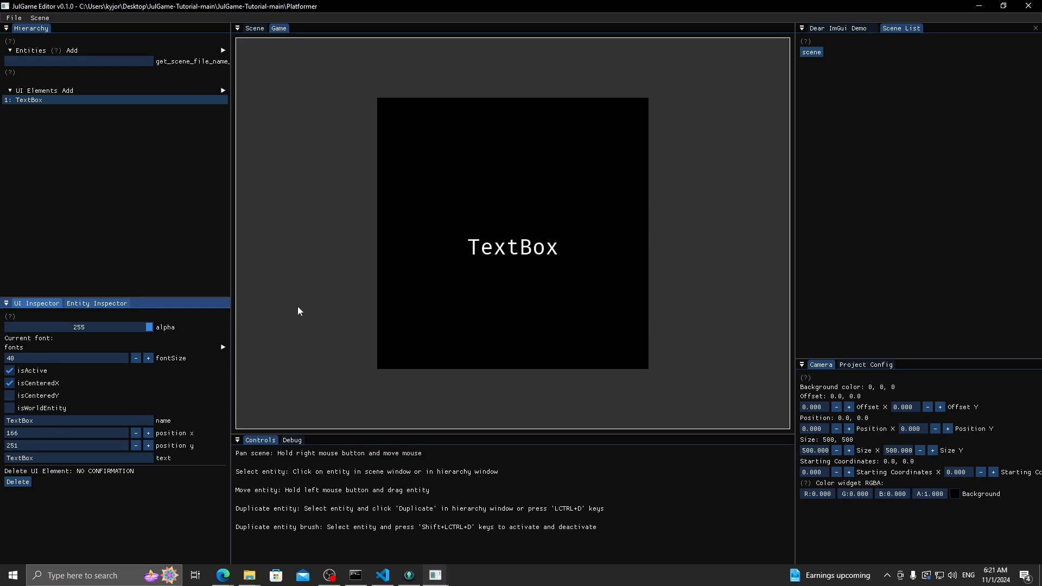
{"action": "left_click", "coordinate": [9, 396]}
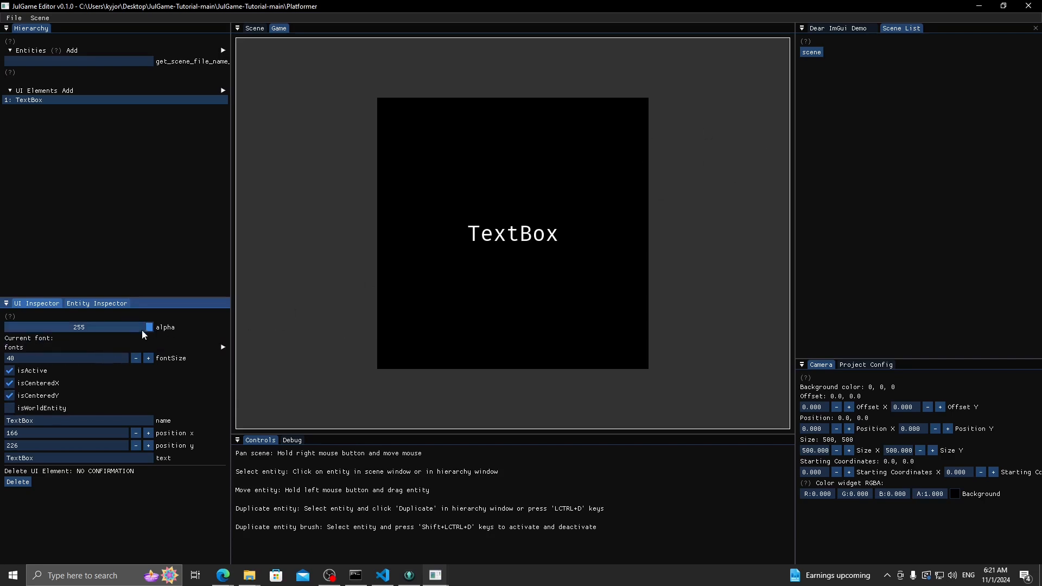
{"action": "left_click_drag", "start_coordinate": [150, 326], "coordinate": [13, 326]}
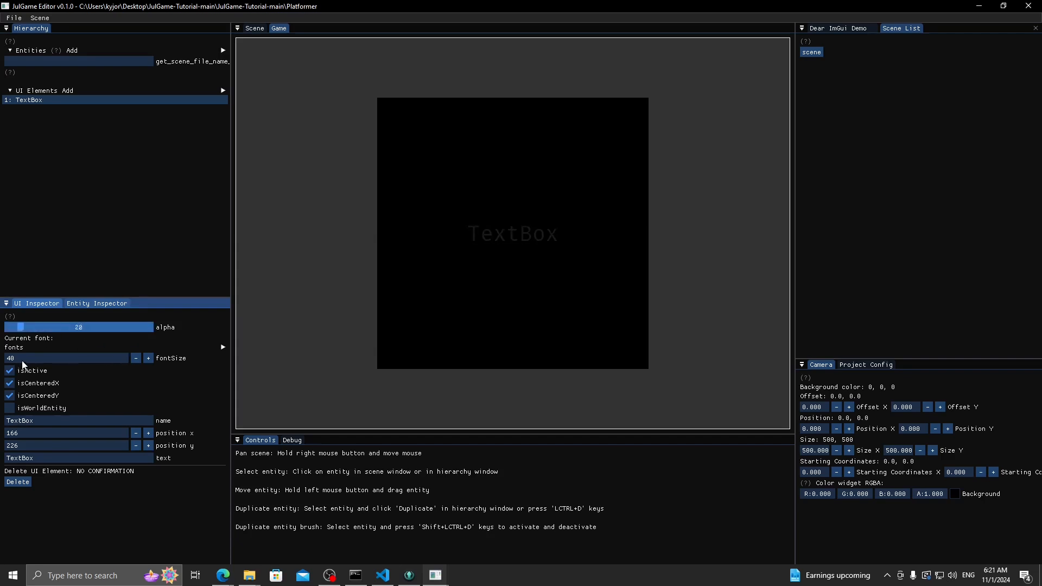
{"action": "left_click_drag", "start_coordinate": [20, 326], "coordinate": [150, 326]}
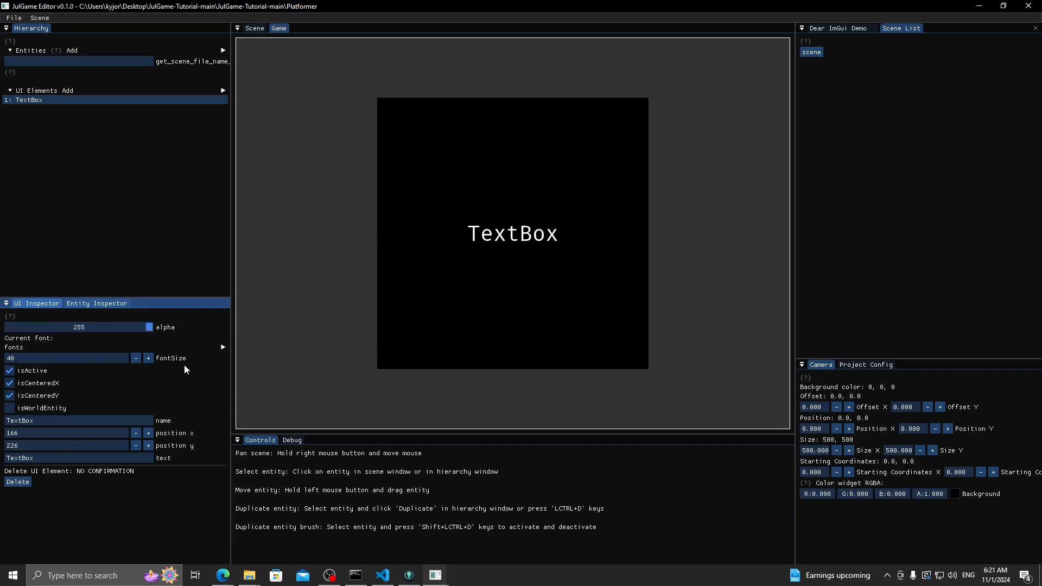
{"action": "mouse_move", "coordinate": [201, 202]}
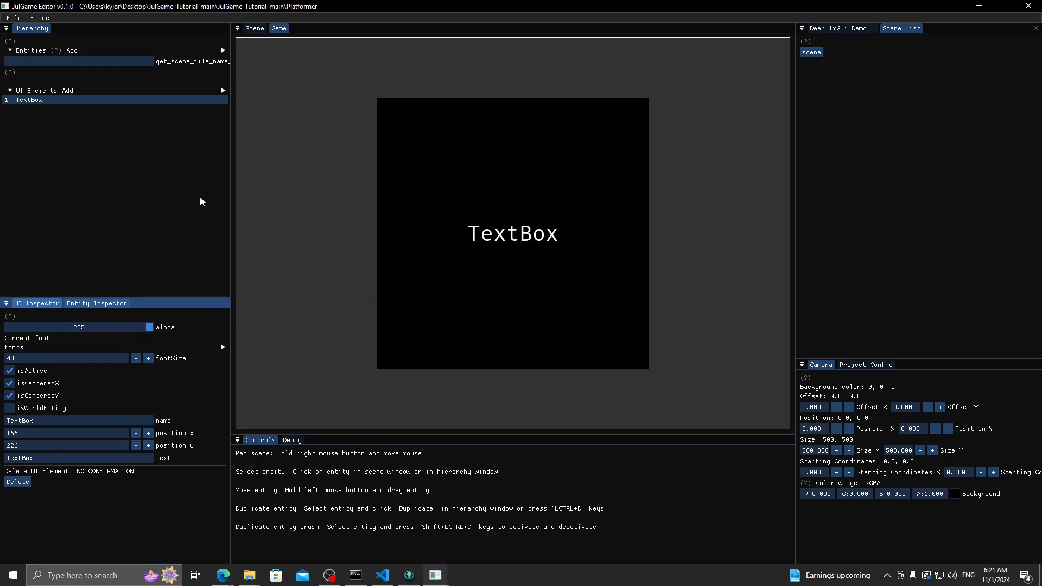
{"action": "mouse_move", "coordinate": [126, 293]}
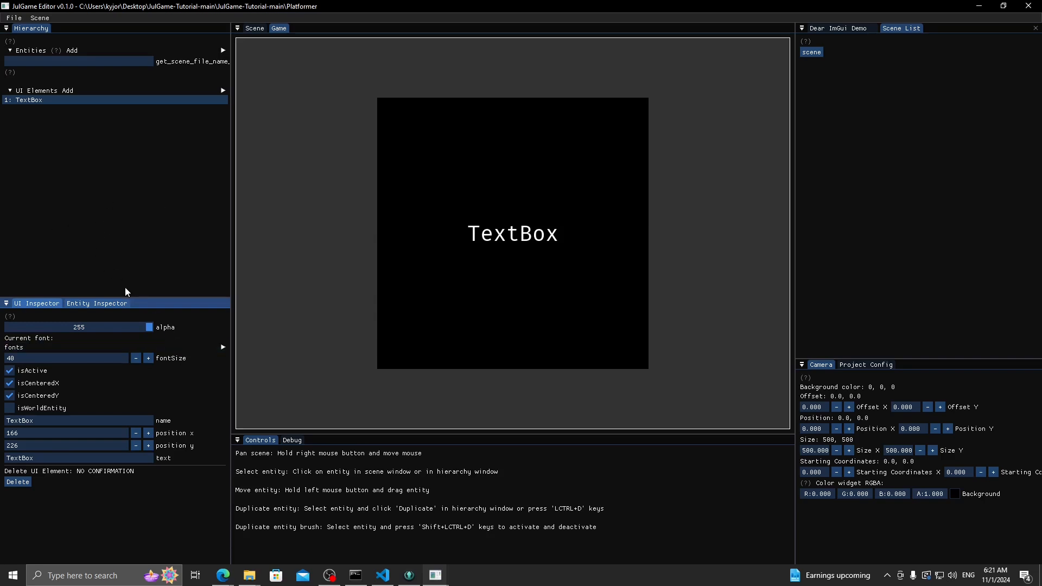
{"action": "left_click", "coordinate": [68, 91]}
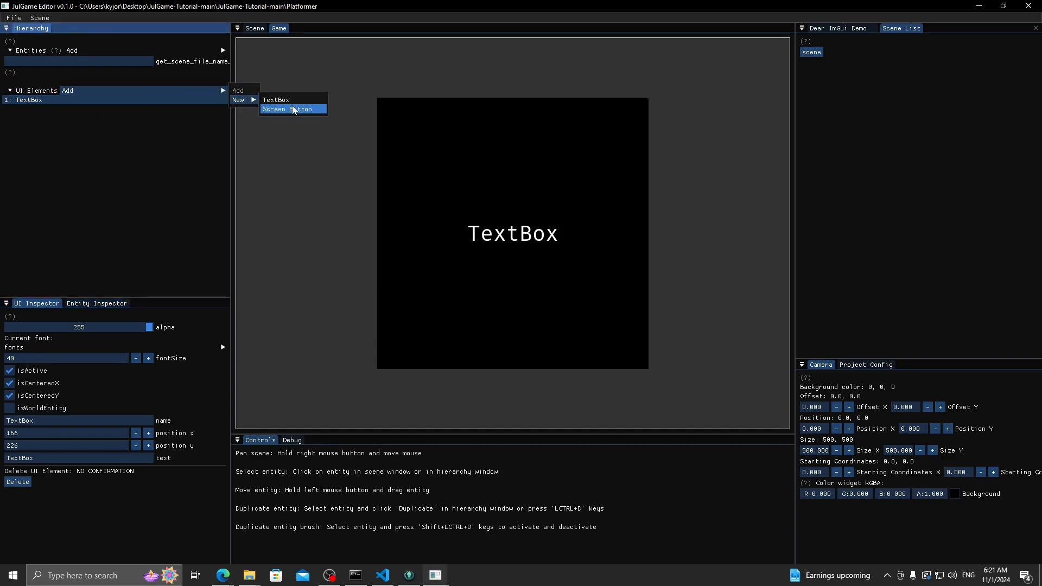
{"action": "left_click", "coordinate": [286, 109]}
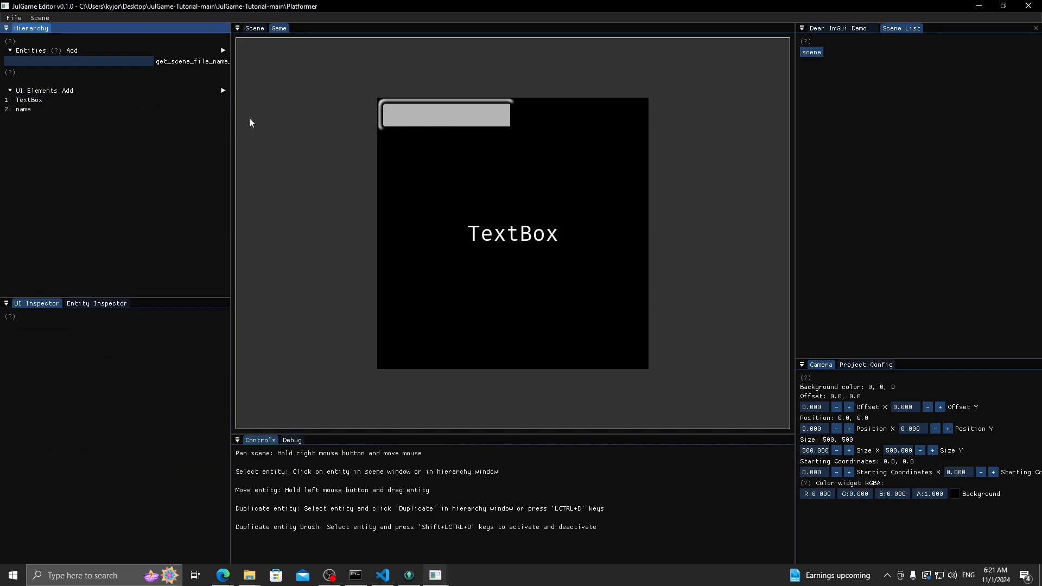
{"action": "left_click", "coordinate": [23, 109]}
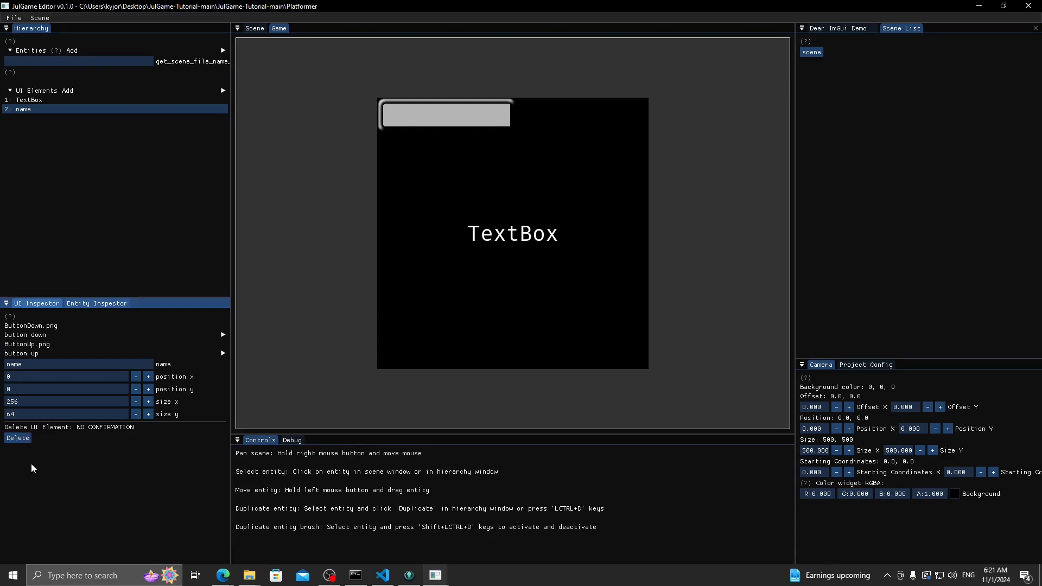
{"action": "left_click", "coordinate": [18, 437]}
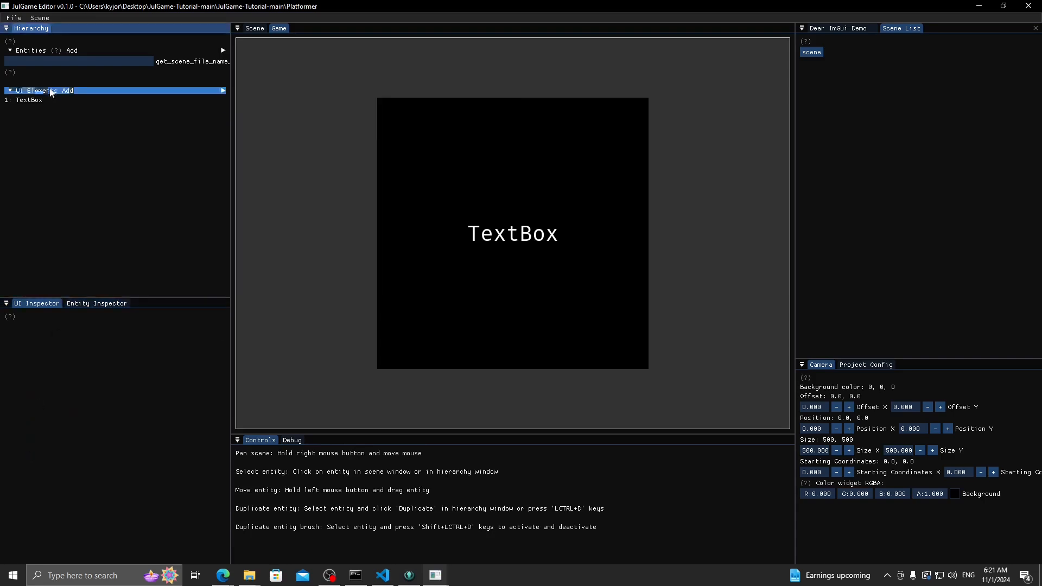
- Create a New entity under Entities, show the Scene view, and select the entity
{"action": "left_click", "coordinate": [71, 50]}
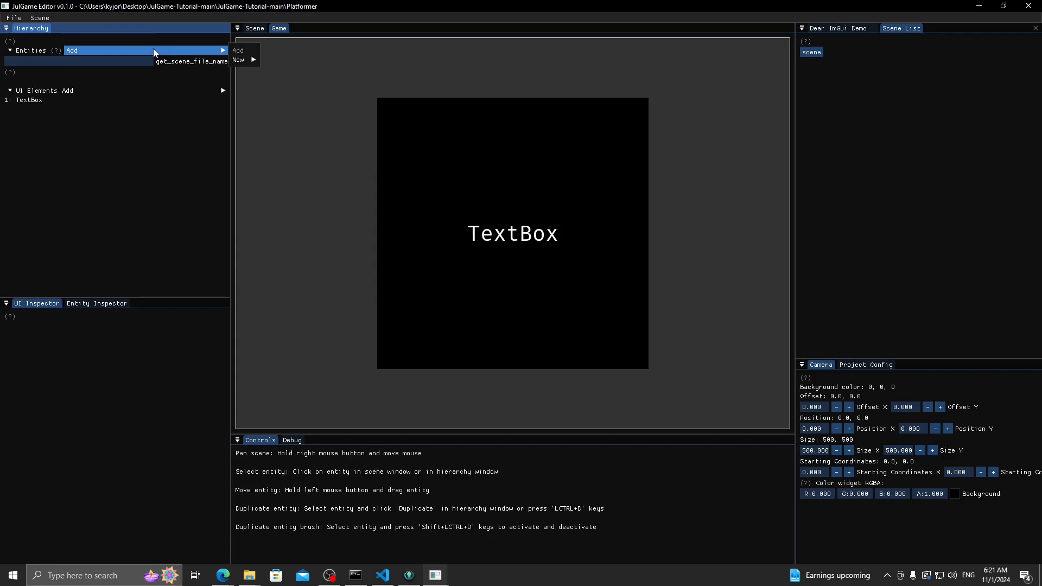
{"action": "left_click", "coordinate": [238, 59]}
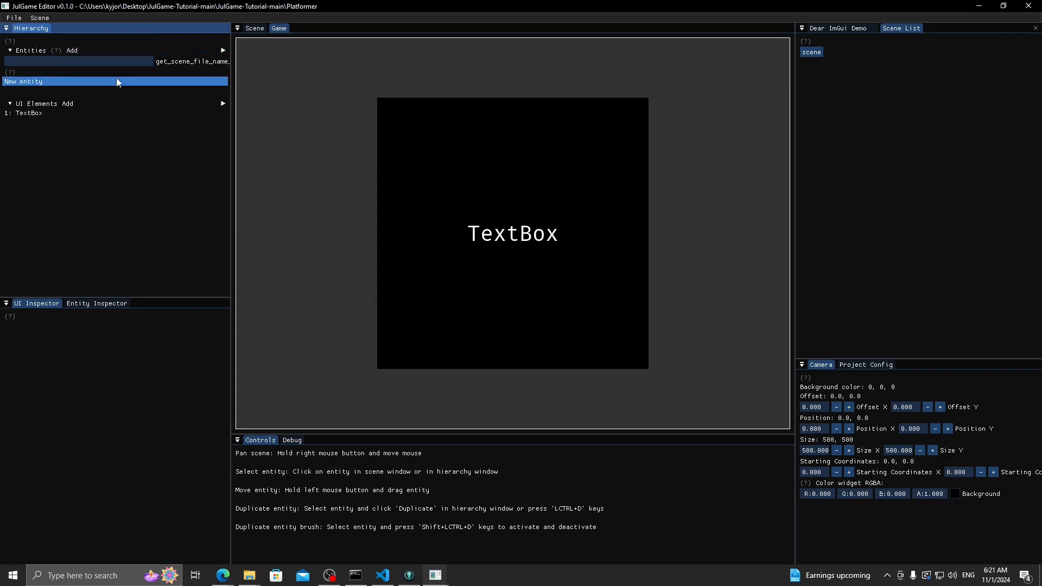
{"action": "left_click", "coordinate": [67, 104]}
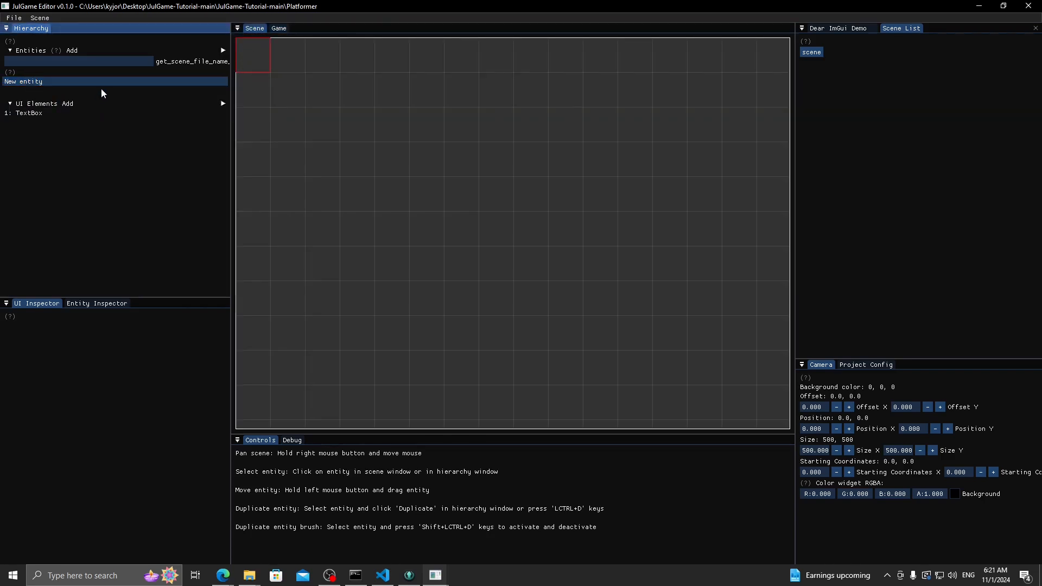
{"action": "mouse_move", "coordinate": [20, 93]}
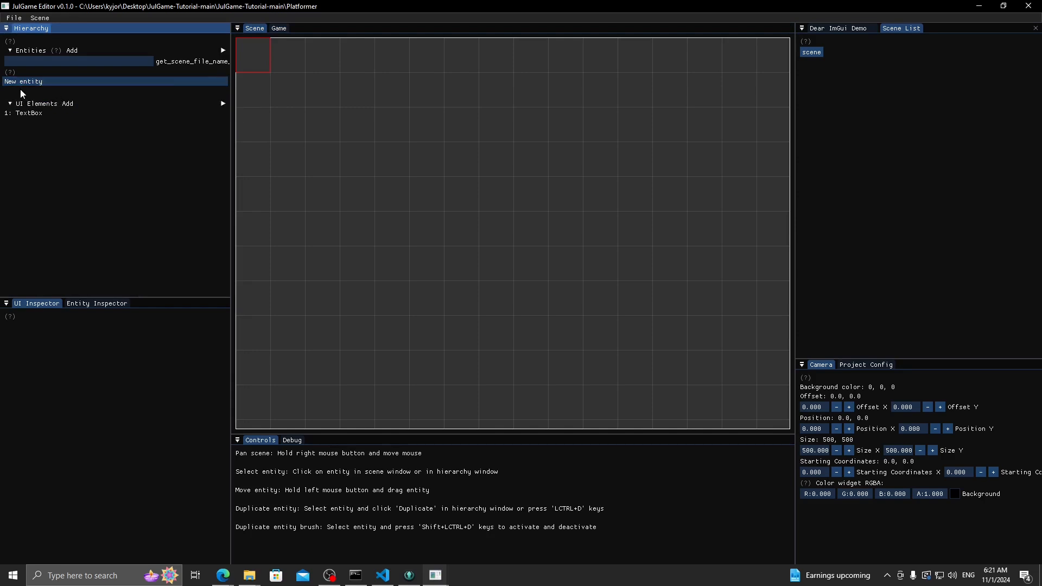
{"action": "left_click", "coordinate": [23, 81]}
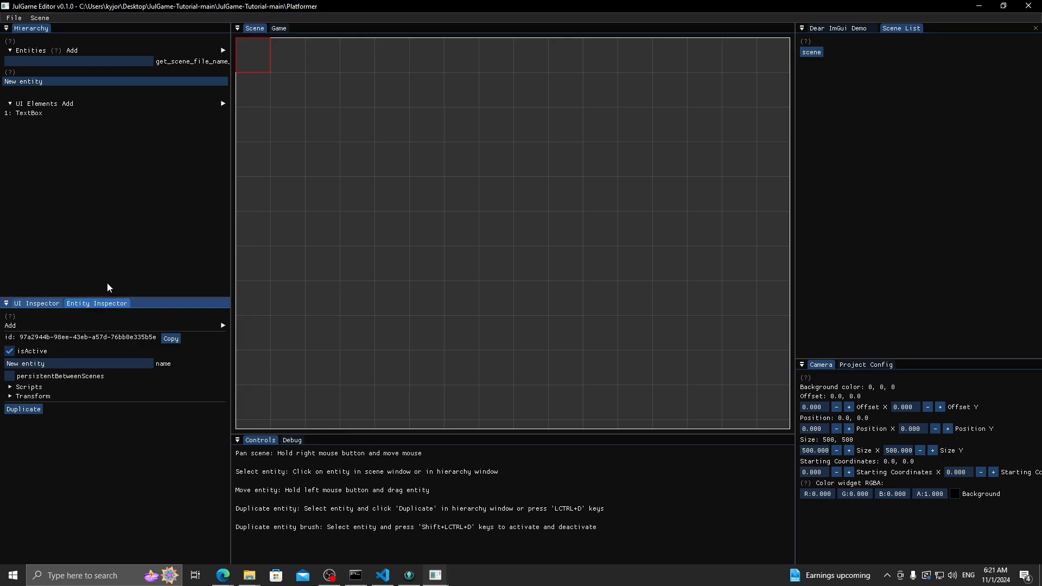
{"action": "mouse_move", "coordinate": [191, 336]}
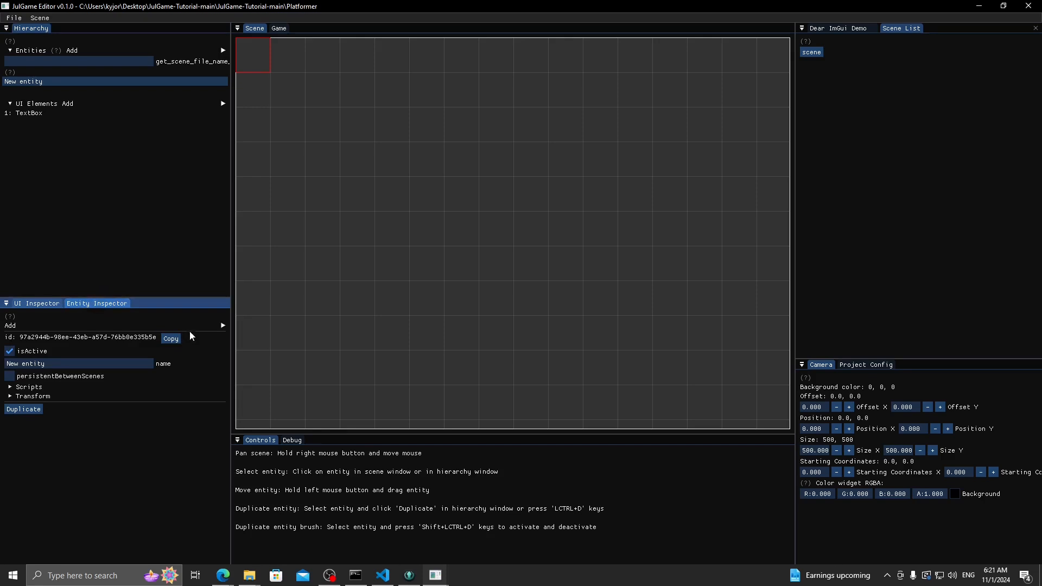
{"action": "left_click", "coordinate": [9, 325]}
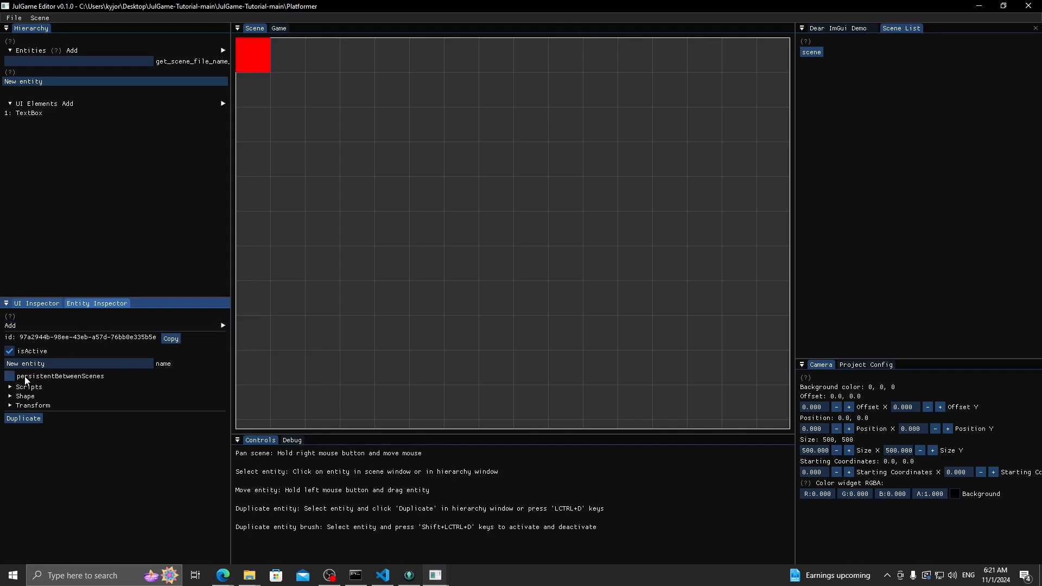
- Set the Shape colour's green value to 255, turning the square yellow
{"action": "left_click", "coordinate": [25, 396]}
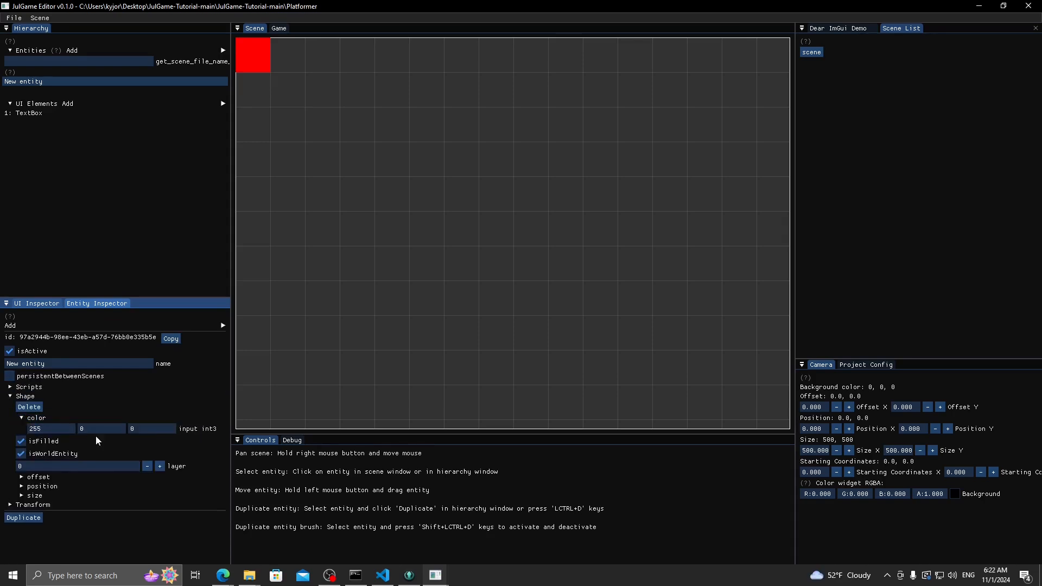
{"action": "left_click", "coordinate": [101, 429]}
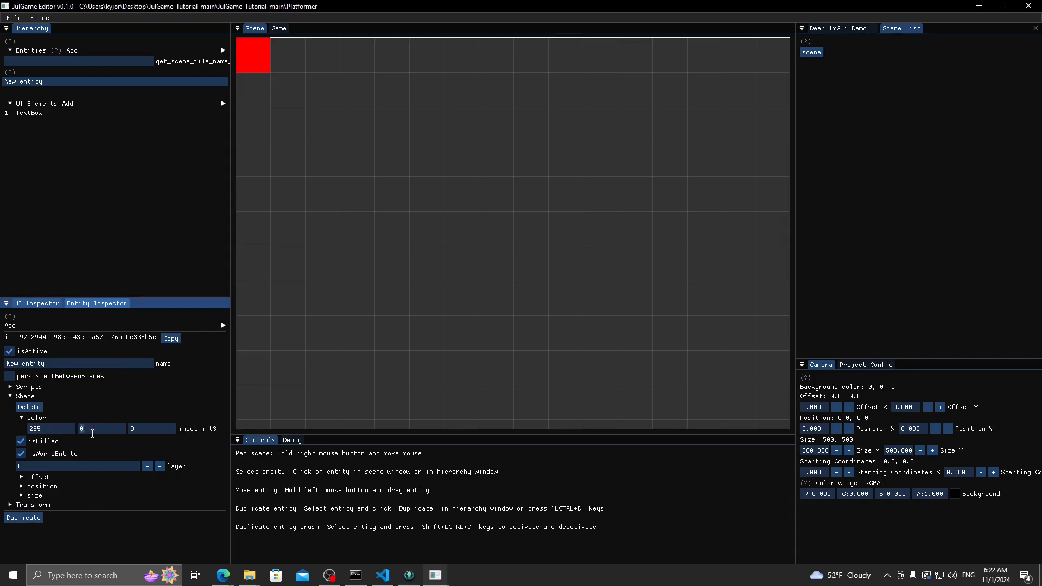
{"action": "type", "text": "255"}
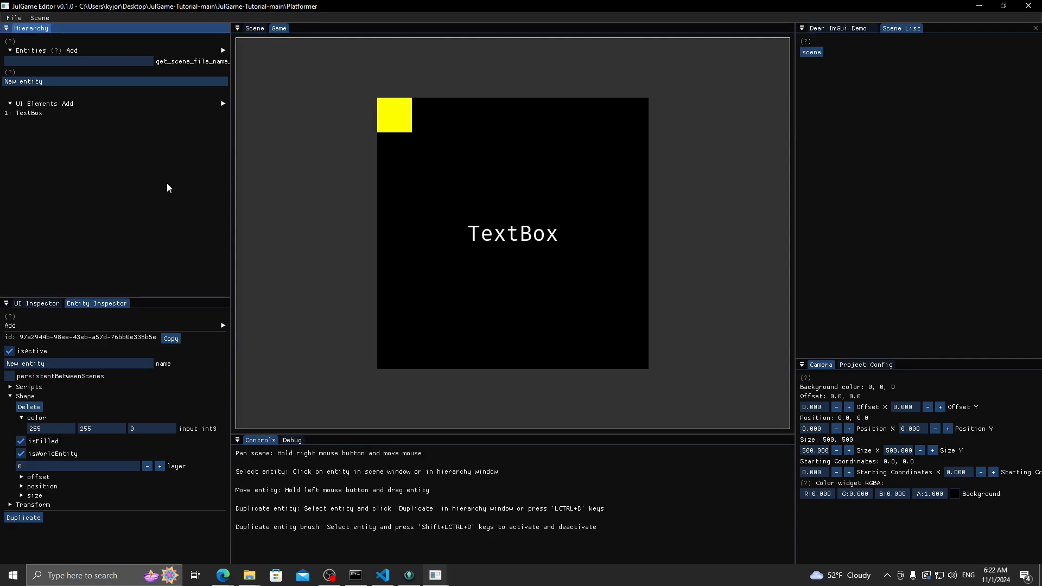
- Add a Collider component to the yellow square New entity
{"action": "left_click", "coordinate": [382, 575]}
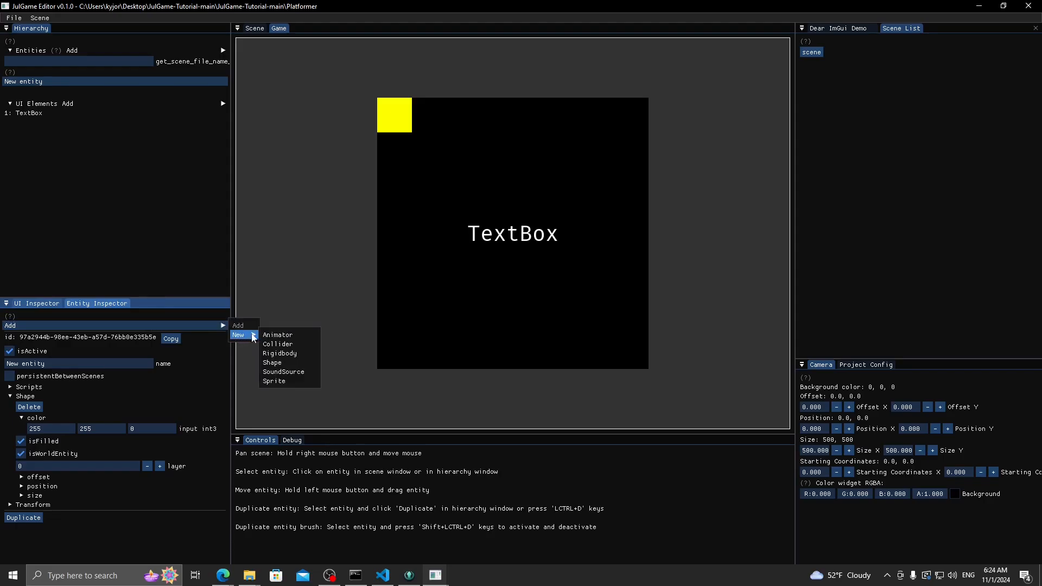
{"action": "mouse_move", "coordinate": [284, 371]}
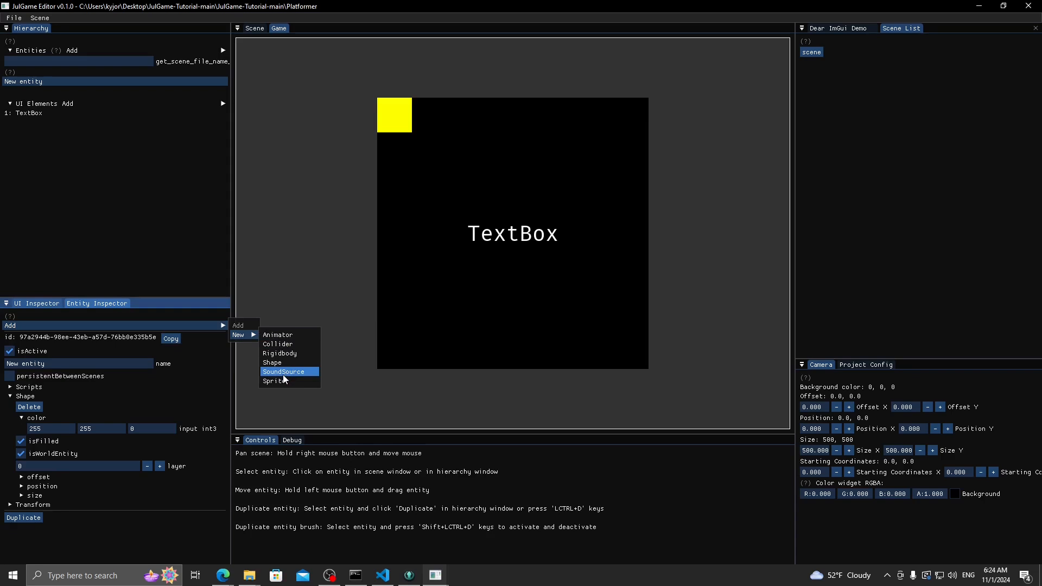
{"action": "mouse_move", "coordinate": [278, 343]}
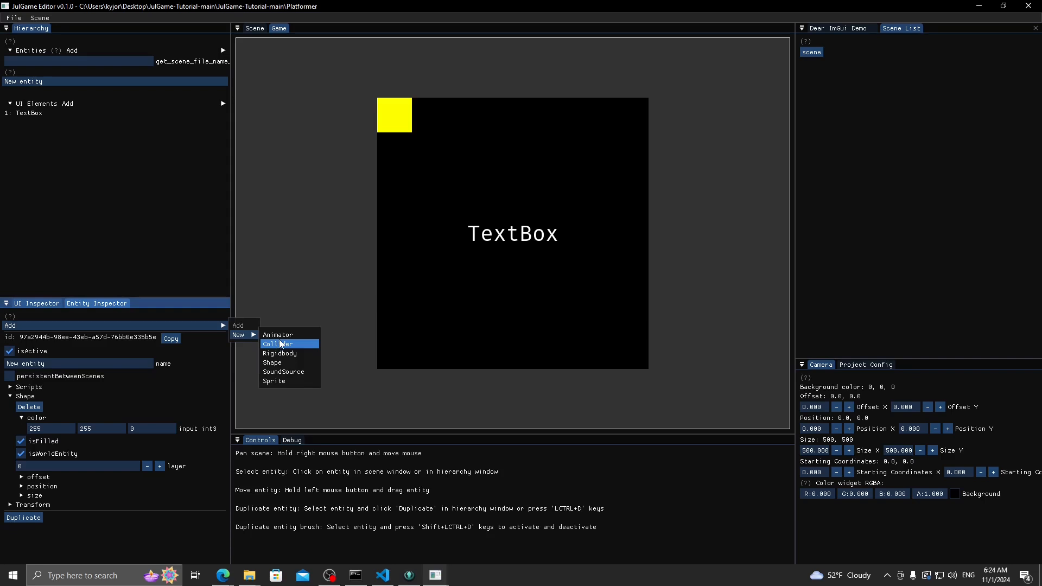
{"action": "mouse_move", "coordinate": [280, 344]}
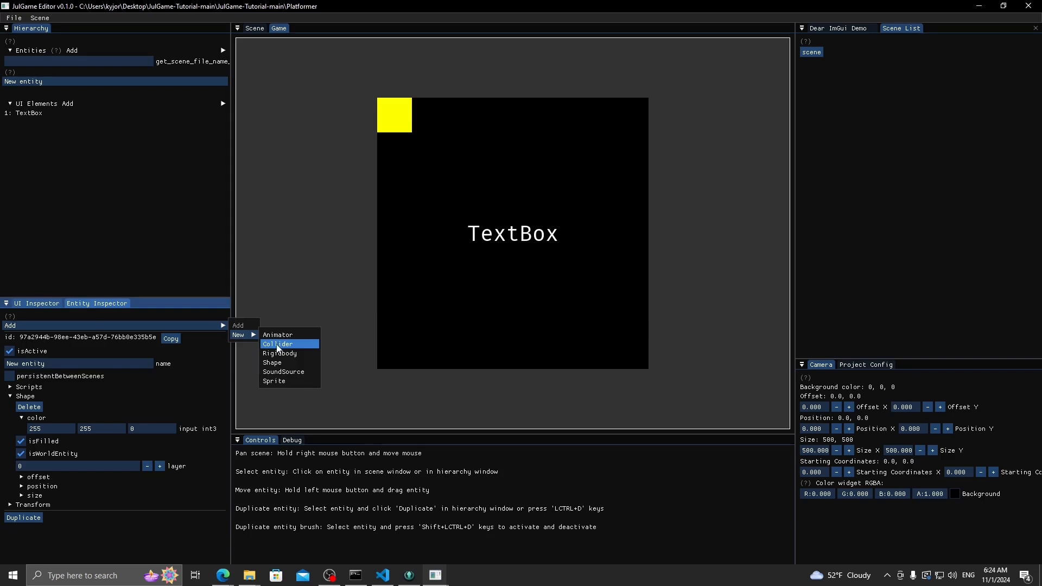
{"action": "mouse_move", "coordinate": [279, 348]}
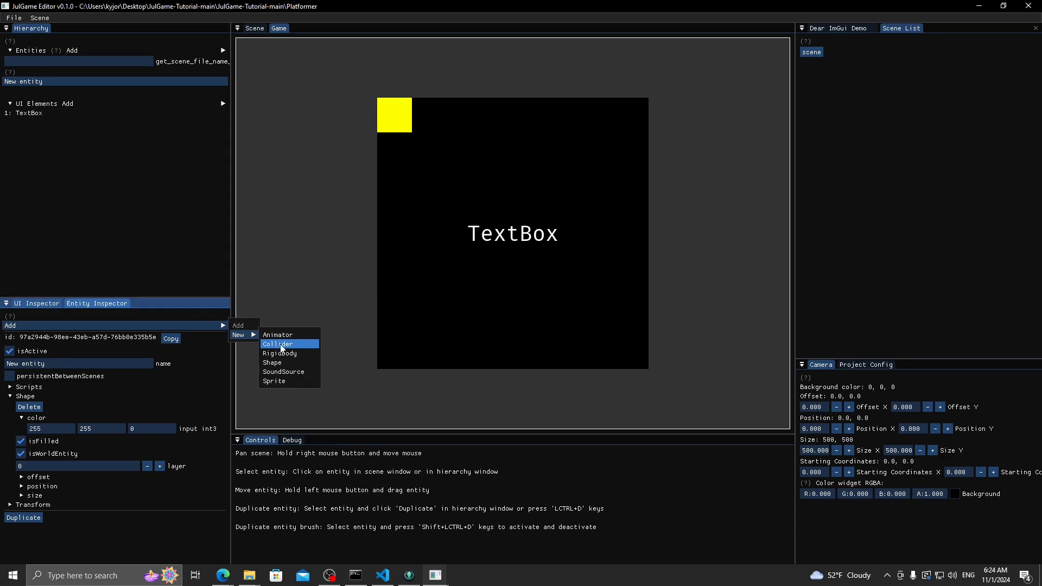
{"action": "mouse_move", "coordinate": [279, 353]}
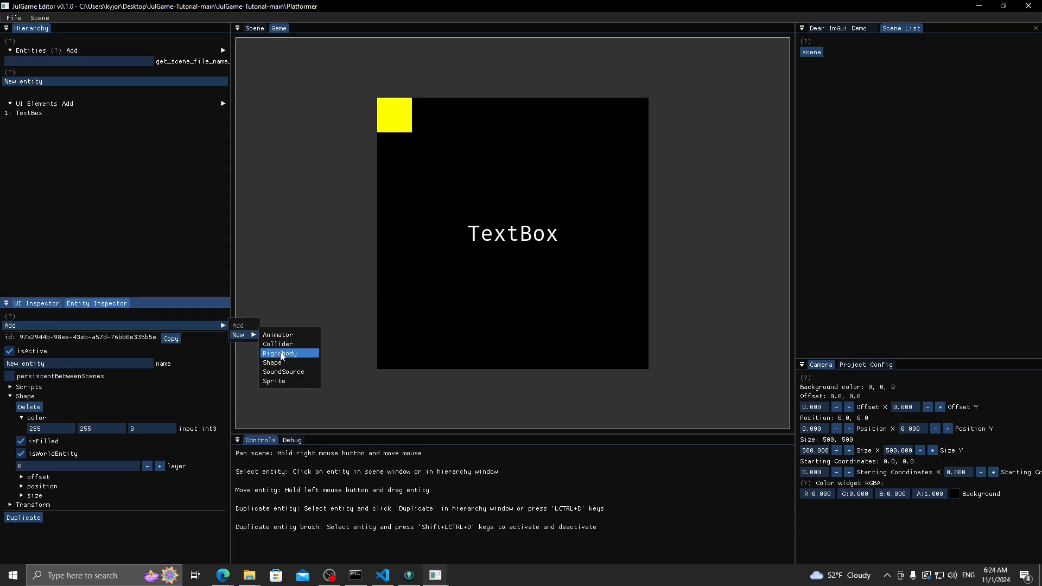
{"action": "left_click", "coordinate": [279, 343]}
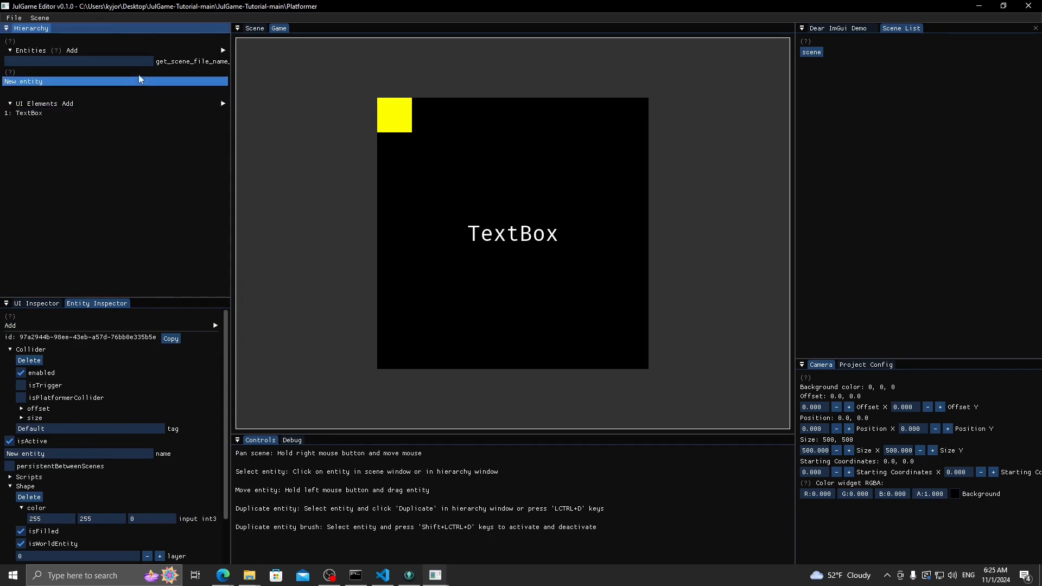
- Select the yellow square, preview the scene in the Game view, then return to editing
{"action": "left_click", "coordinate": [254, 28]}
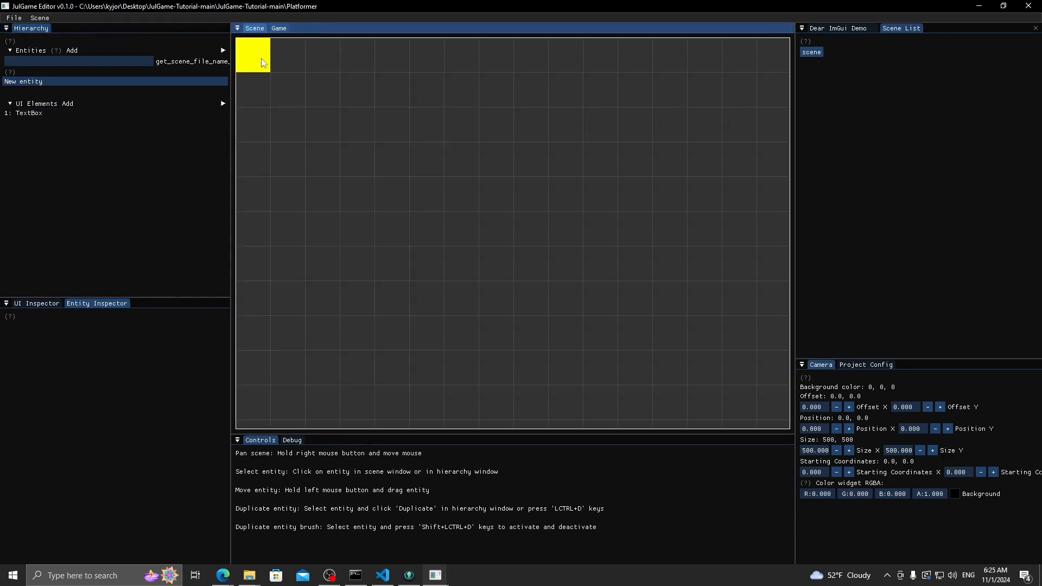
{"action": "left_click", "coordinate": [252, 55]}
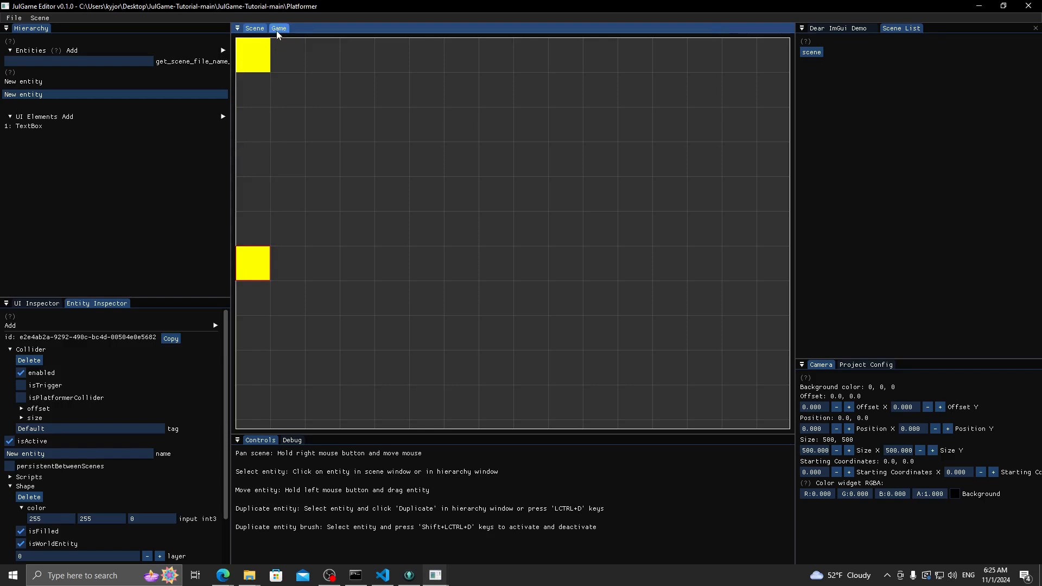
{"action": "left_click", "coordinate": [278, 27]}
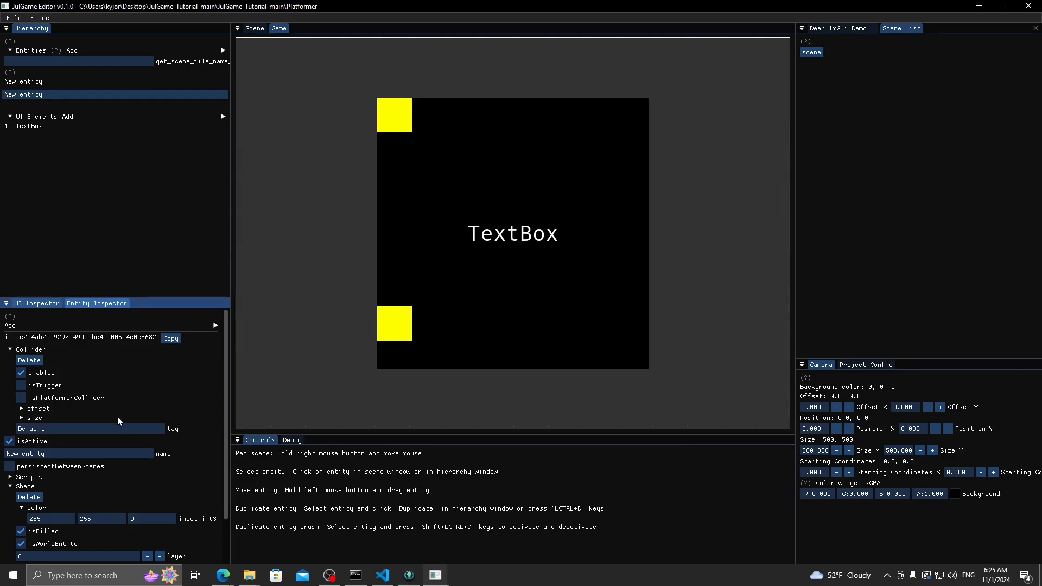
{"action": "mouse_move", "coordinate": [111, 468]}
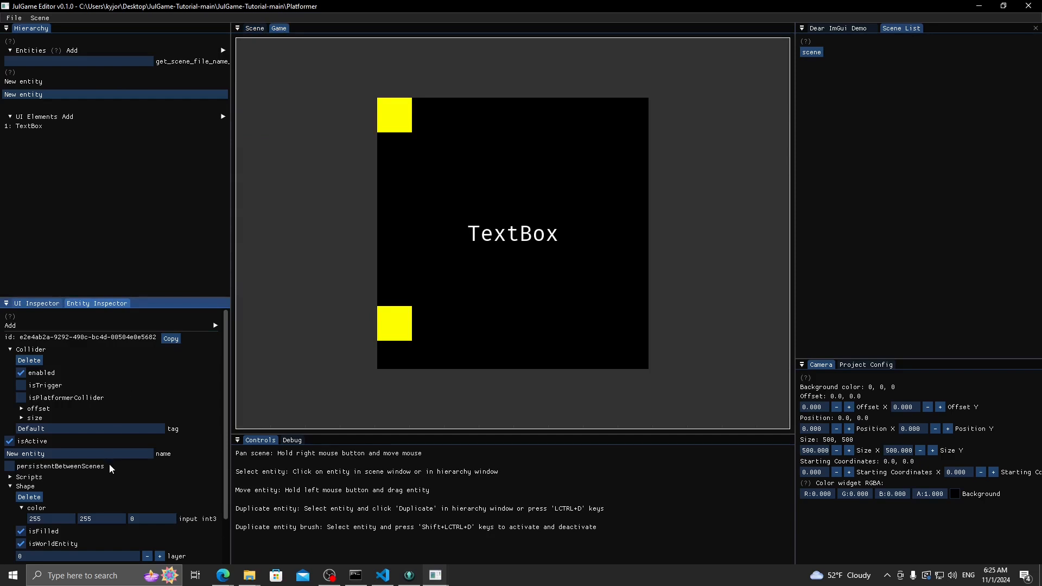
{"action": "left_click", "coordinate": [7, 349]}
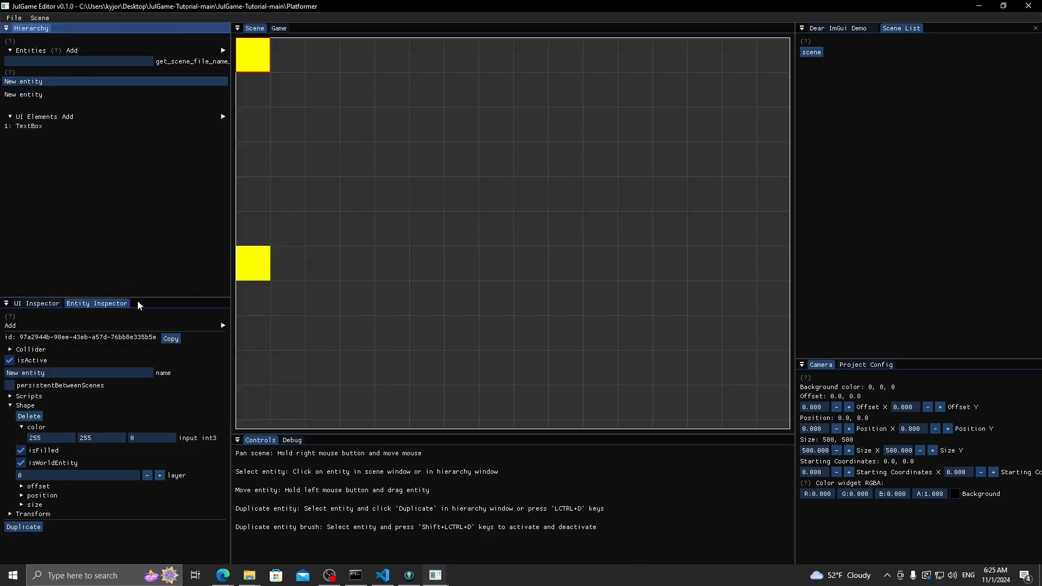
- Add a Rigidbody component to the upper yellow square
{"action": "left_click", "coordinate": [10, 326]}
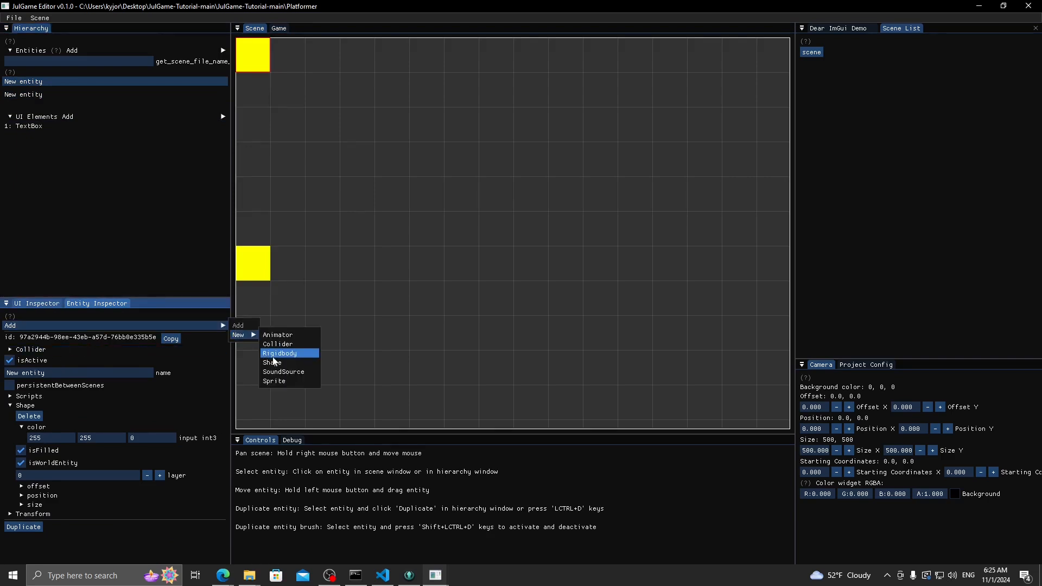
{"action": "left_click", "coordinate": [280, 353]}
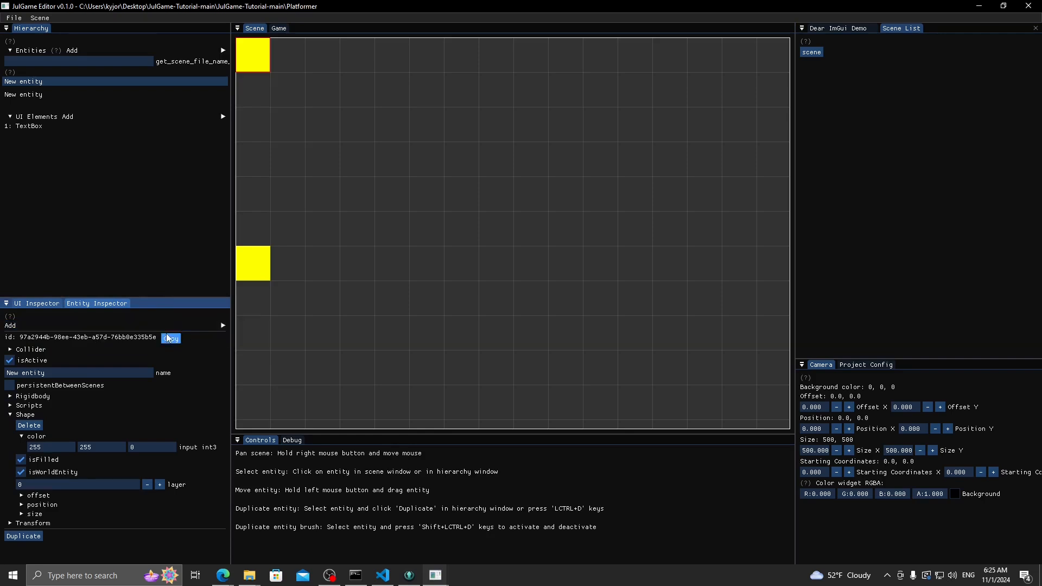
{"action": "mouse_move", "coordinate": [149, 270]}
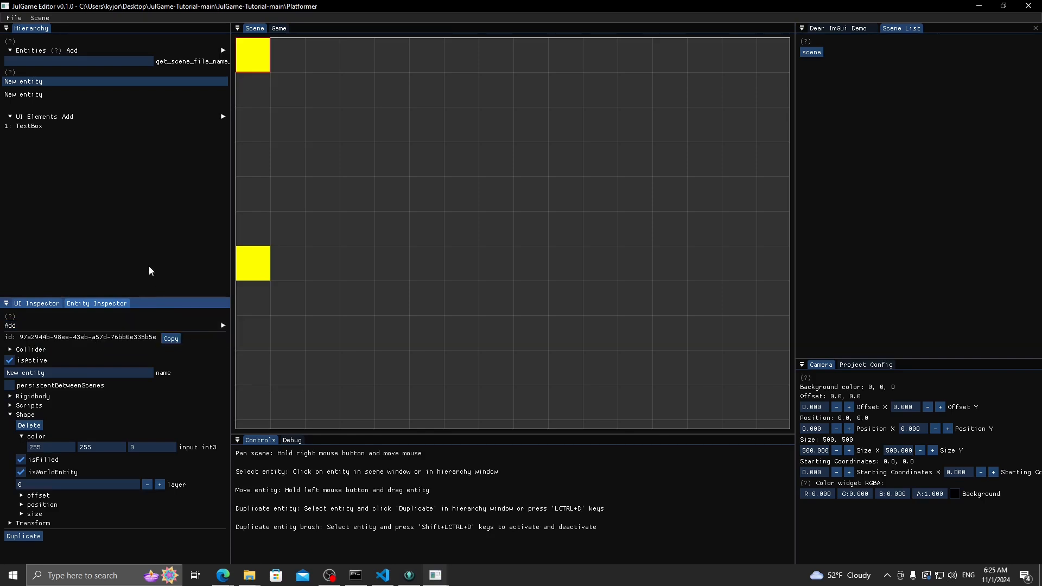
{"action": "mouse_move", "coordinate": [147, 273]}
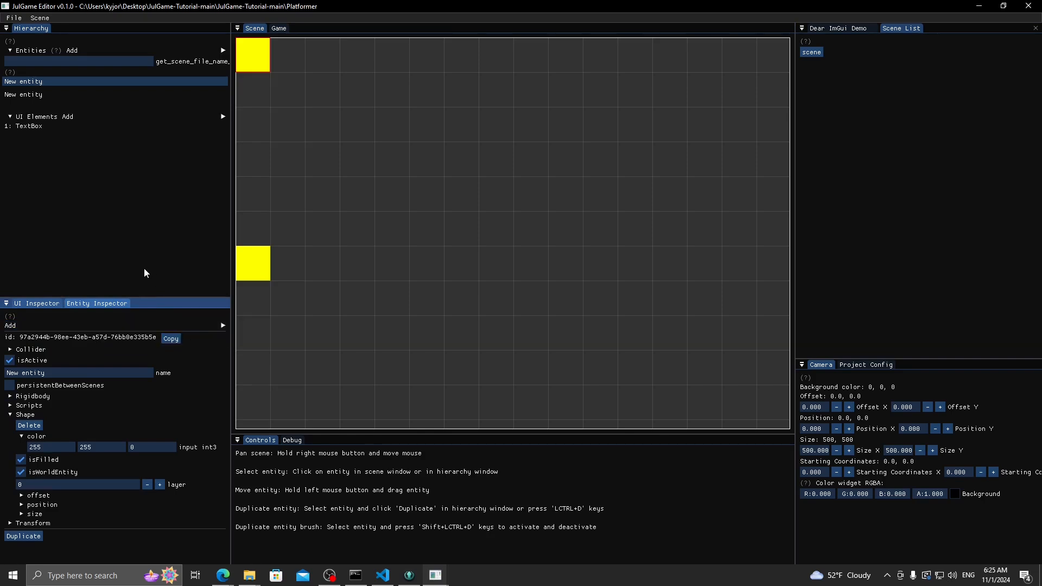
{"action": "mouse_move", "coordinate": [254, 265]}
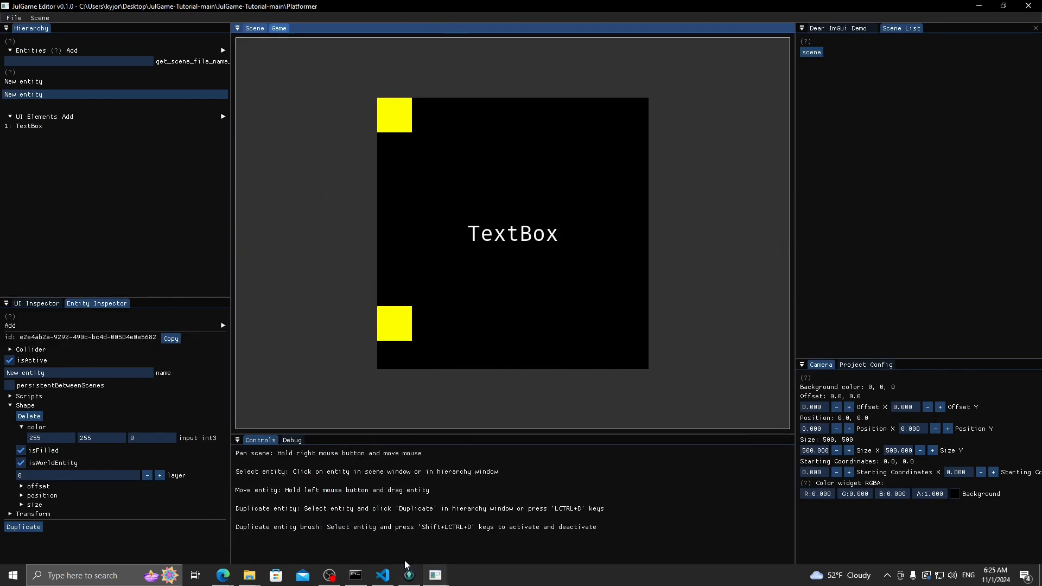
{"action": "mouse_move", "coordinate": [400, 558]}
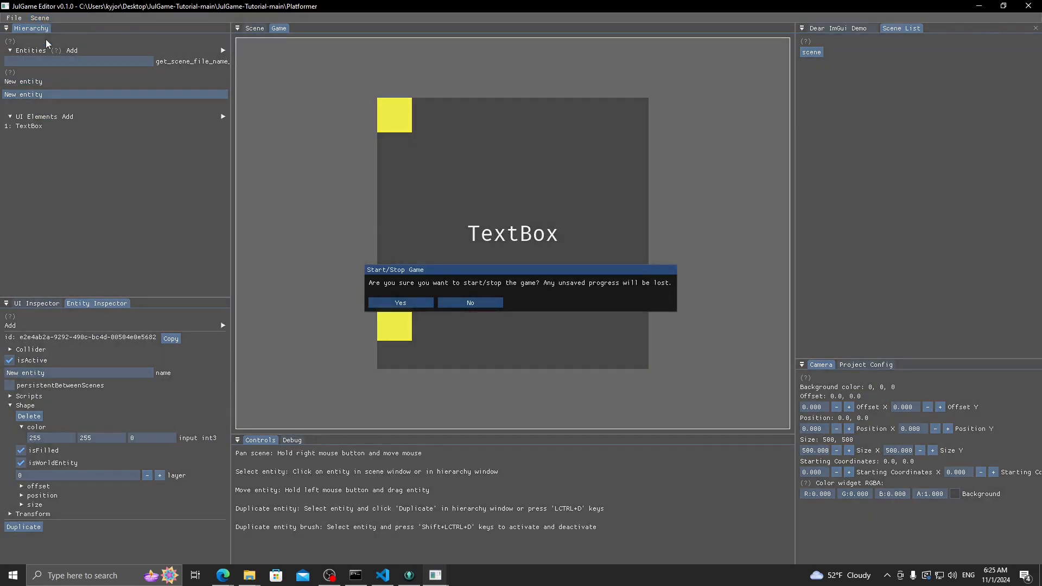
{"action": "mouse_move", "coordinate": [369, 290]}
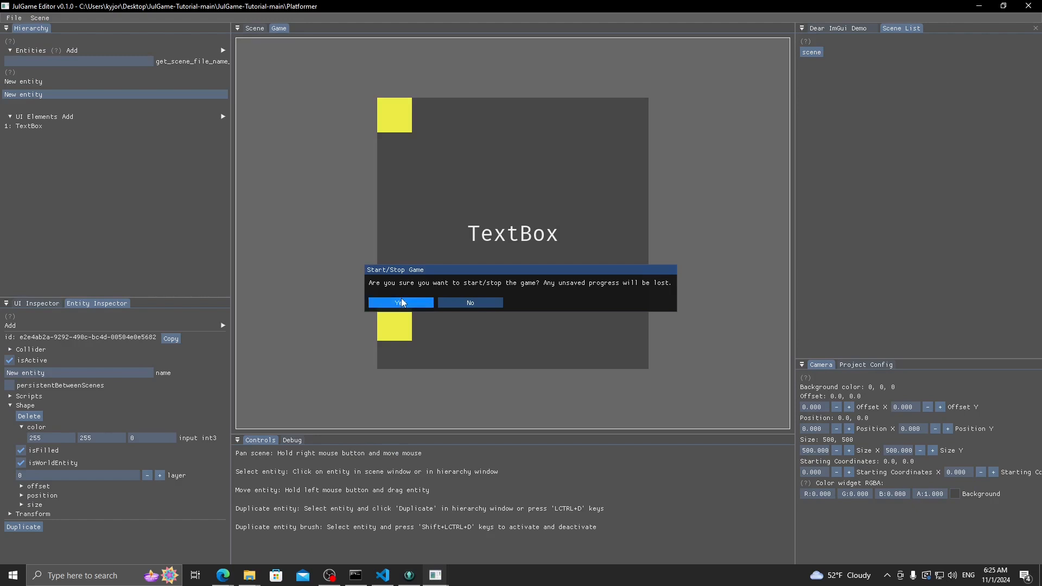
- Confirm starting the game so the upper yellow square falls onto the lower one
{"action": "left_click", "coordinate": [400, 303]}
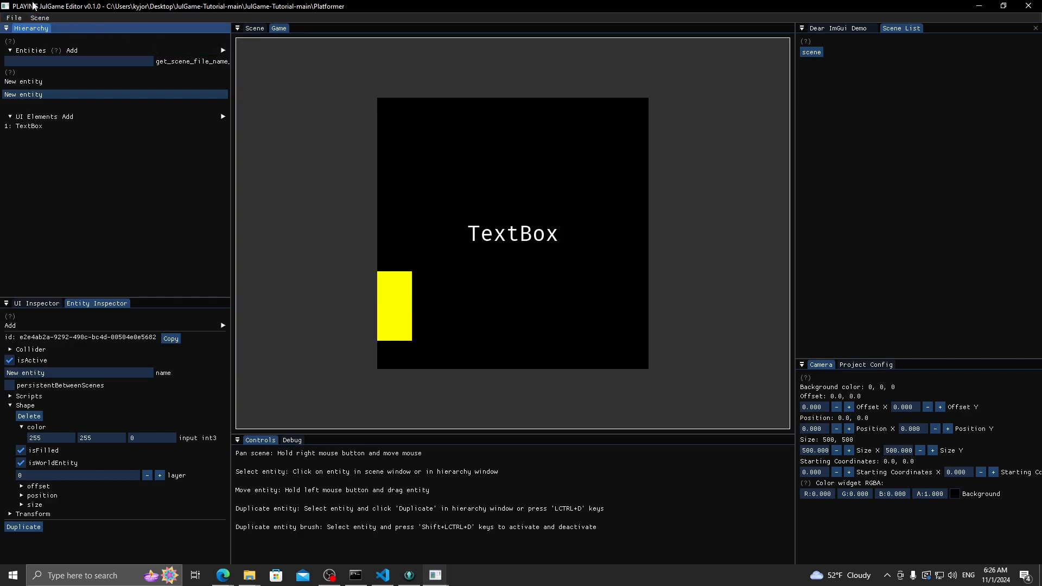
{"action": "mouse_move", "coordinate": [325, 135]}
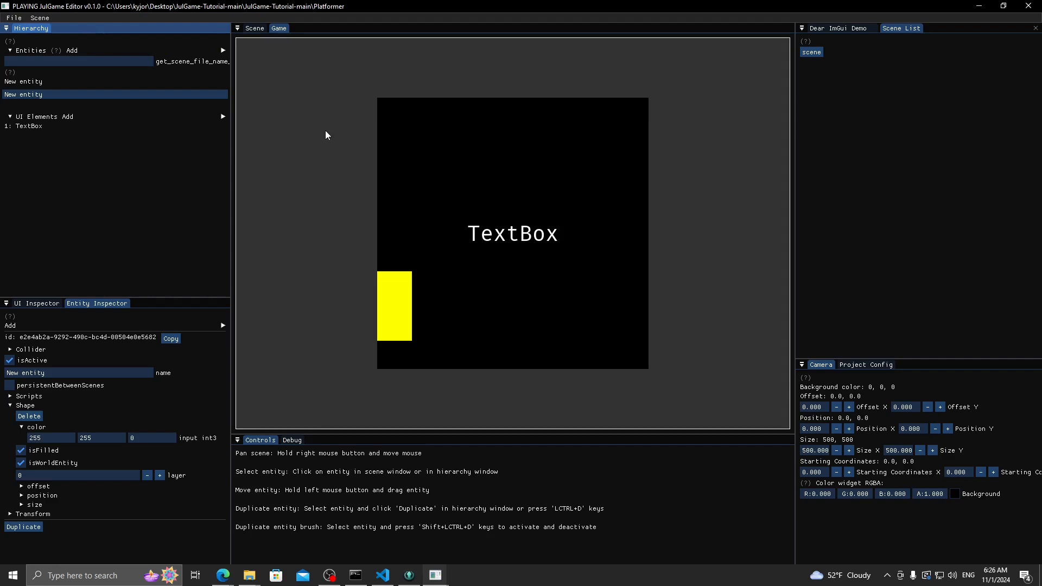
{"action": "mouse_move", "coordinate": [329, 280]}
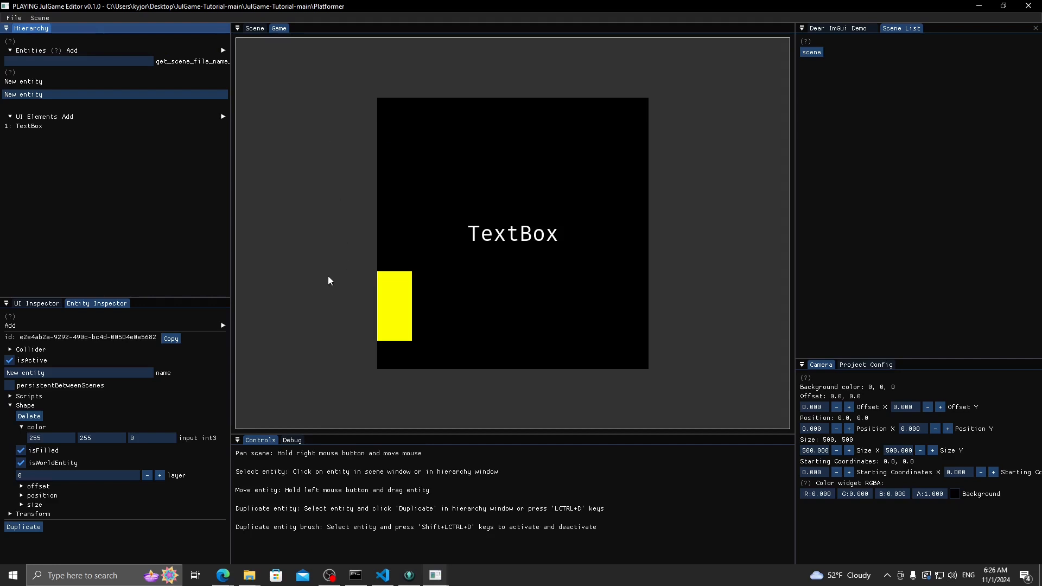
{"action": "mouse_move", "coordinate": [228, 246]}
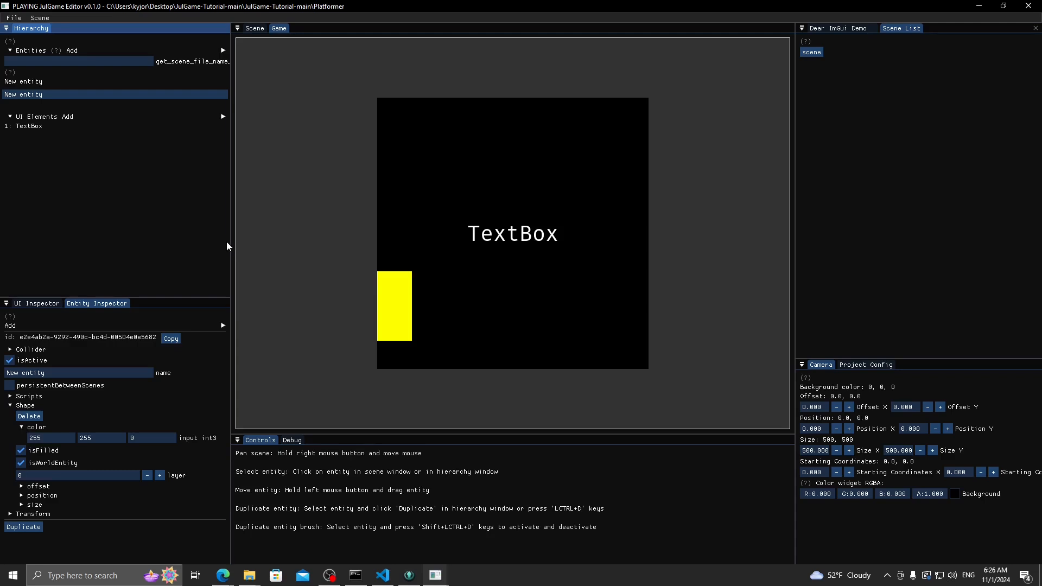
{"action": "mouse_move", "coordinate": [45, 15]}
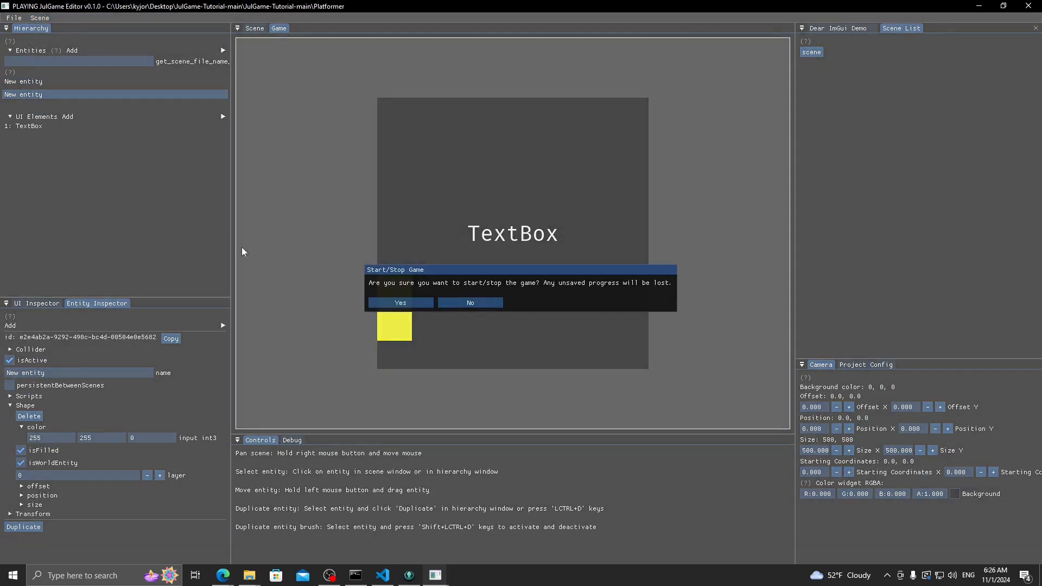
{"action": "mouse_move", "coordinate": [511, 255]}
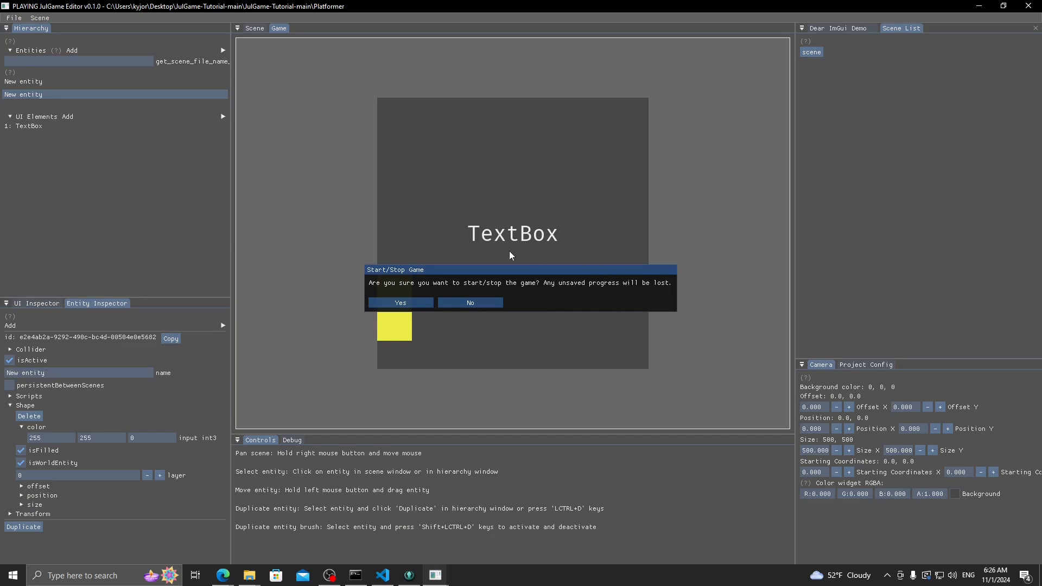
{"action": "mouse_move", "coordinate": [486, 337]}
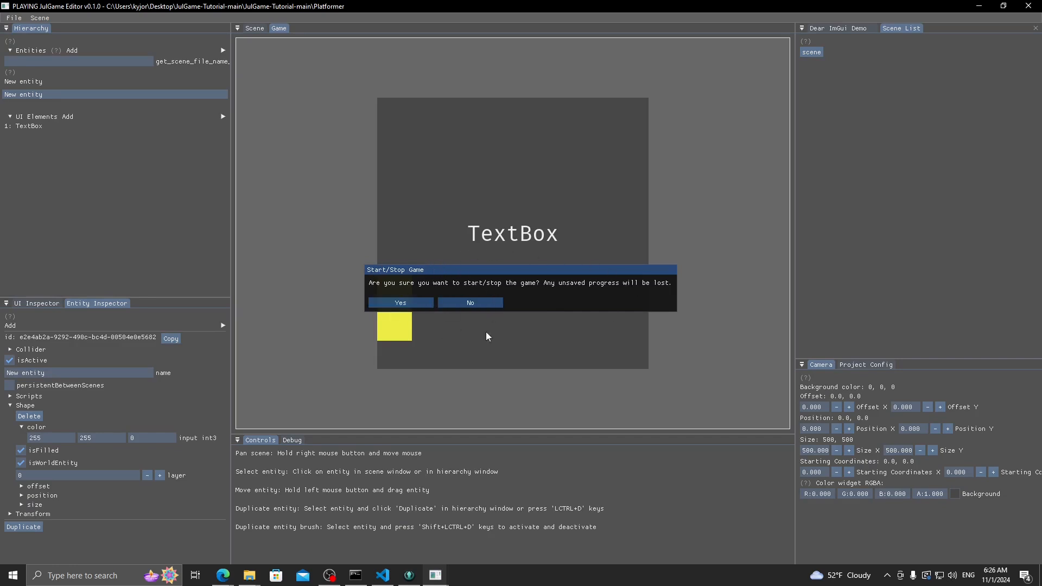
- Confirm stopping the game, returning both yellow squares to their starting positions
{"action": "left_click", "coordinate": [399, 302]}
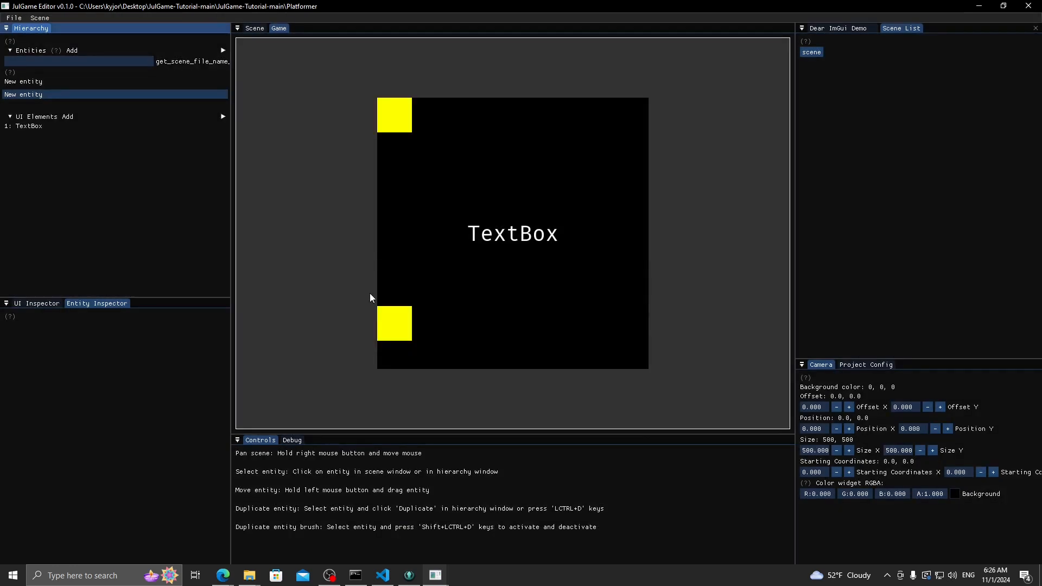
{"action": "mouse_move", "coordinate": [176, 202]}
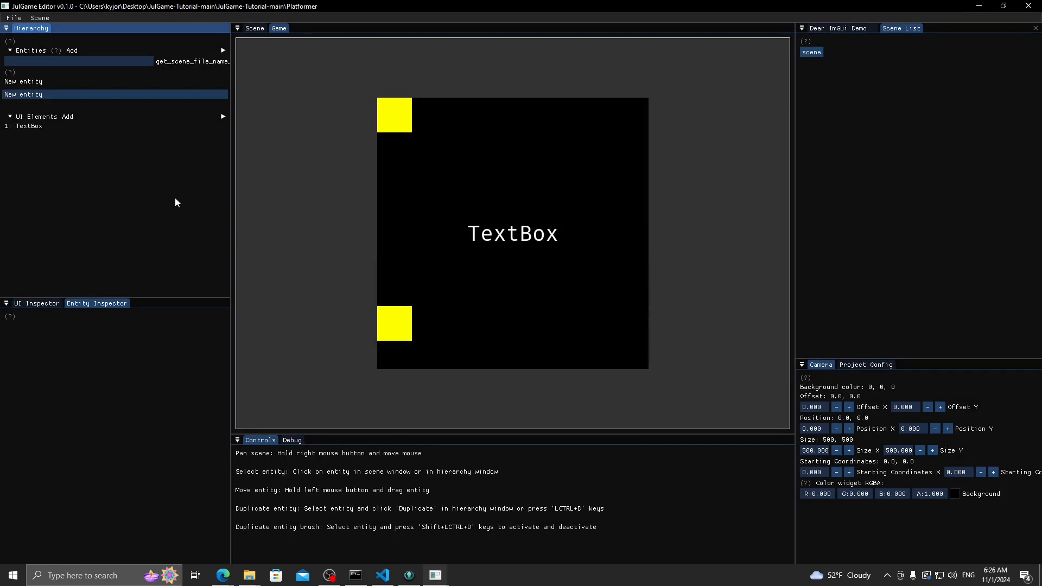
{"action": "mouse_move", "coordinate": [166, 198]}
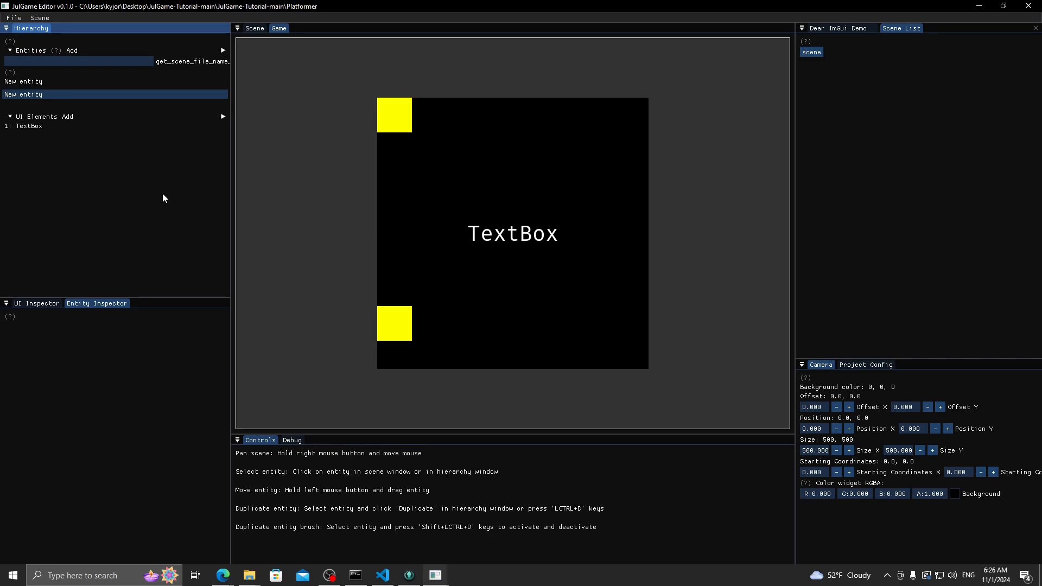
{"action": "mouse_move", "coordinate": [375, 126]}
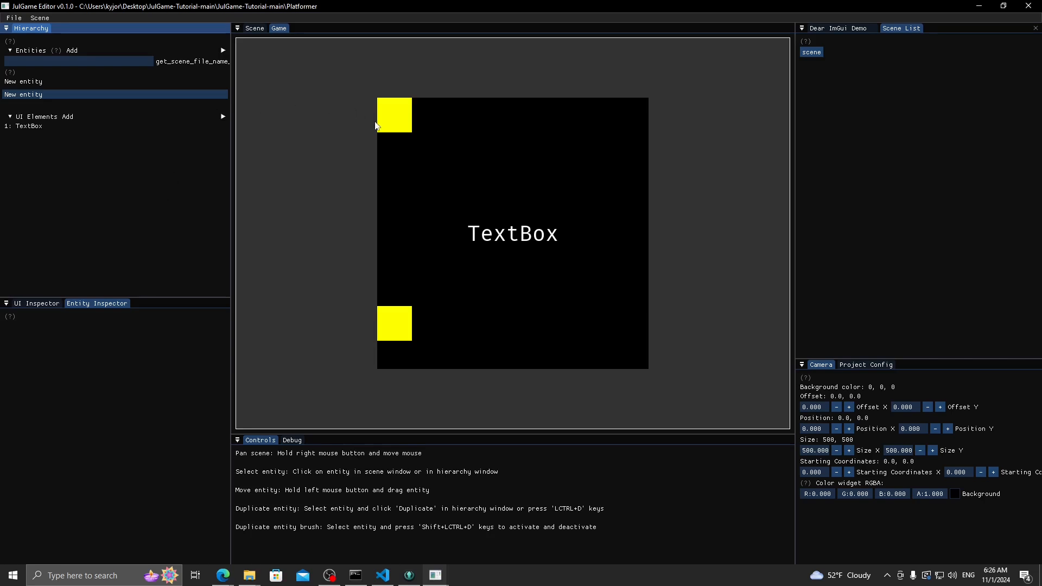
{"action": "mouse_move", "coordinate": [630, 295]}
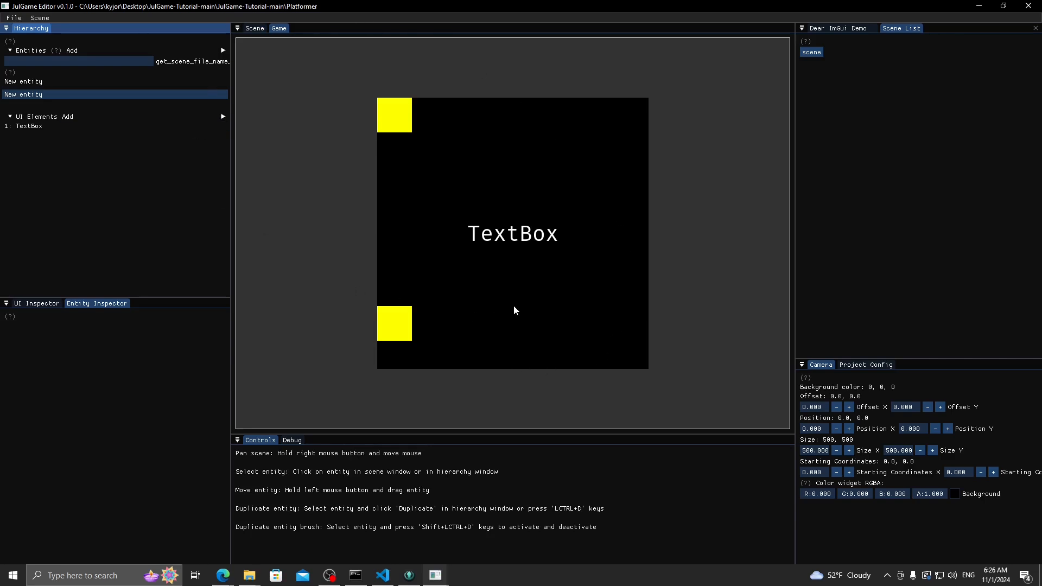
{"action": "mouse_move", "coordinate": [524, 307]}
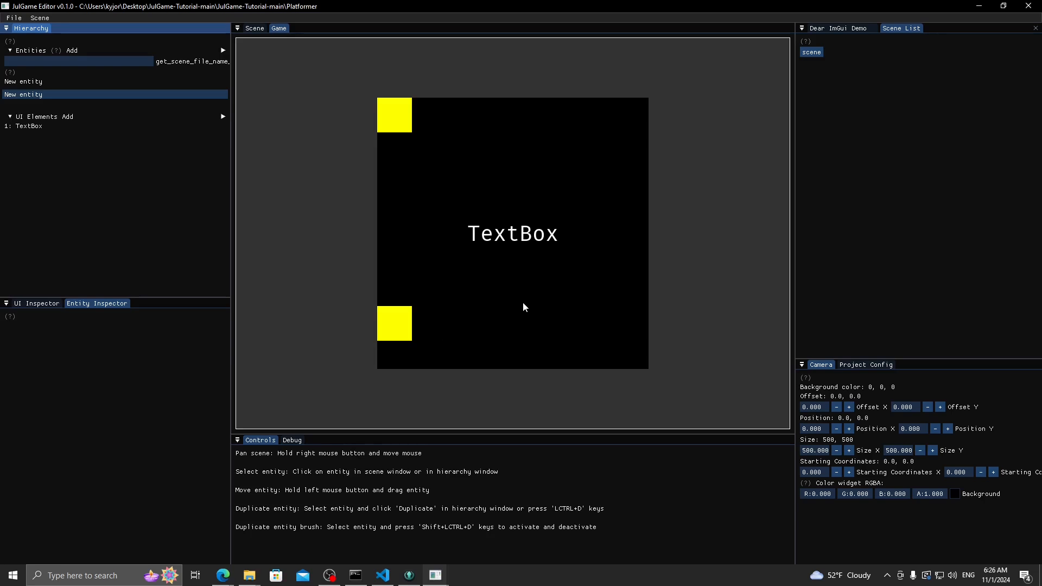
{"action": "mouse_move", "coordinate": [489, 304]}
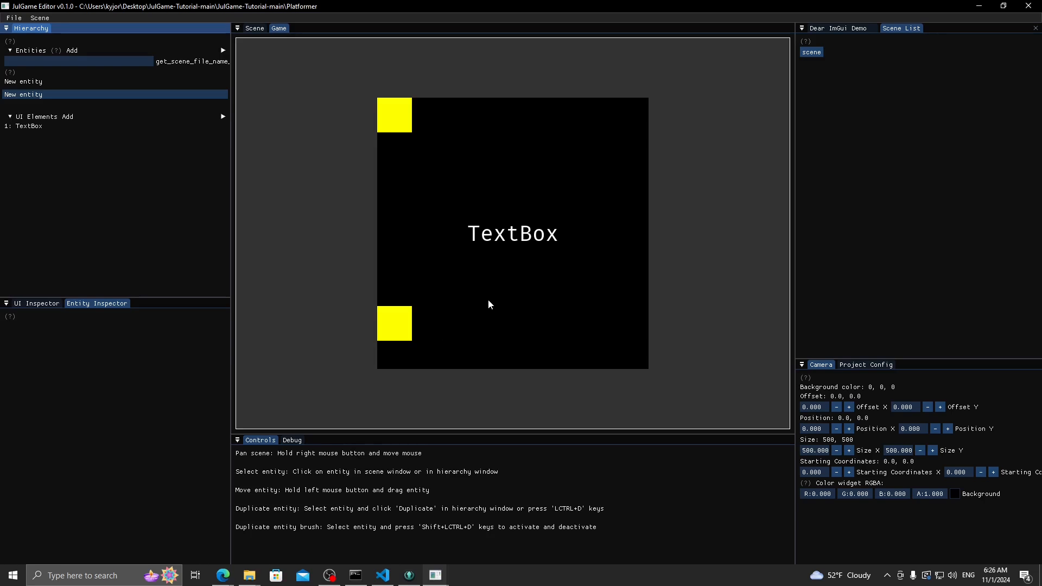
{"action": "mouse_move", "coordinate": [499, 267]}
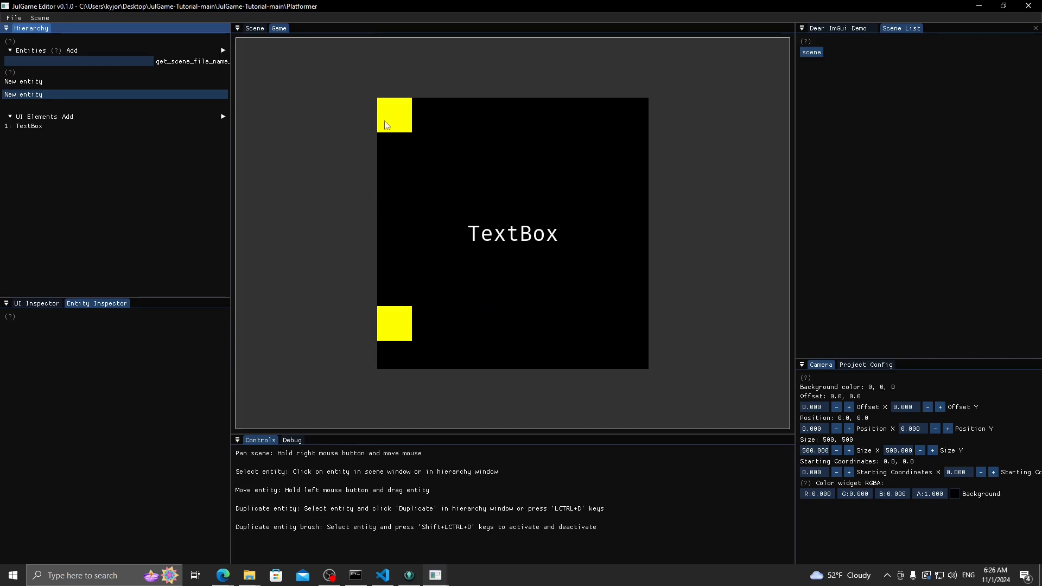
{"action": "mouse_move", "coordinate": [399, 148]}
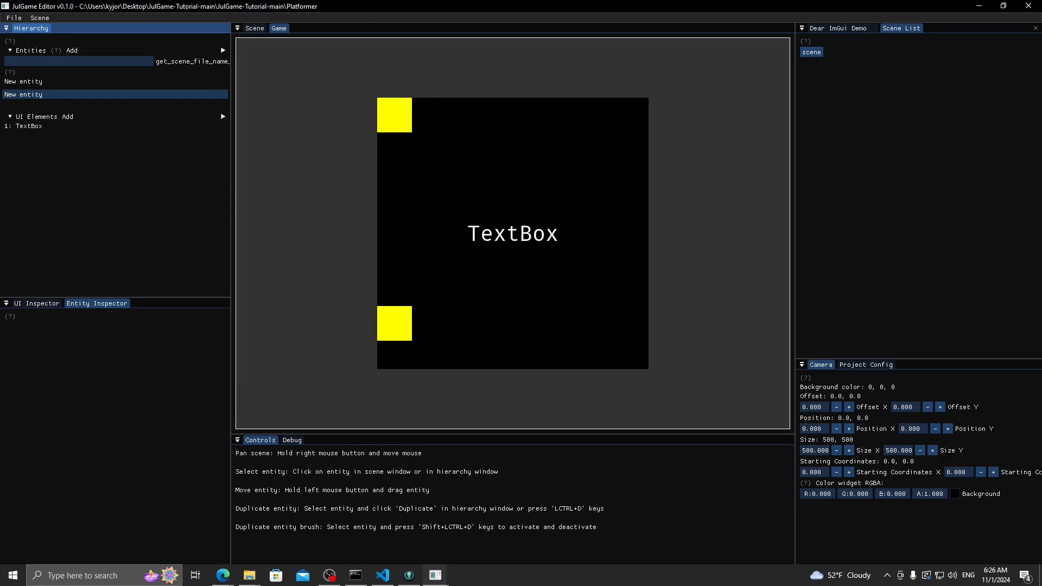
{"action": "mouse_move", "coordinate": [234, 357]}
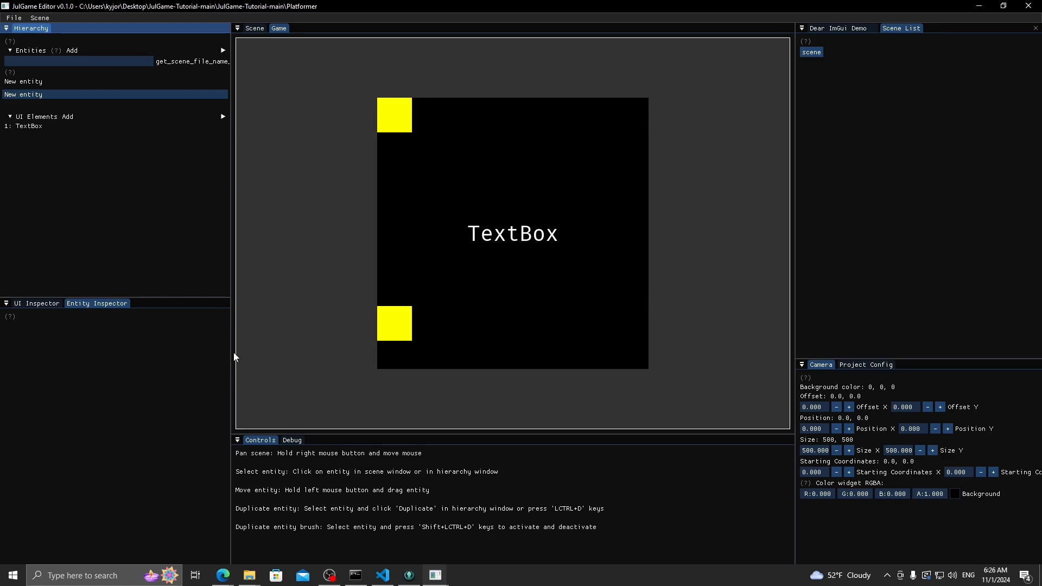
{"action": "mouse_move", "coordinate": [207, 342]}
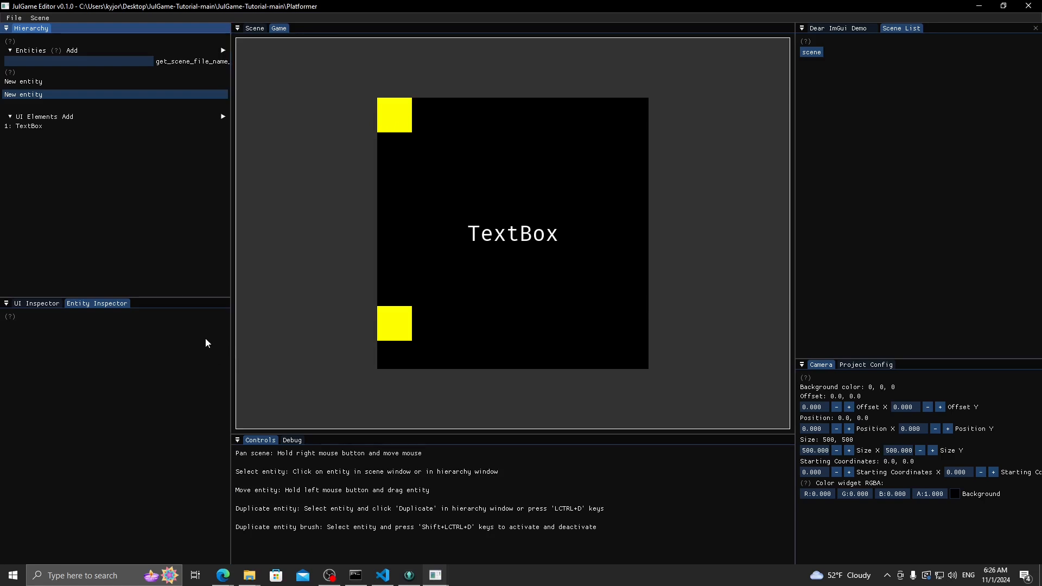
{"action": "mouse_move", "coordinate": [145, 276]}
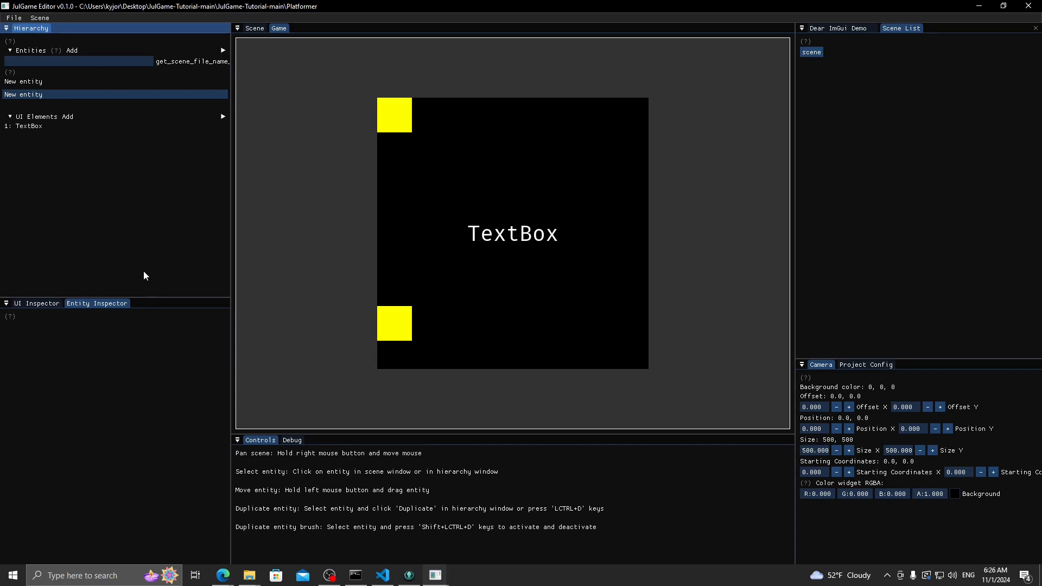